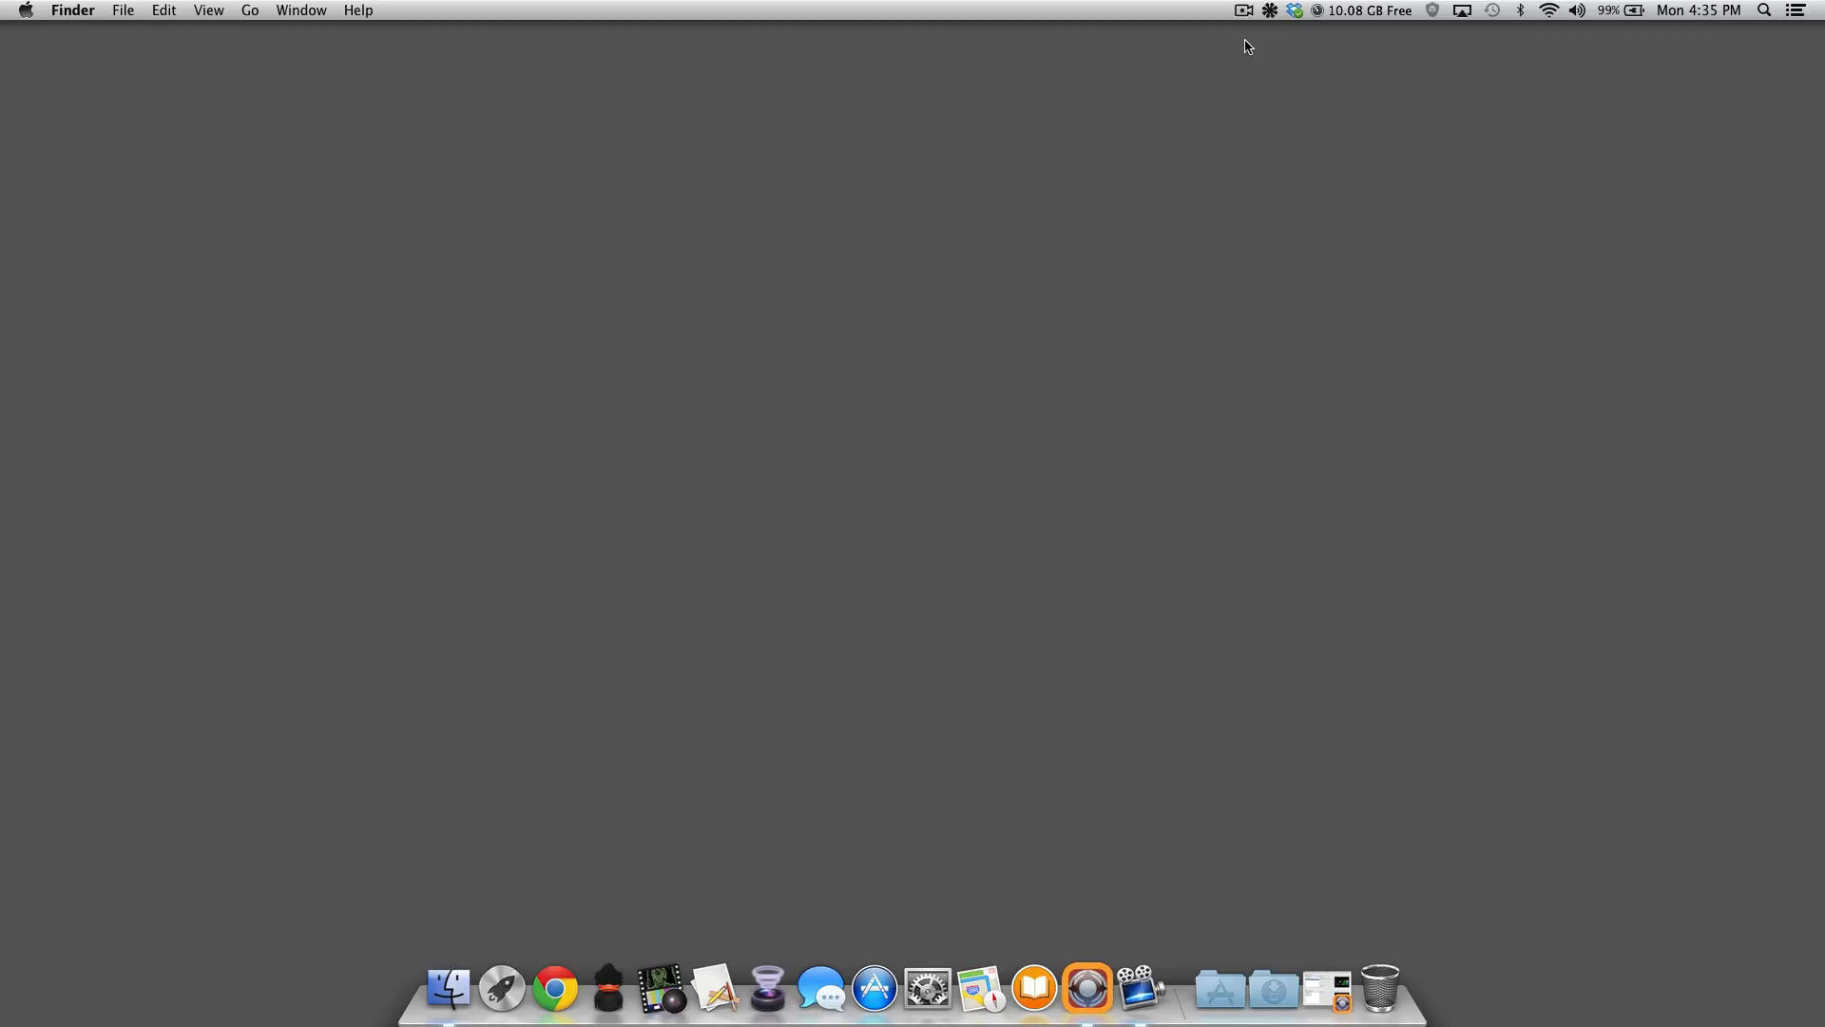
mouse_move(633, 944)
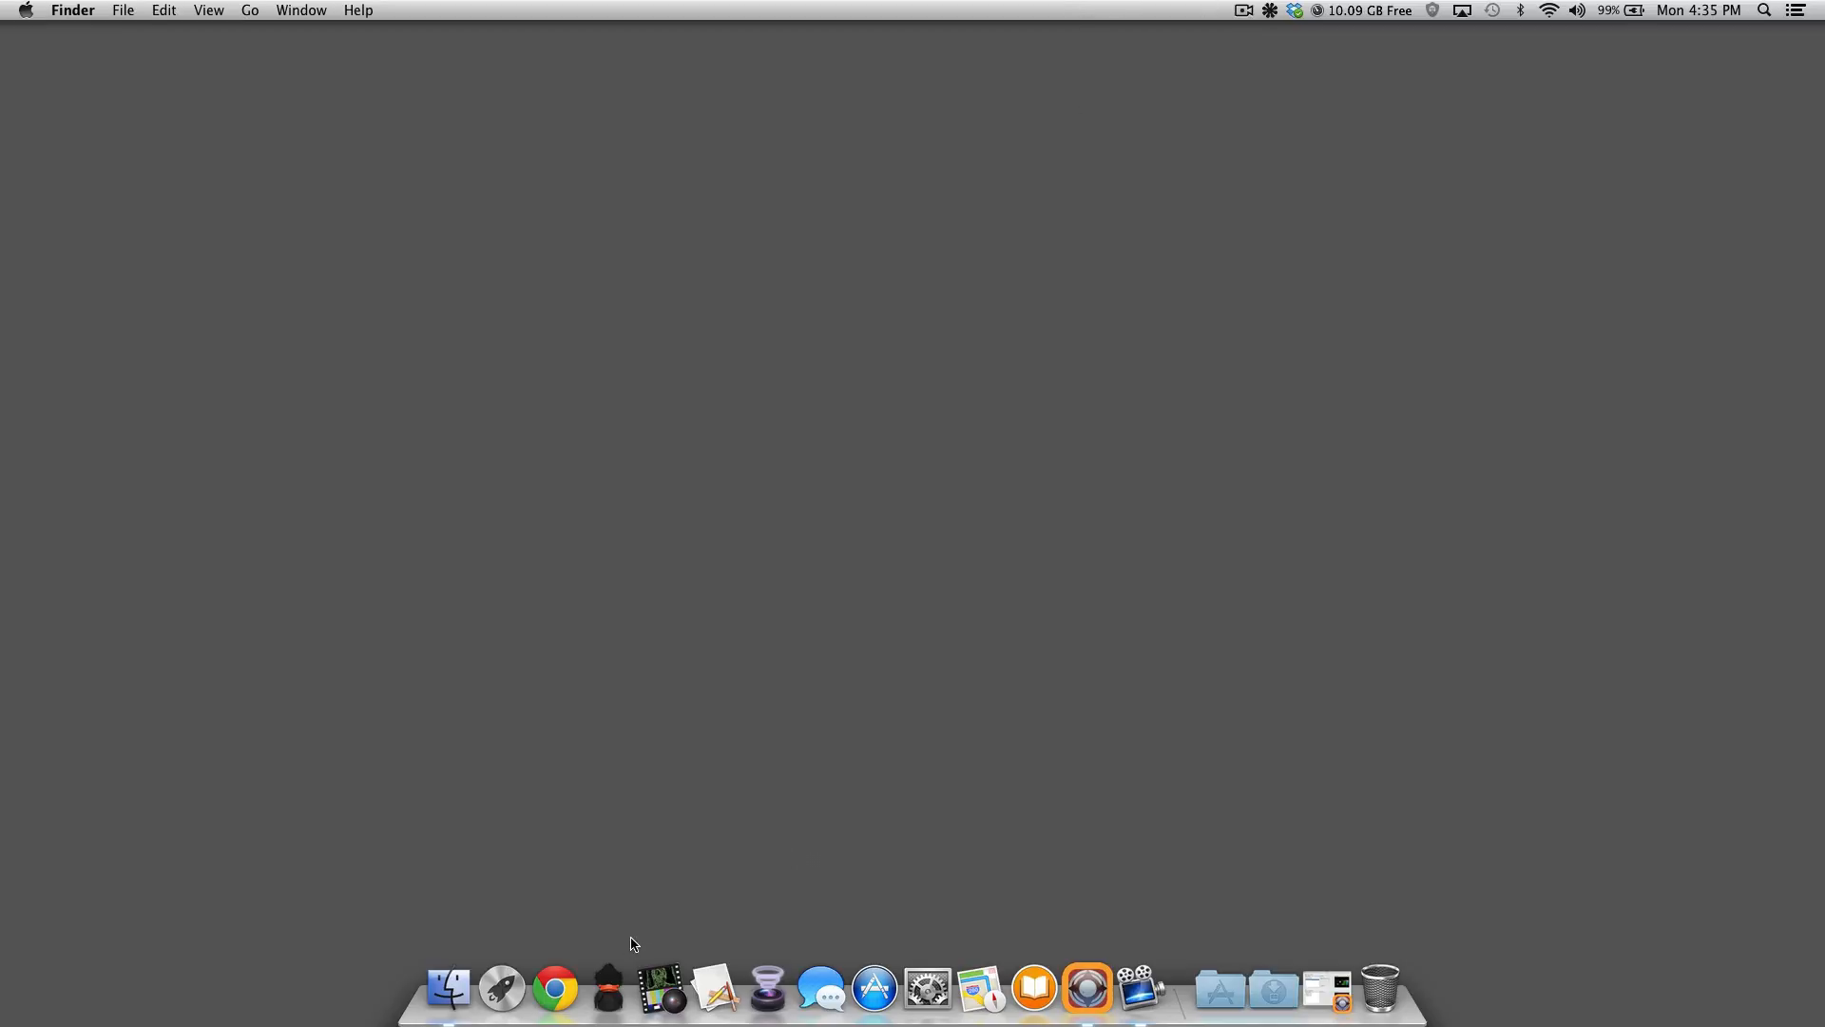
Step: Launch Chrome and browse to Amazon and B&H Photo Video in two tabs
click(555, 988)
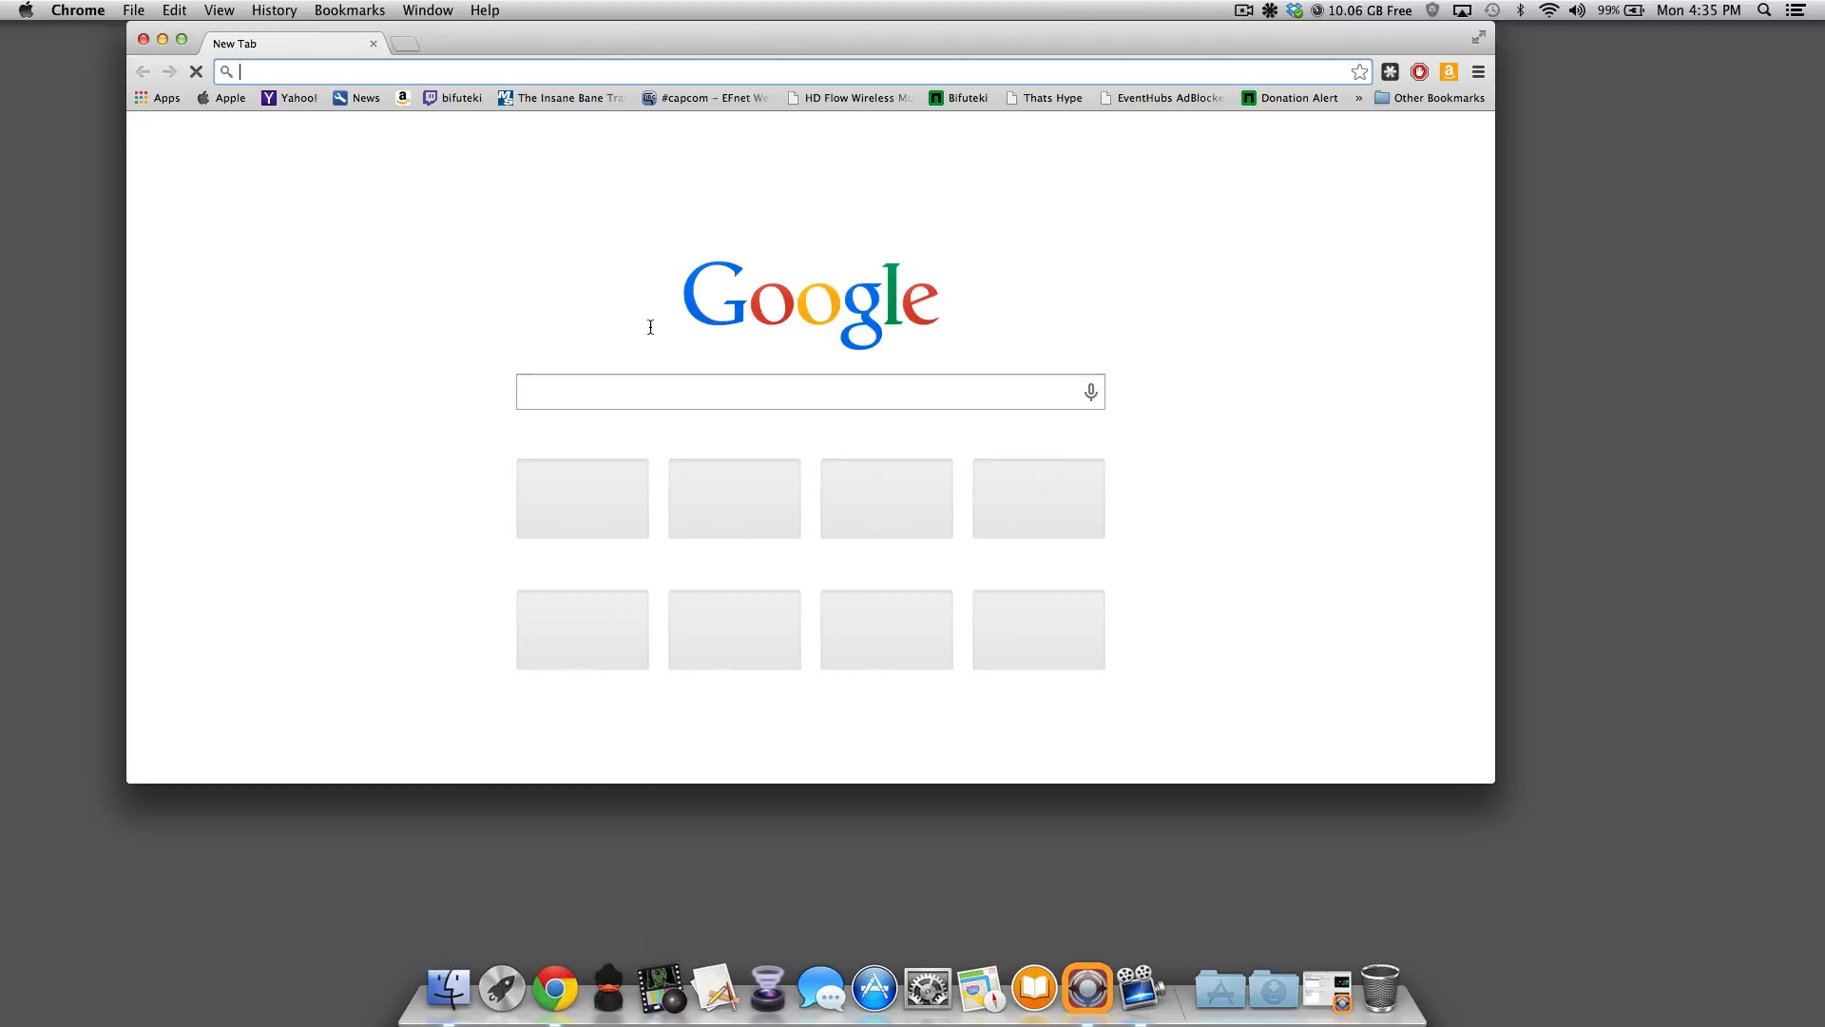
text(Blackmagicdesign.com)
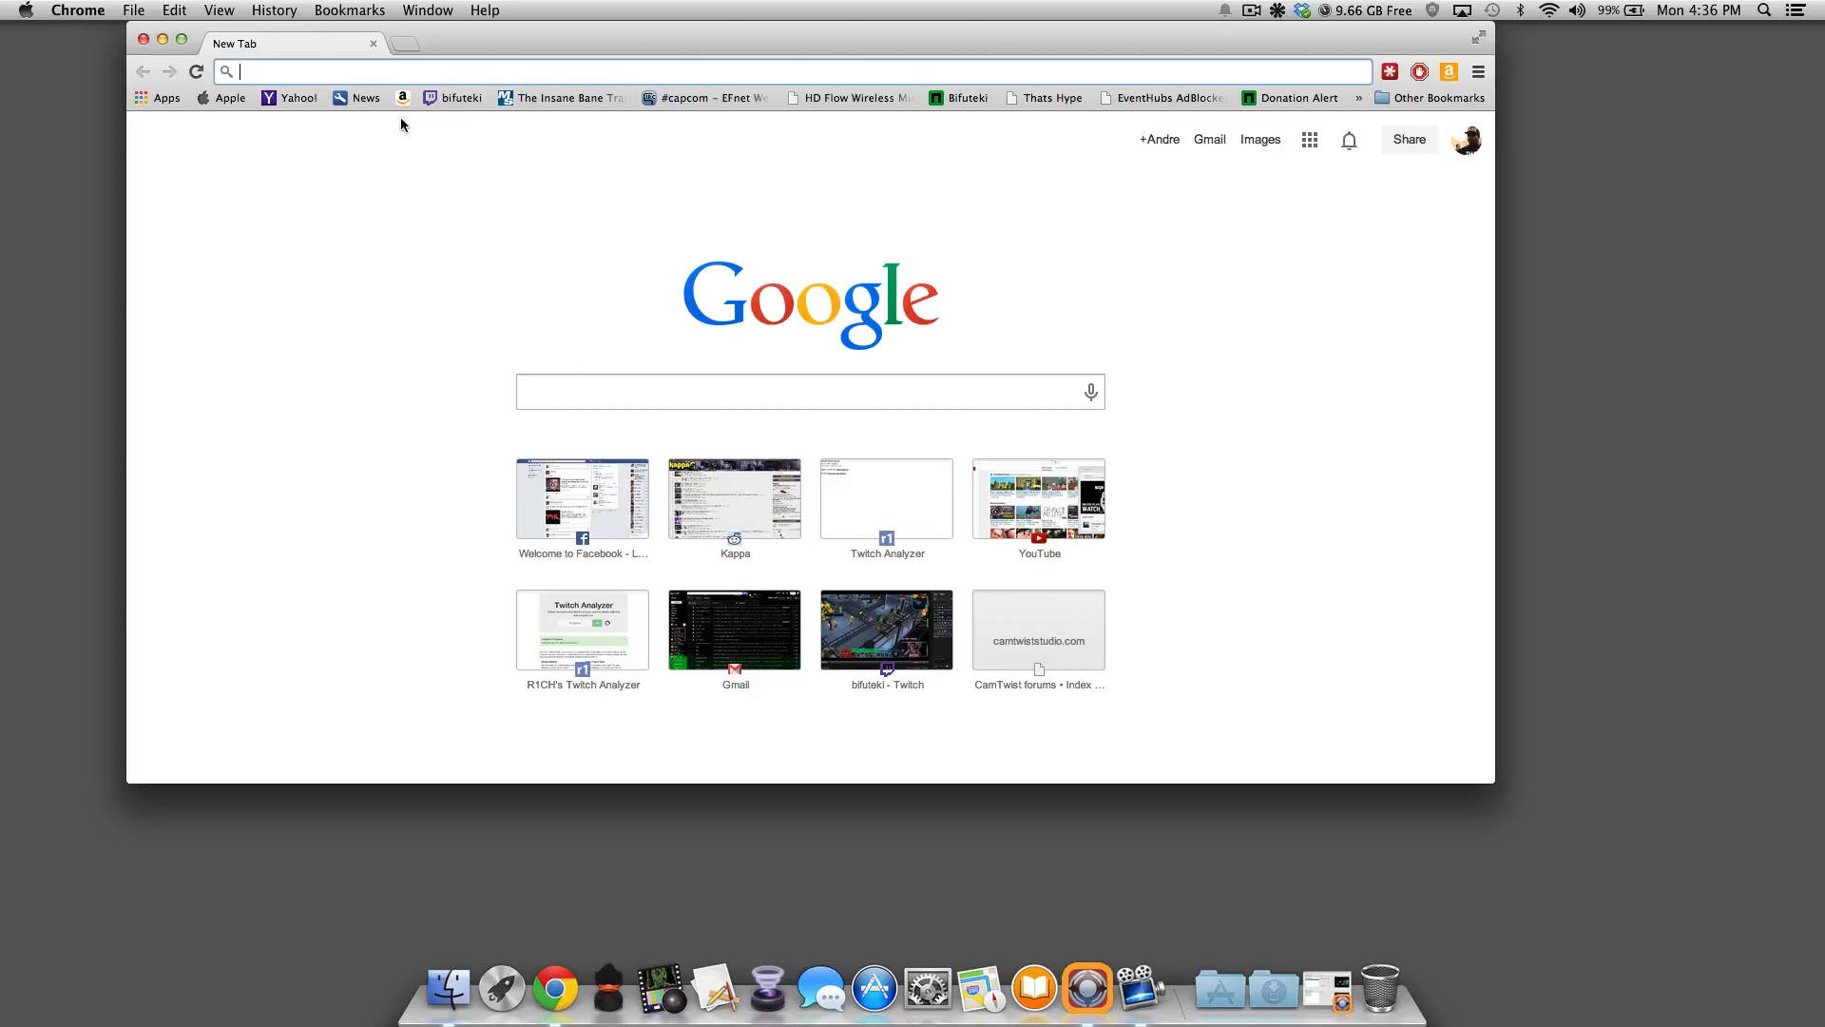
text(amazon.com)
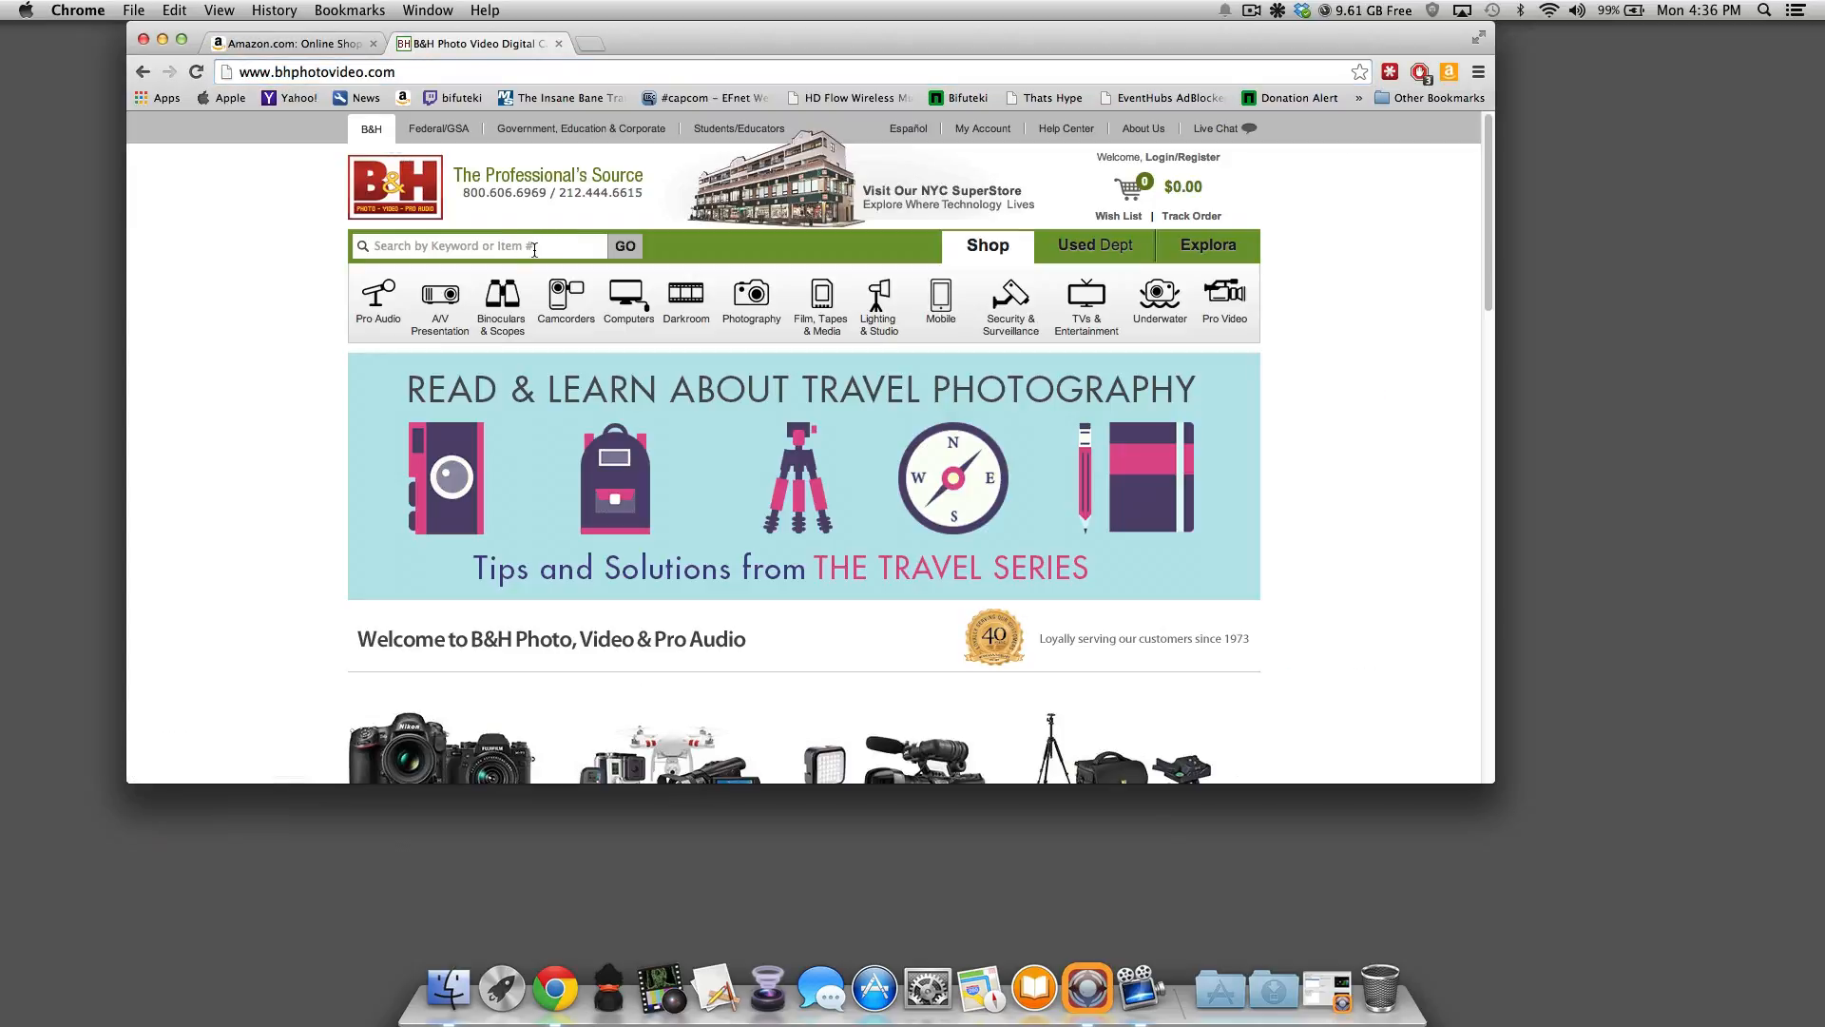
Step: Search B&H for 'Black Magic', pick the 'blackmagic design intensity' suggestion, and scroll the results
text(Black Magic Int)
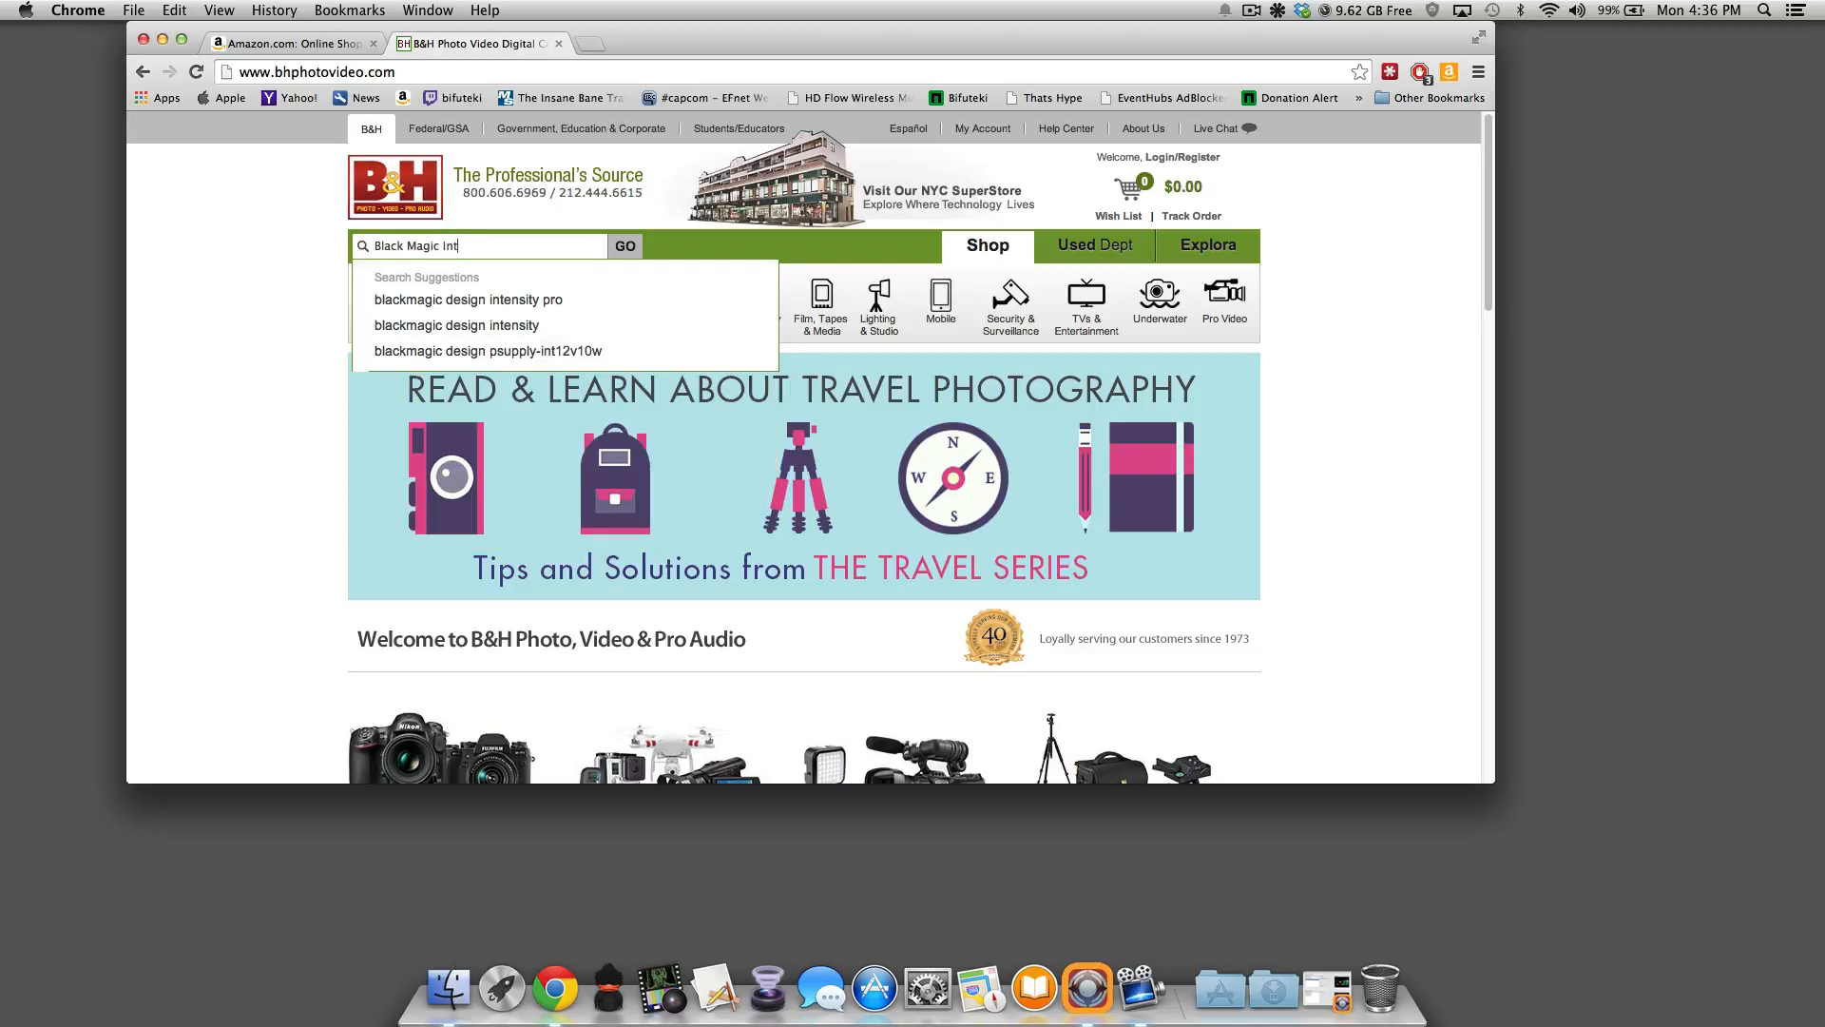
click(455, 325)
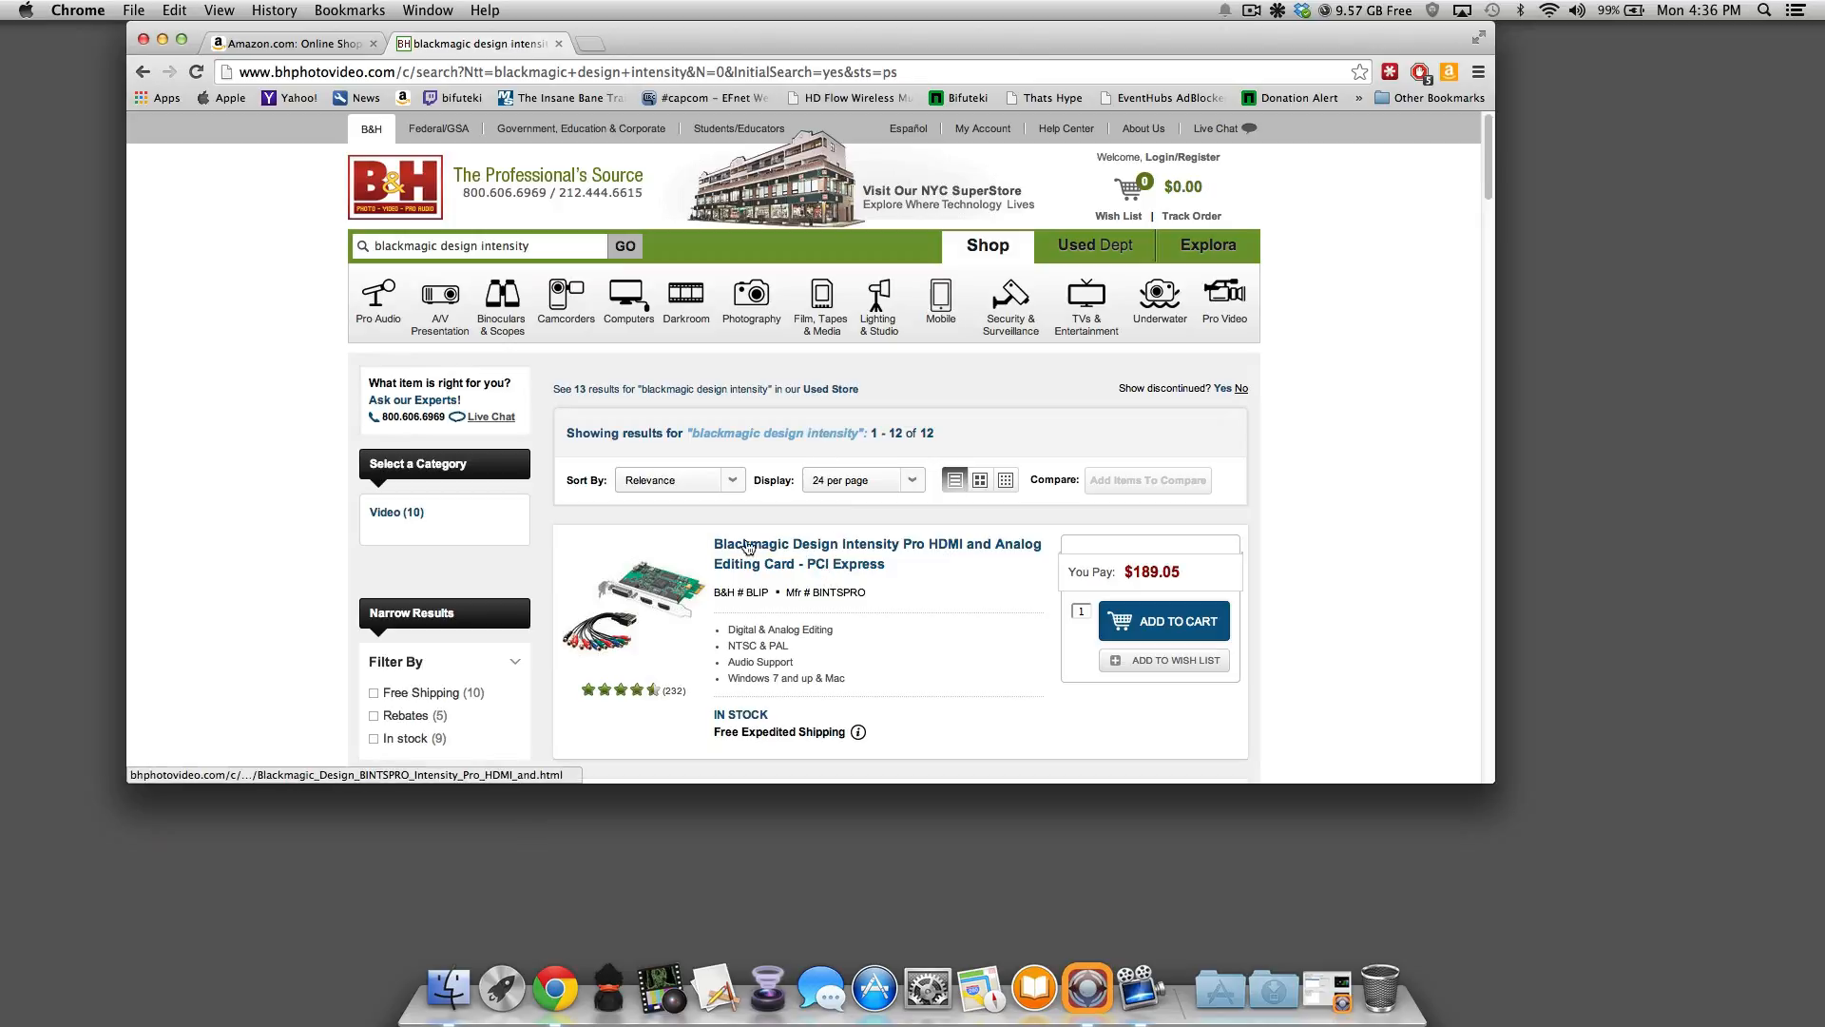
scroll(down, 3)
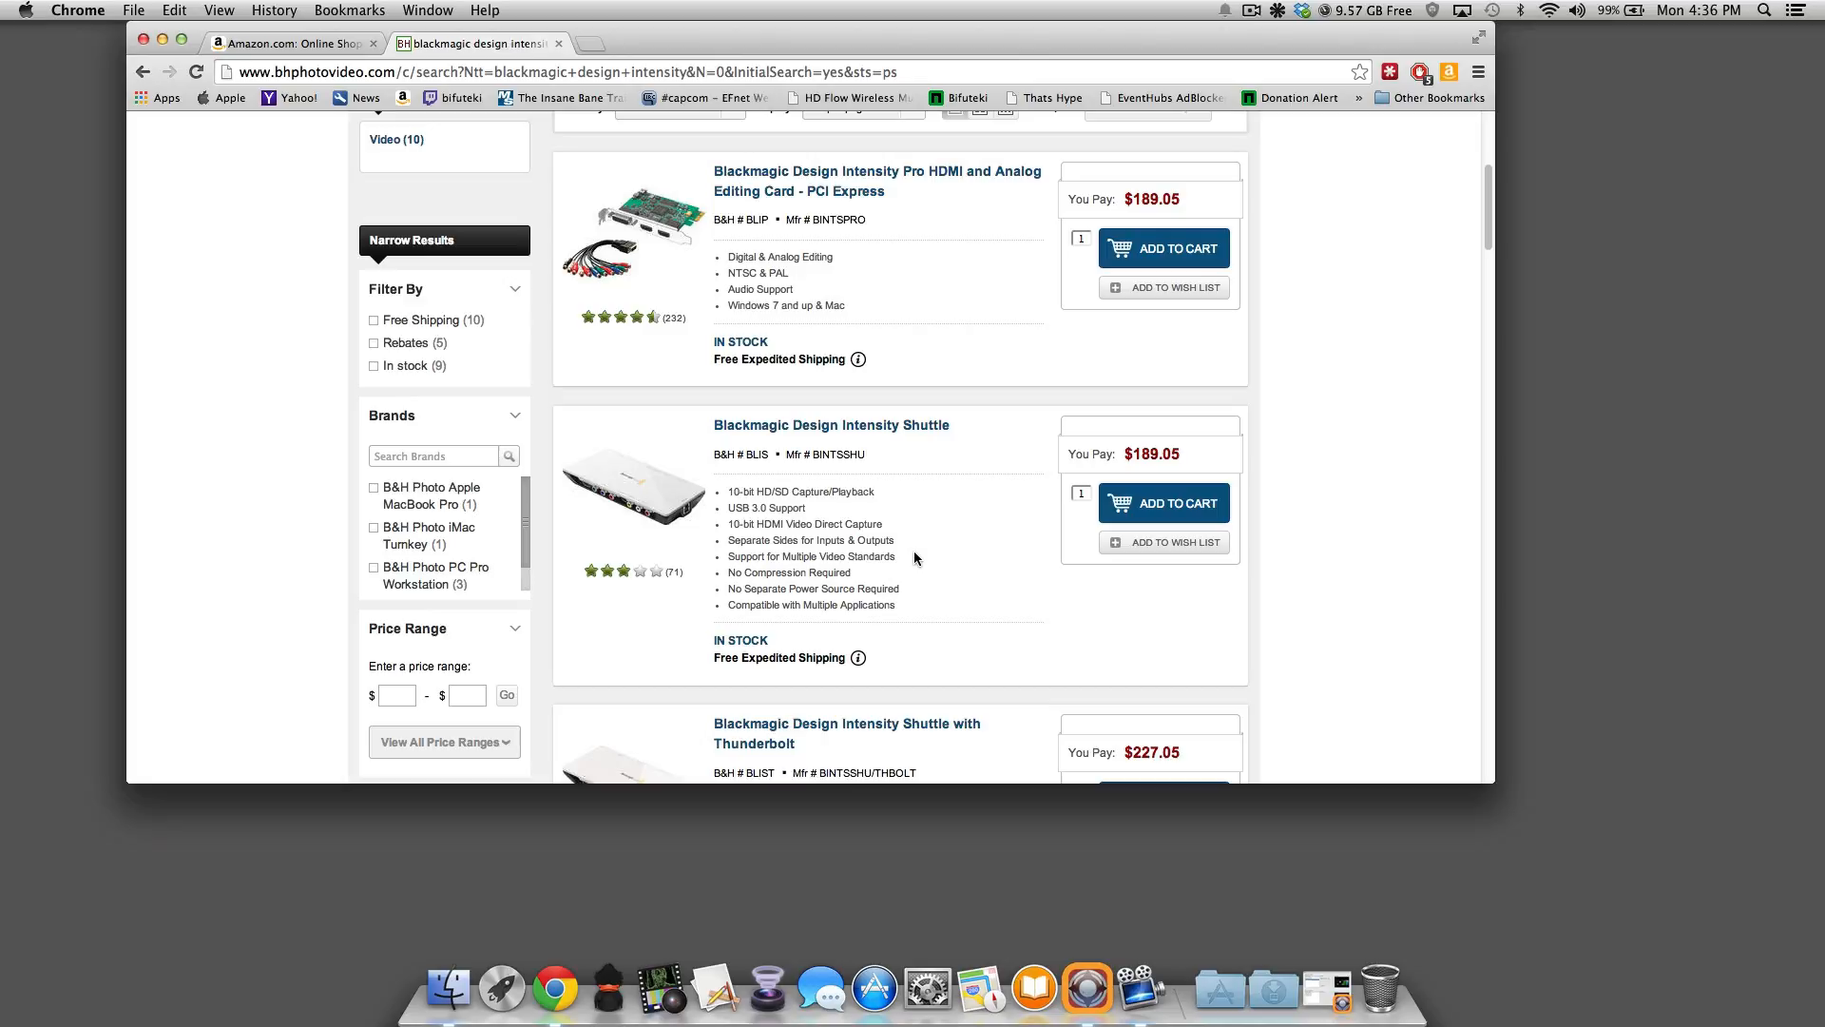
scroll(down, 3)
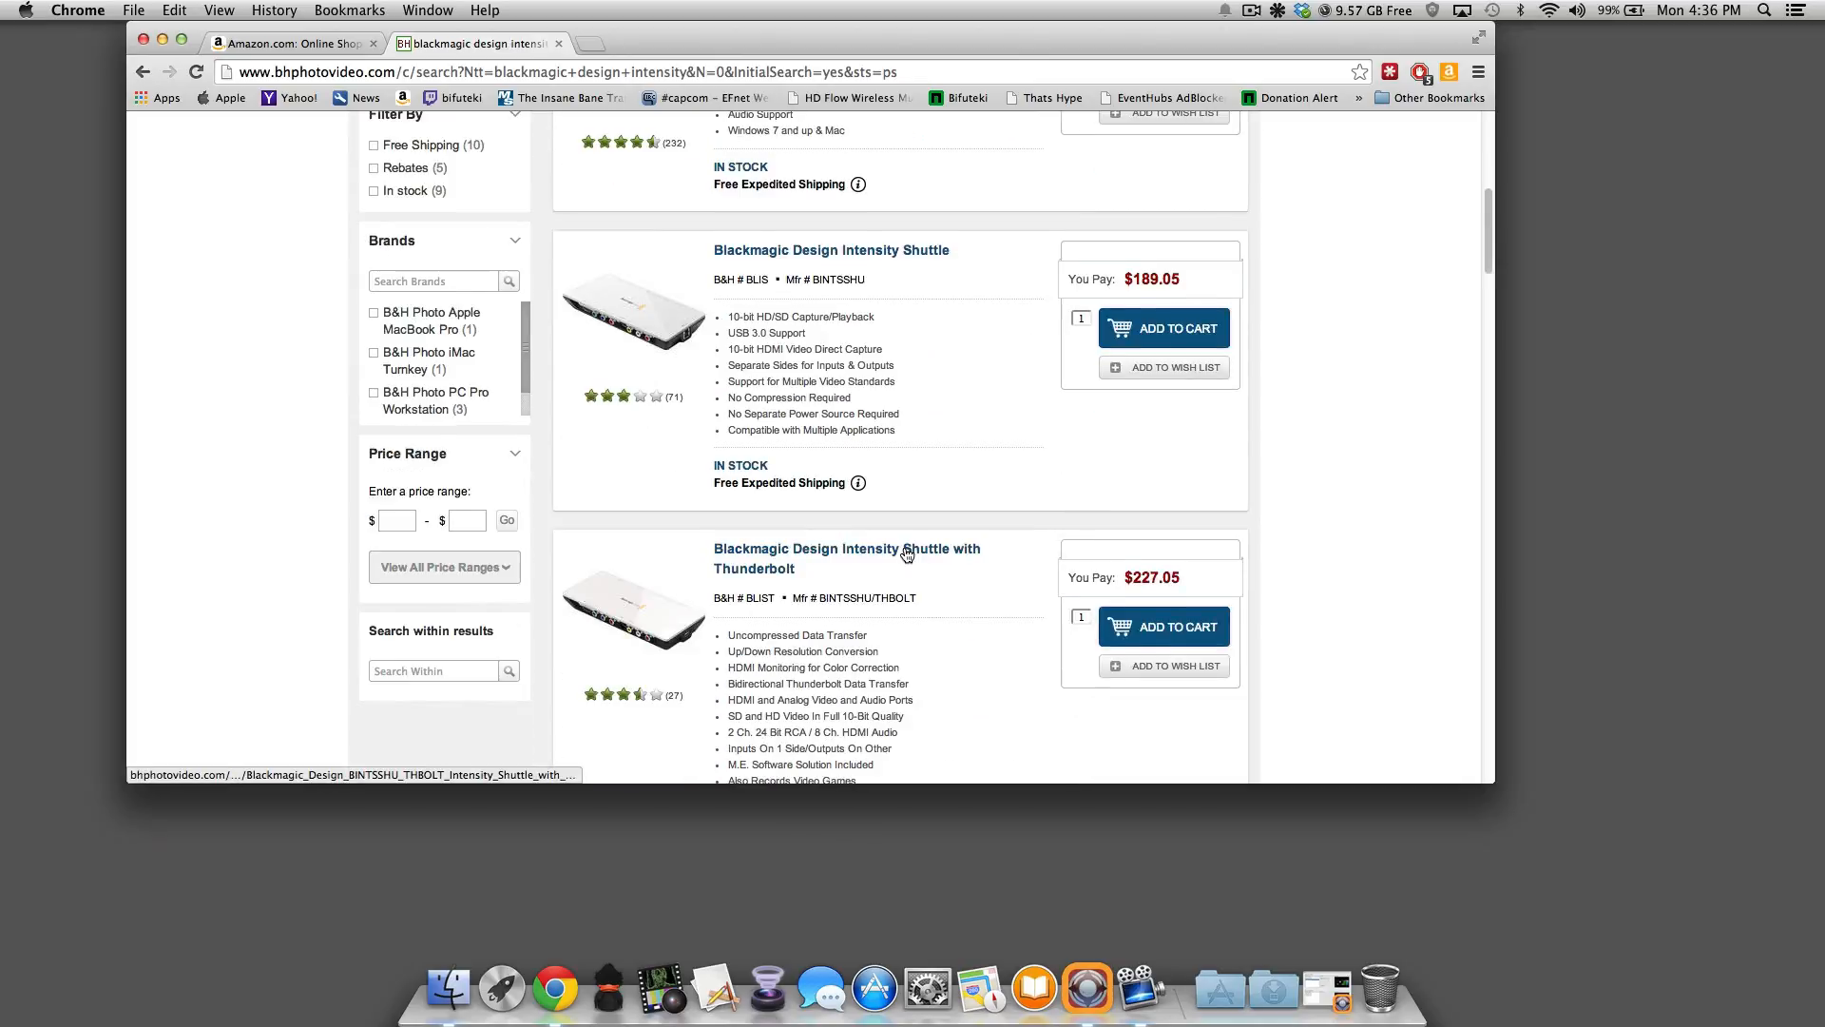
scroll(down, 3)
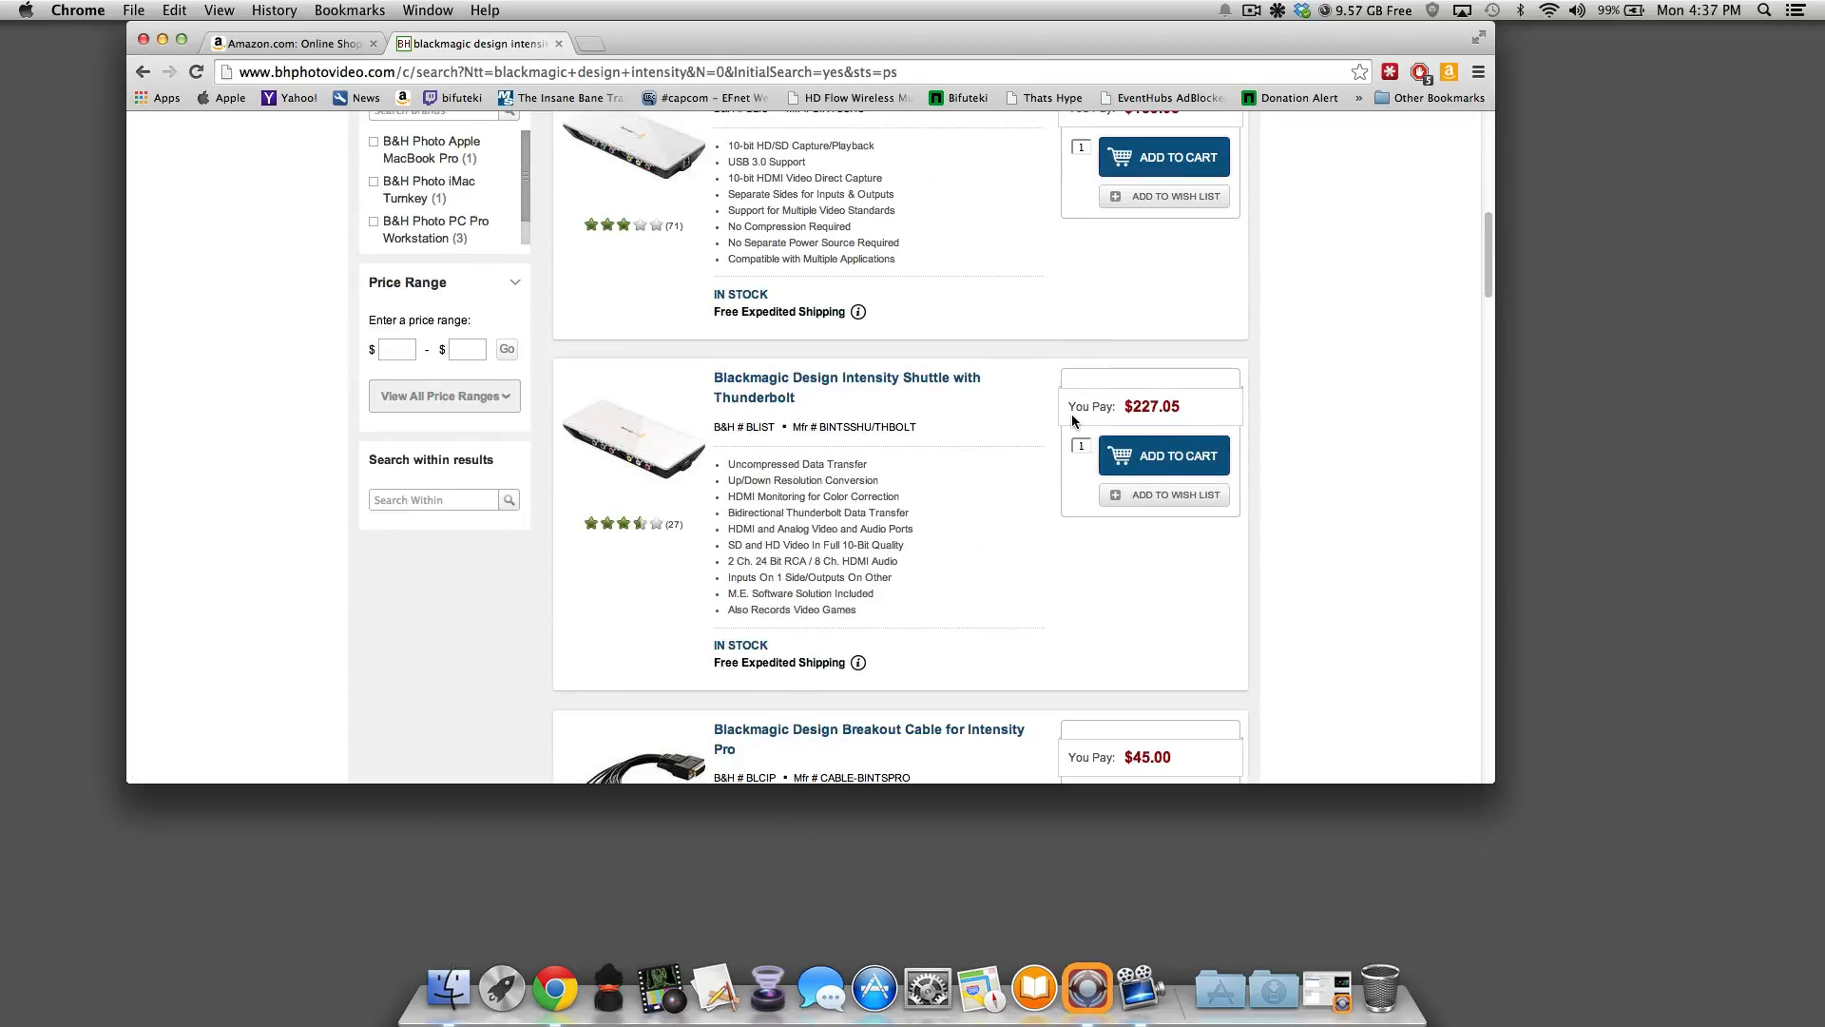
mouse_move(1044, 445)
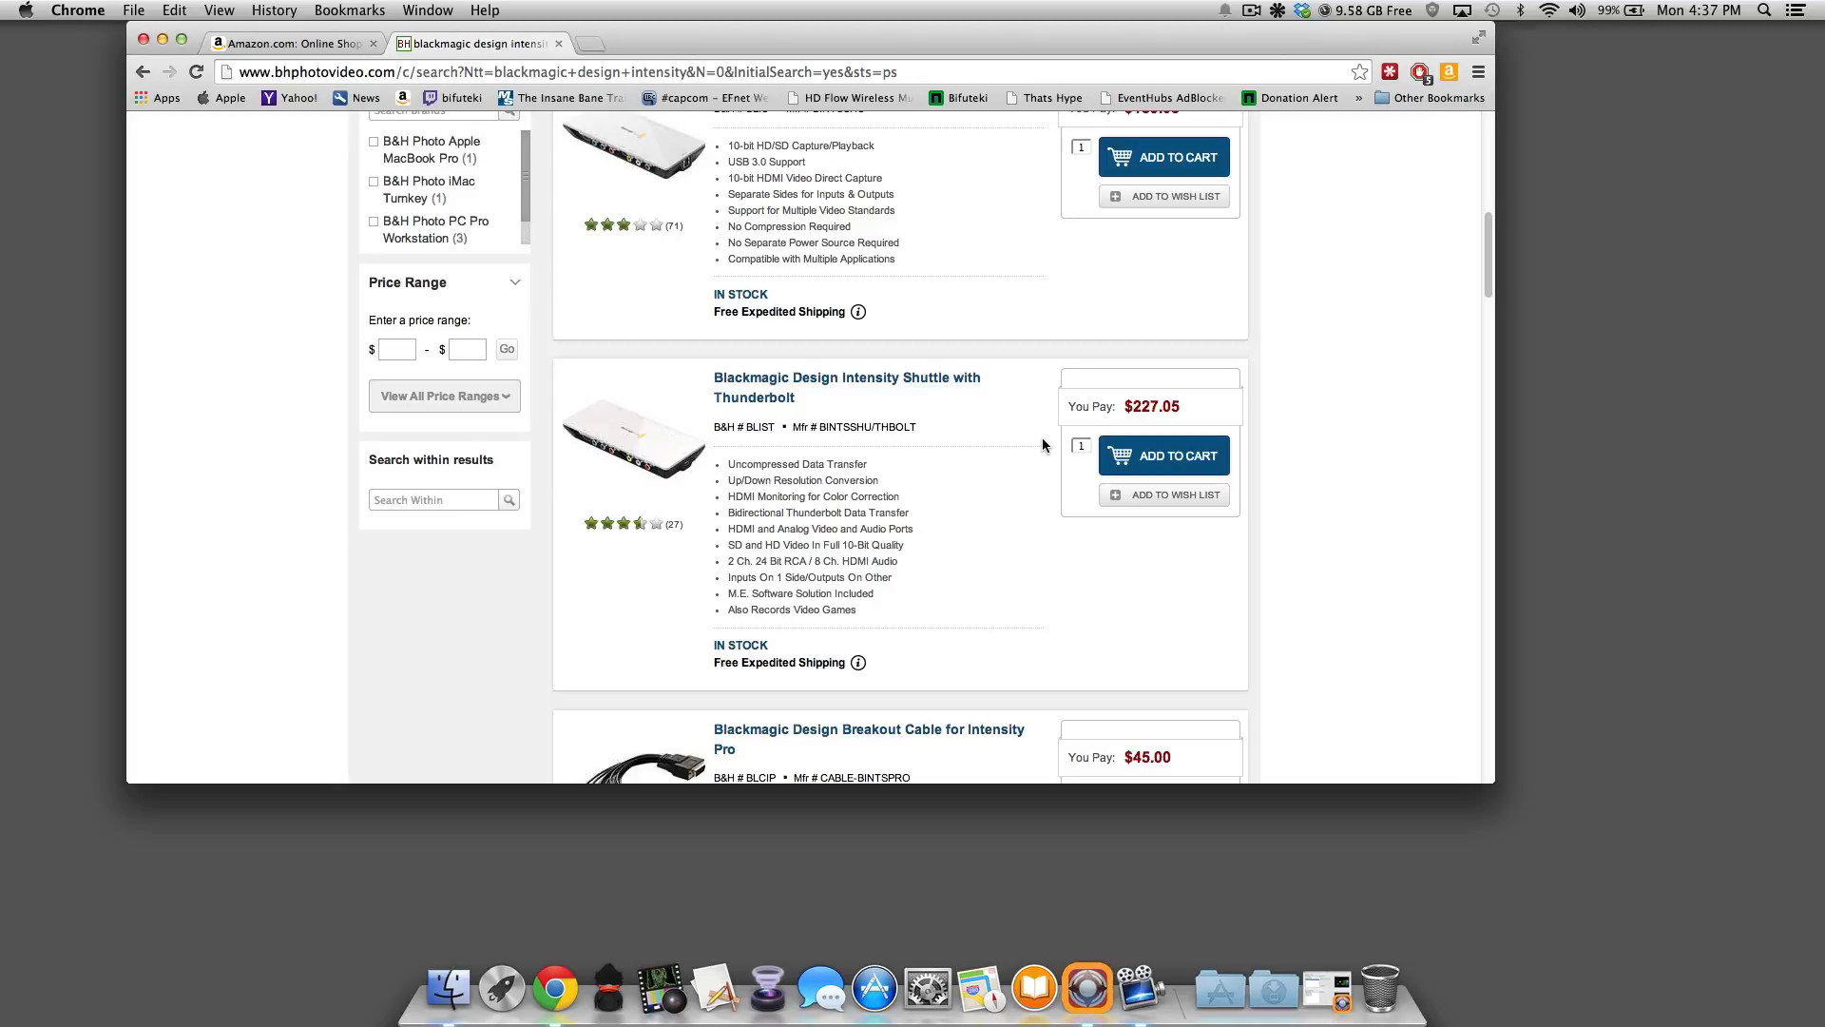
scroll(down, 3)
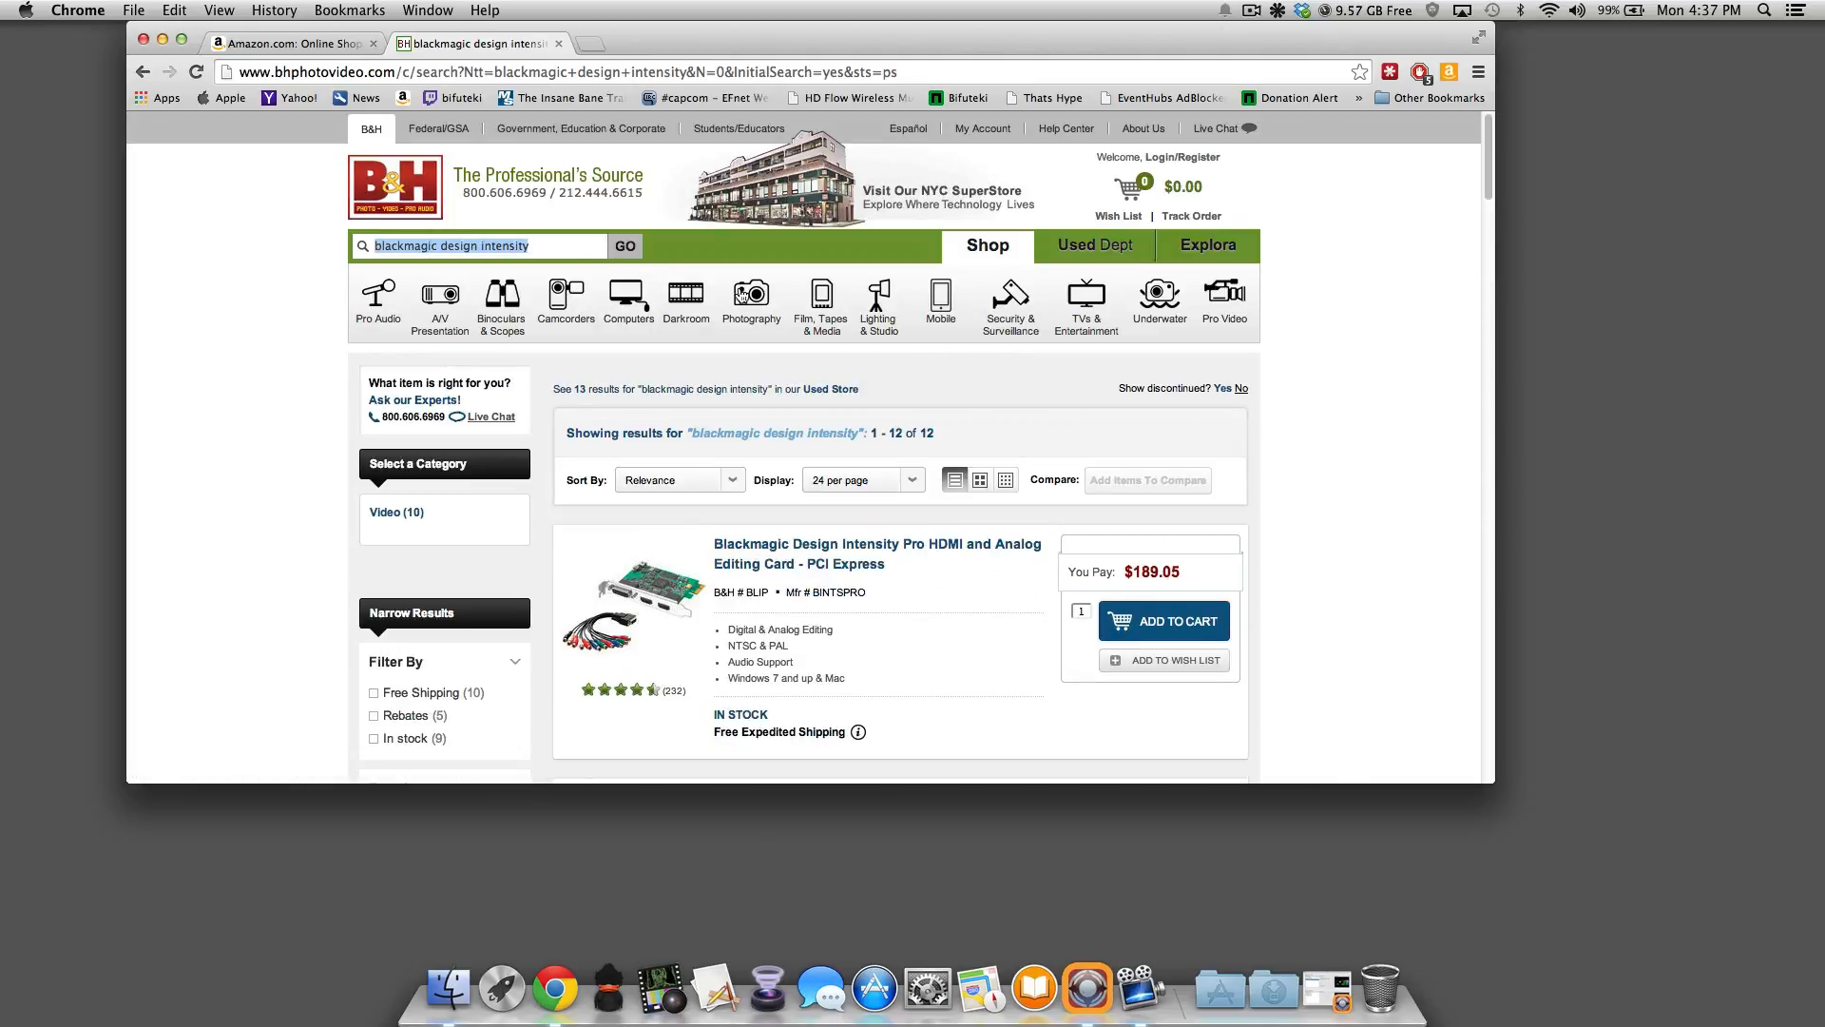
Step: Open the Behringer brand listings and sort them by price, low to high
text(Xyn)
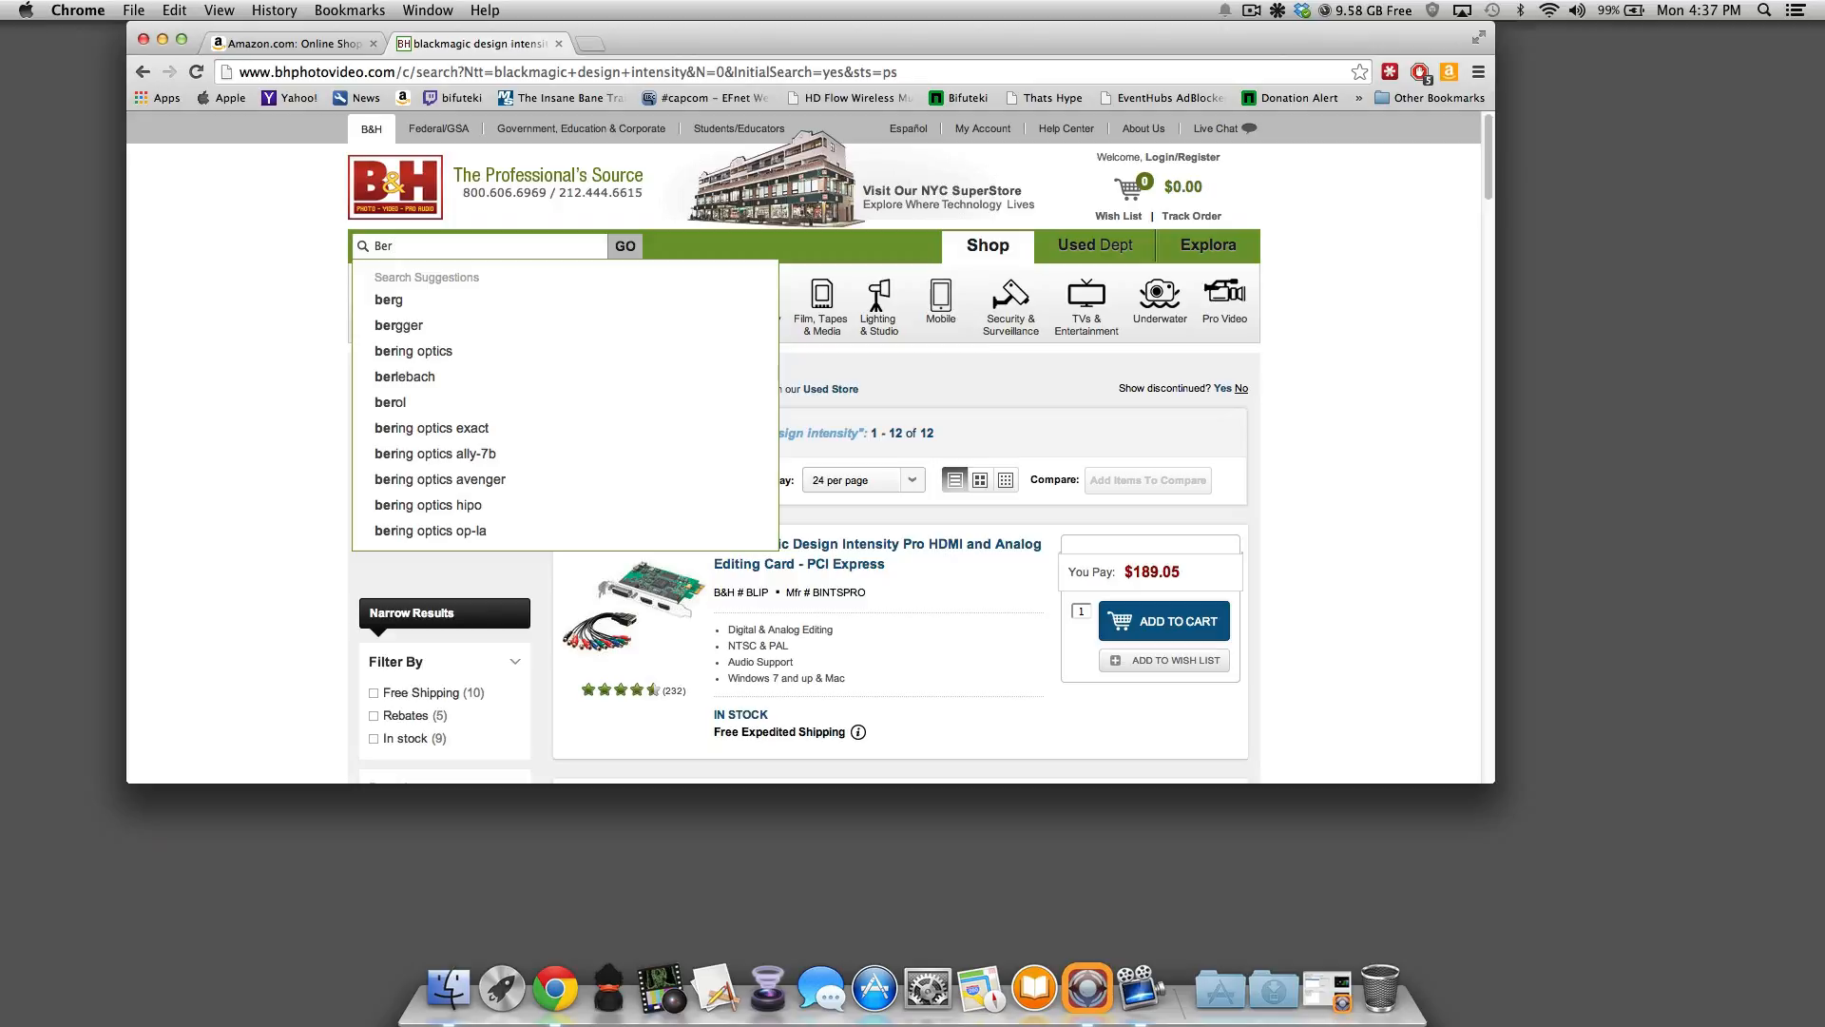
key(Backspace)
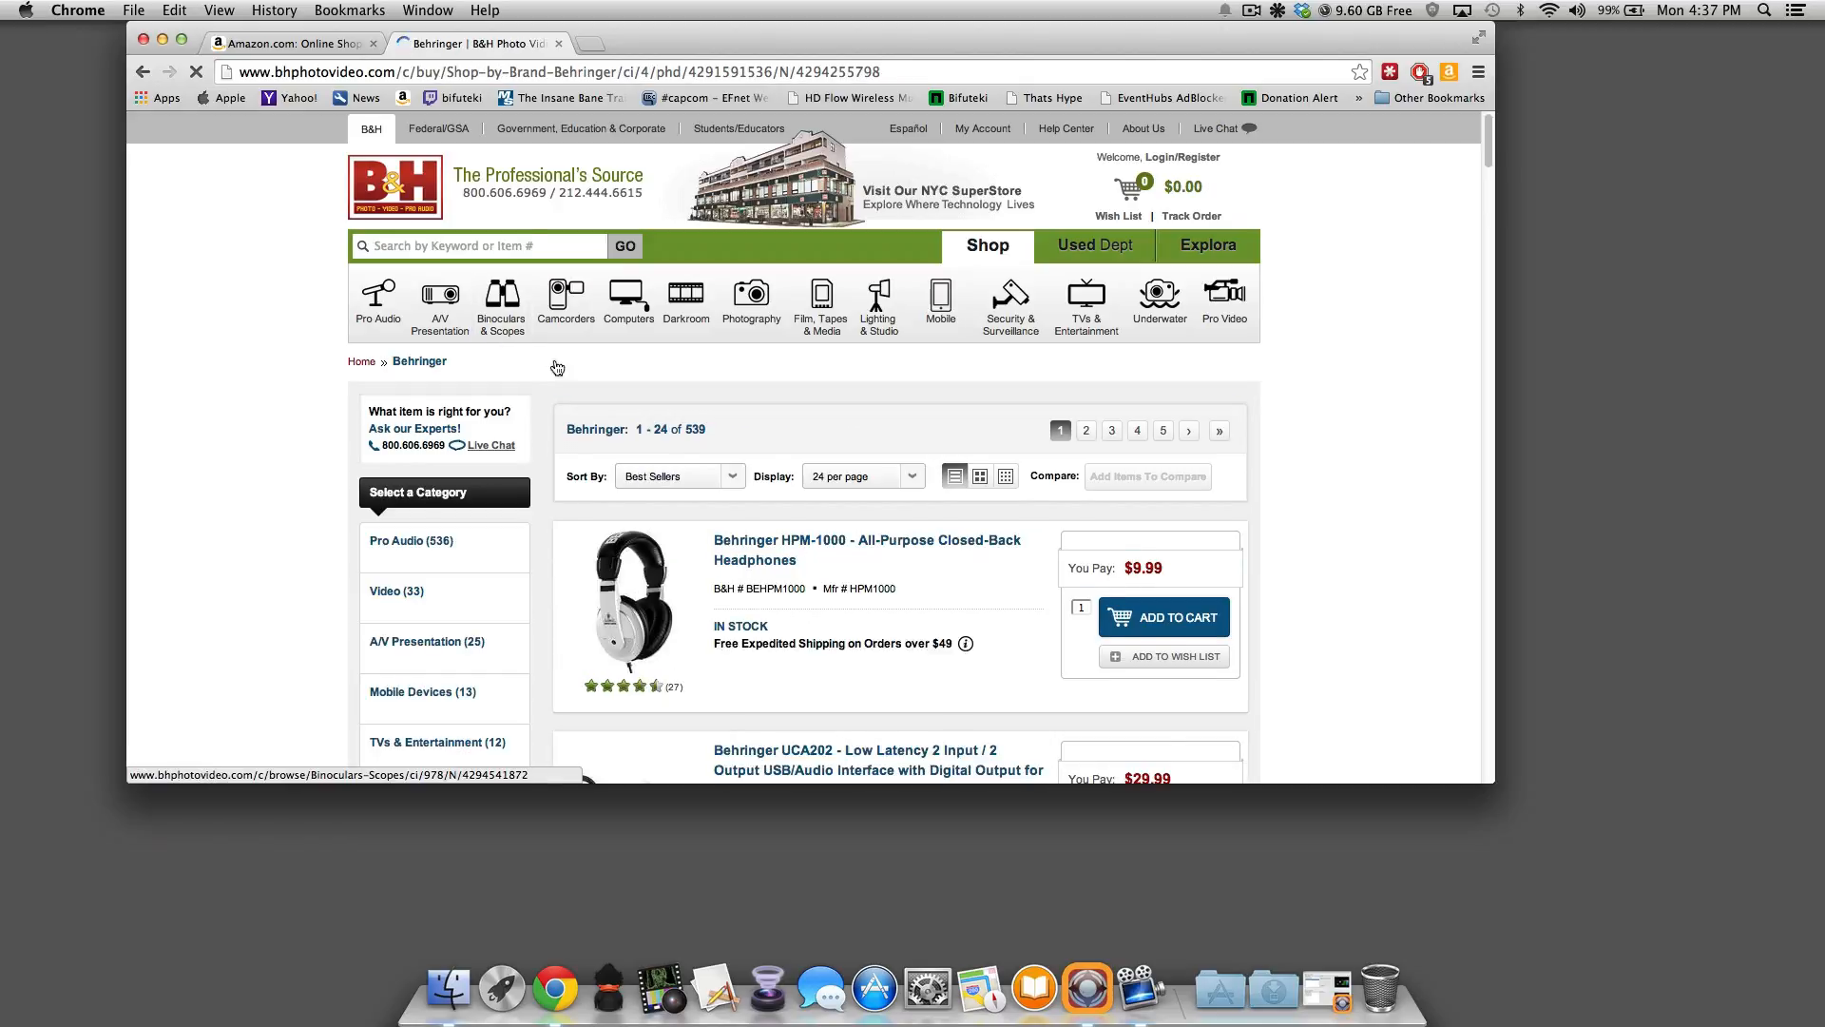
scroll(down, 3)
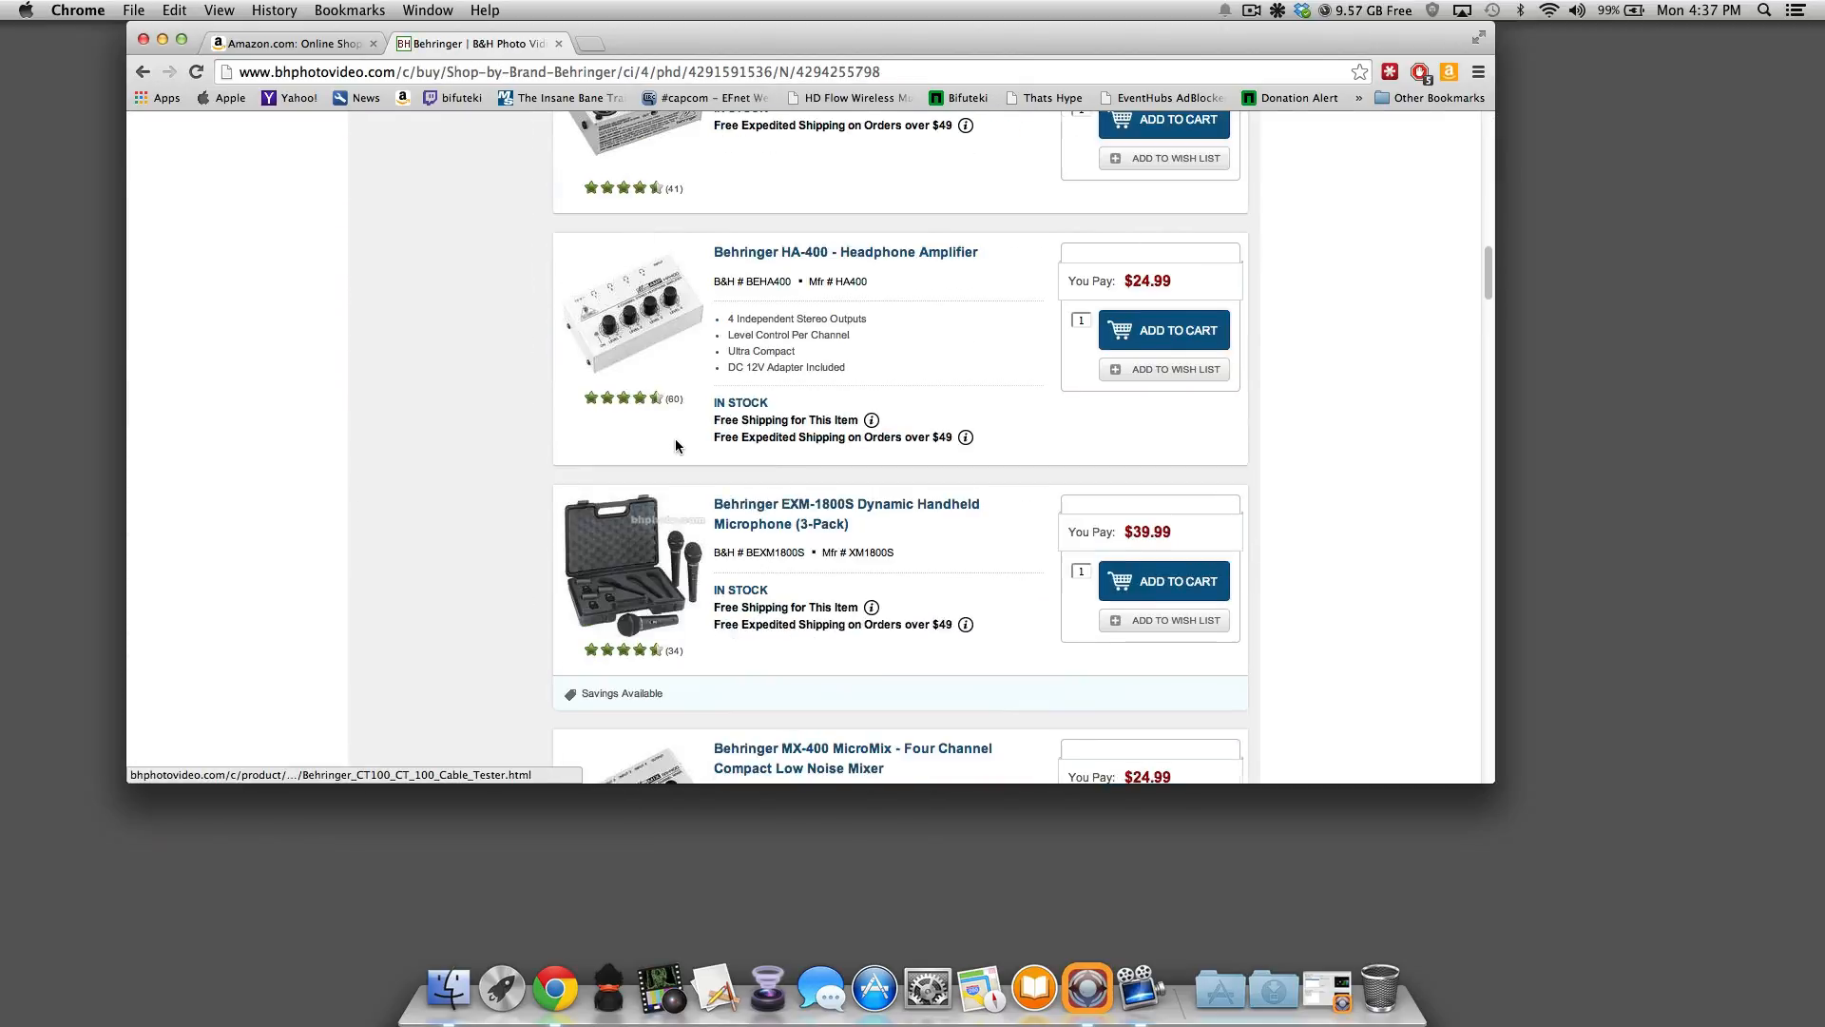
scroll(down, 3)
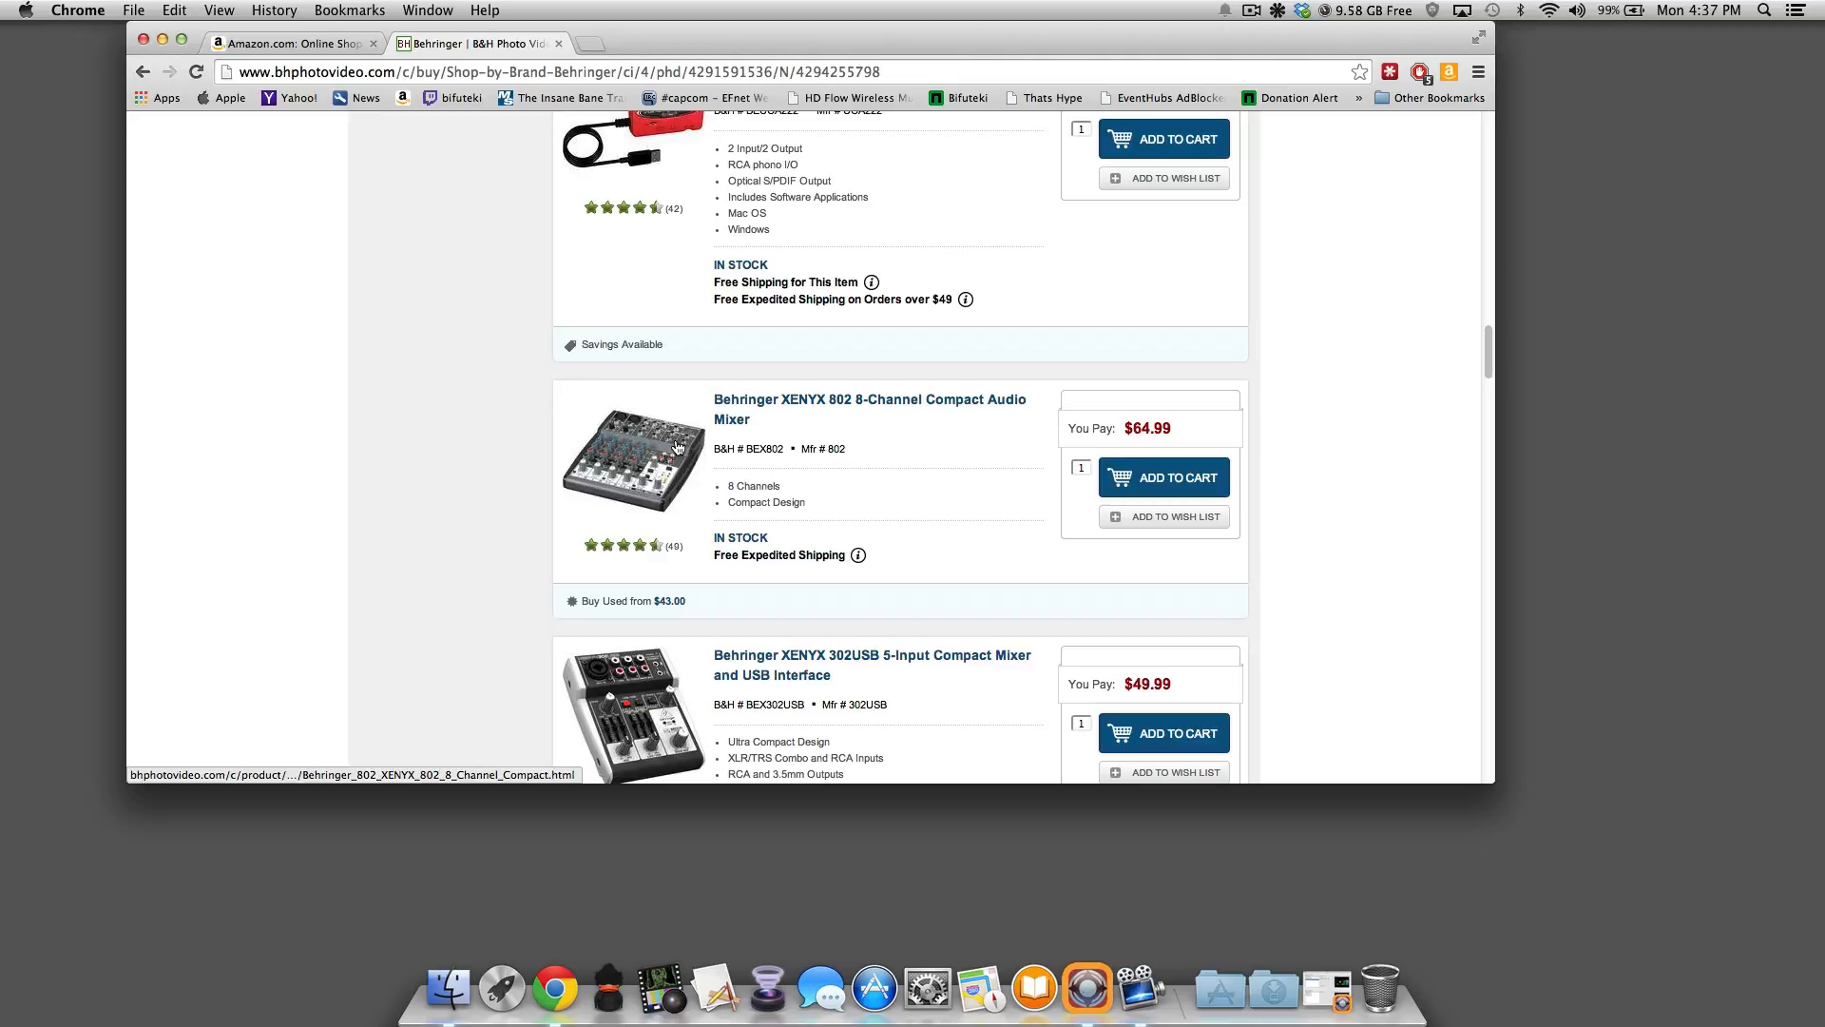
scroll(up, 3)
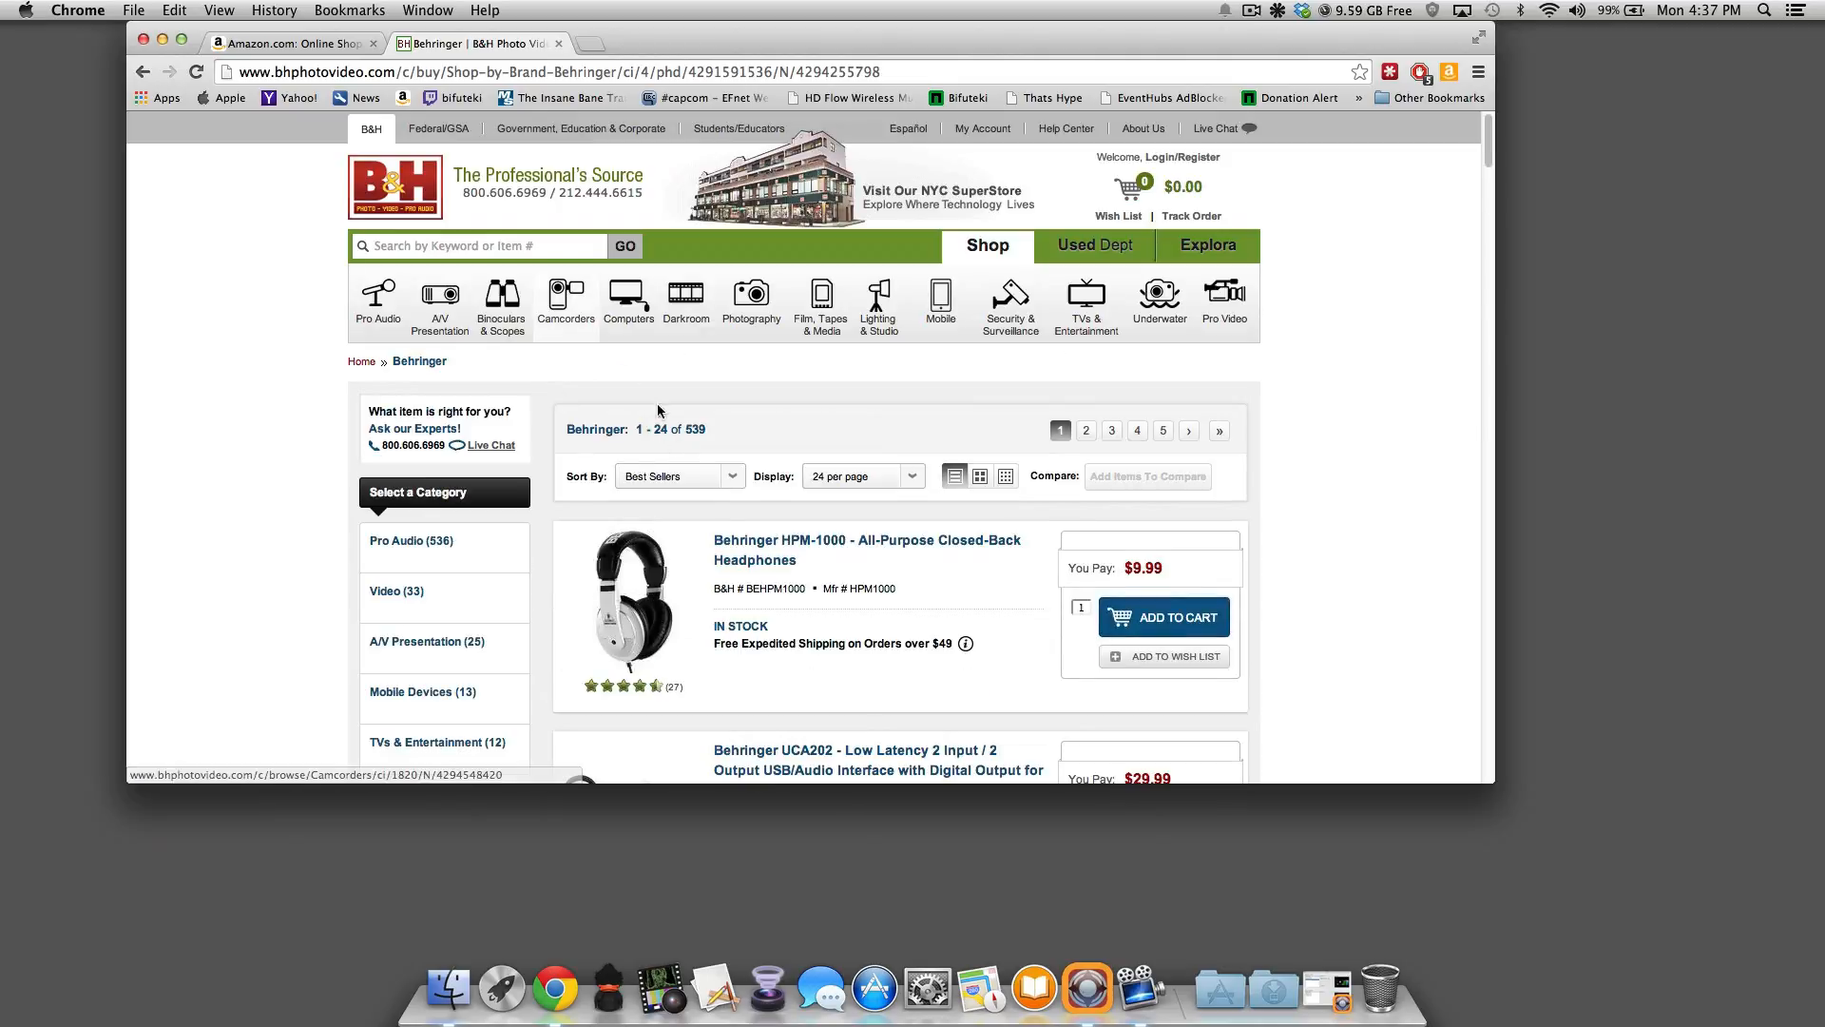
scroll(down, 3)
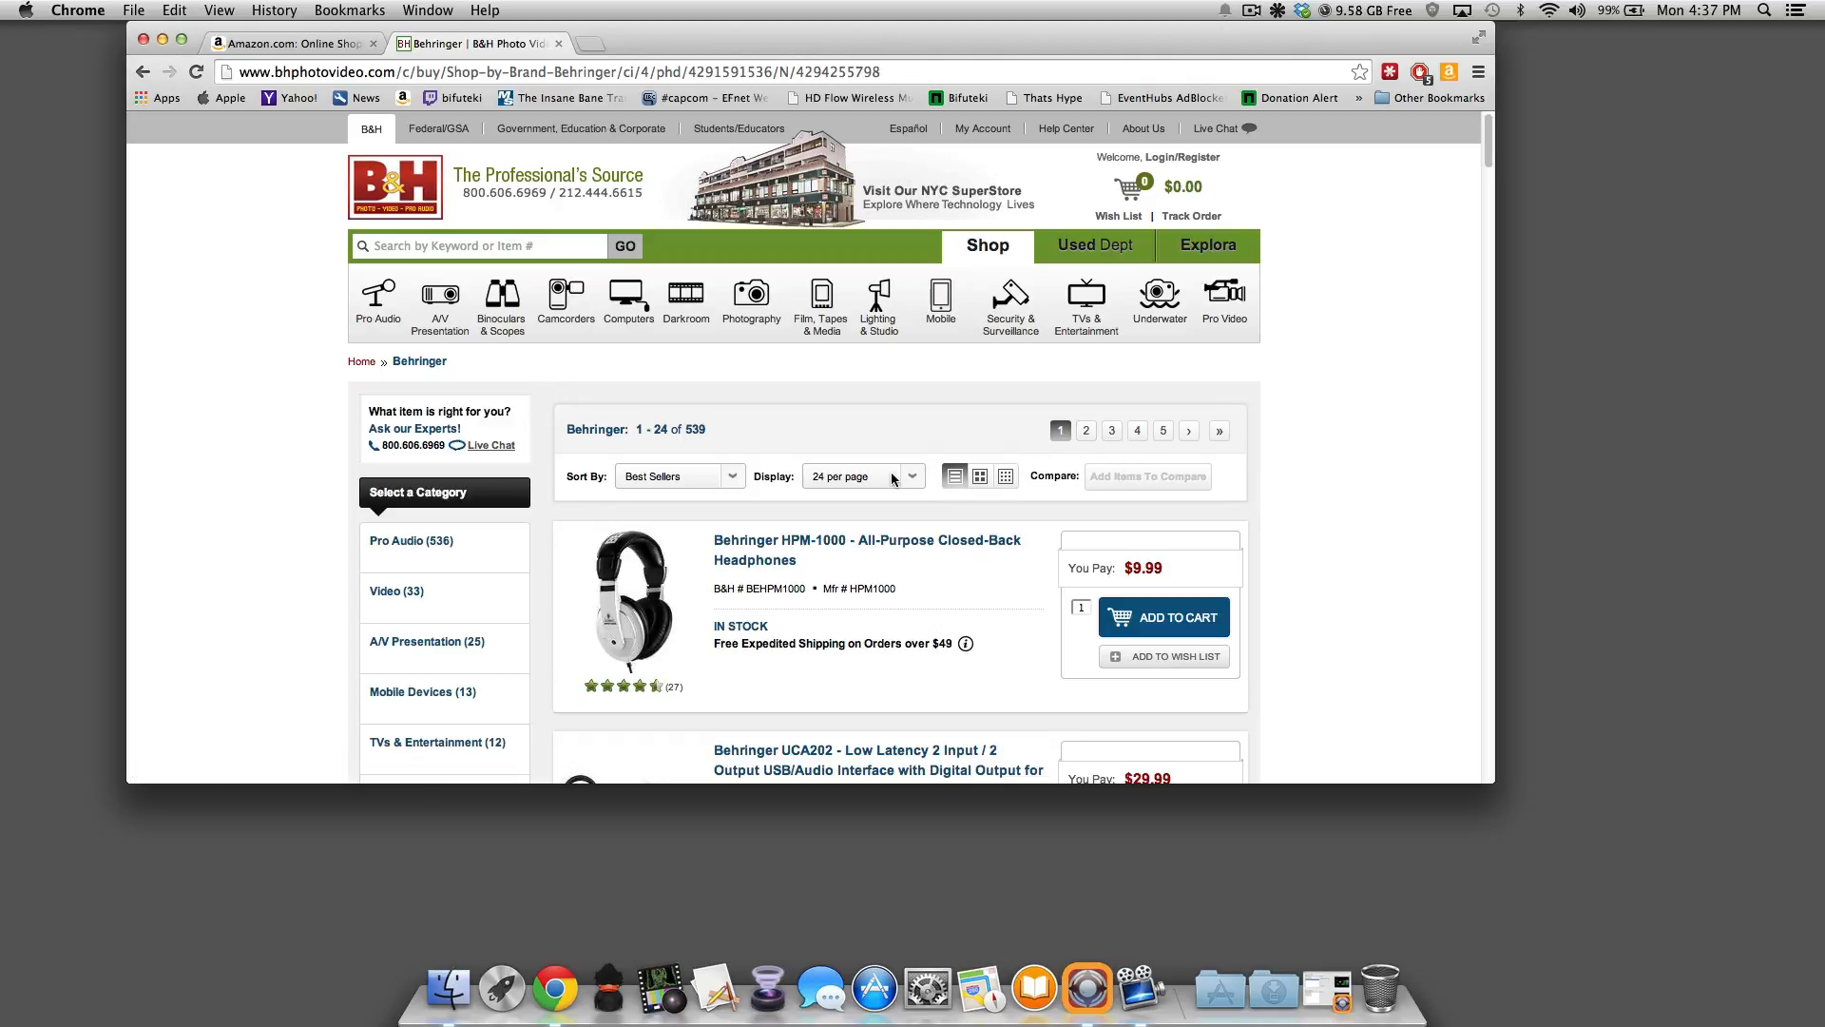
click(680, 476)
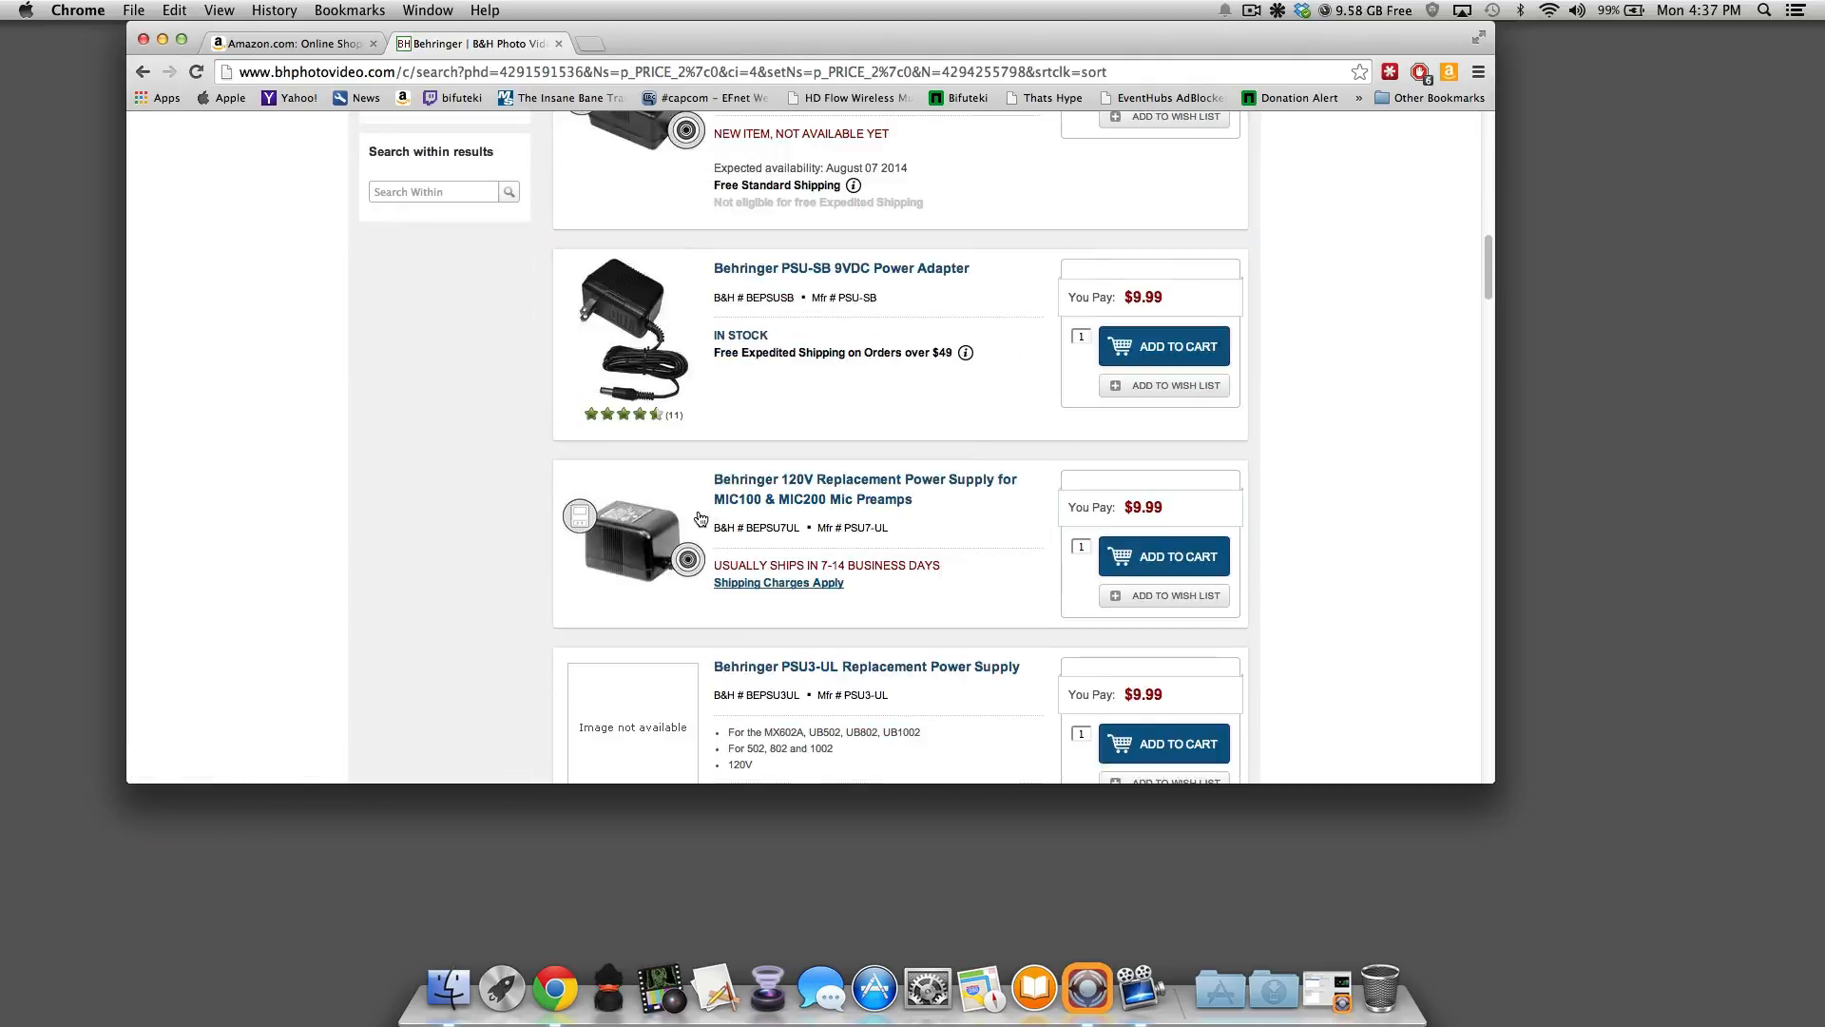
scroll(down, 3)
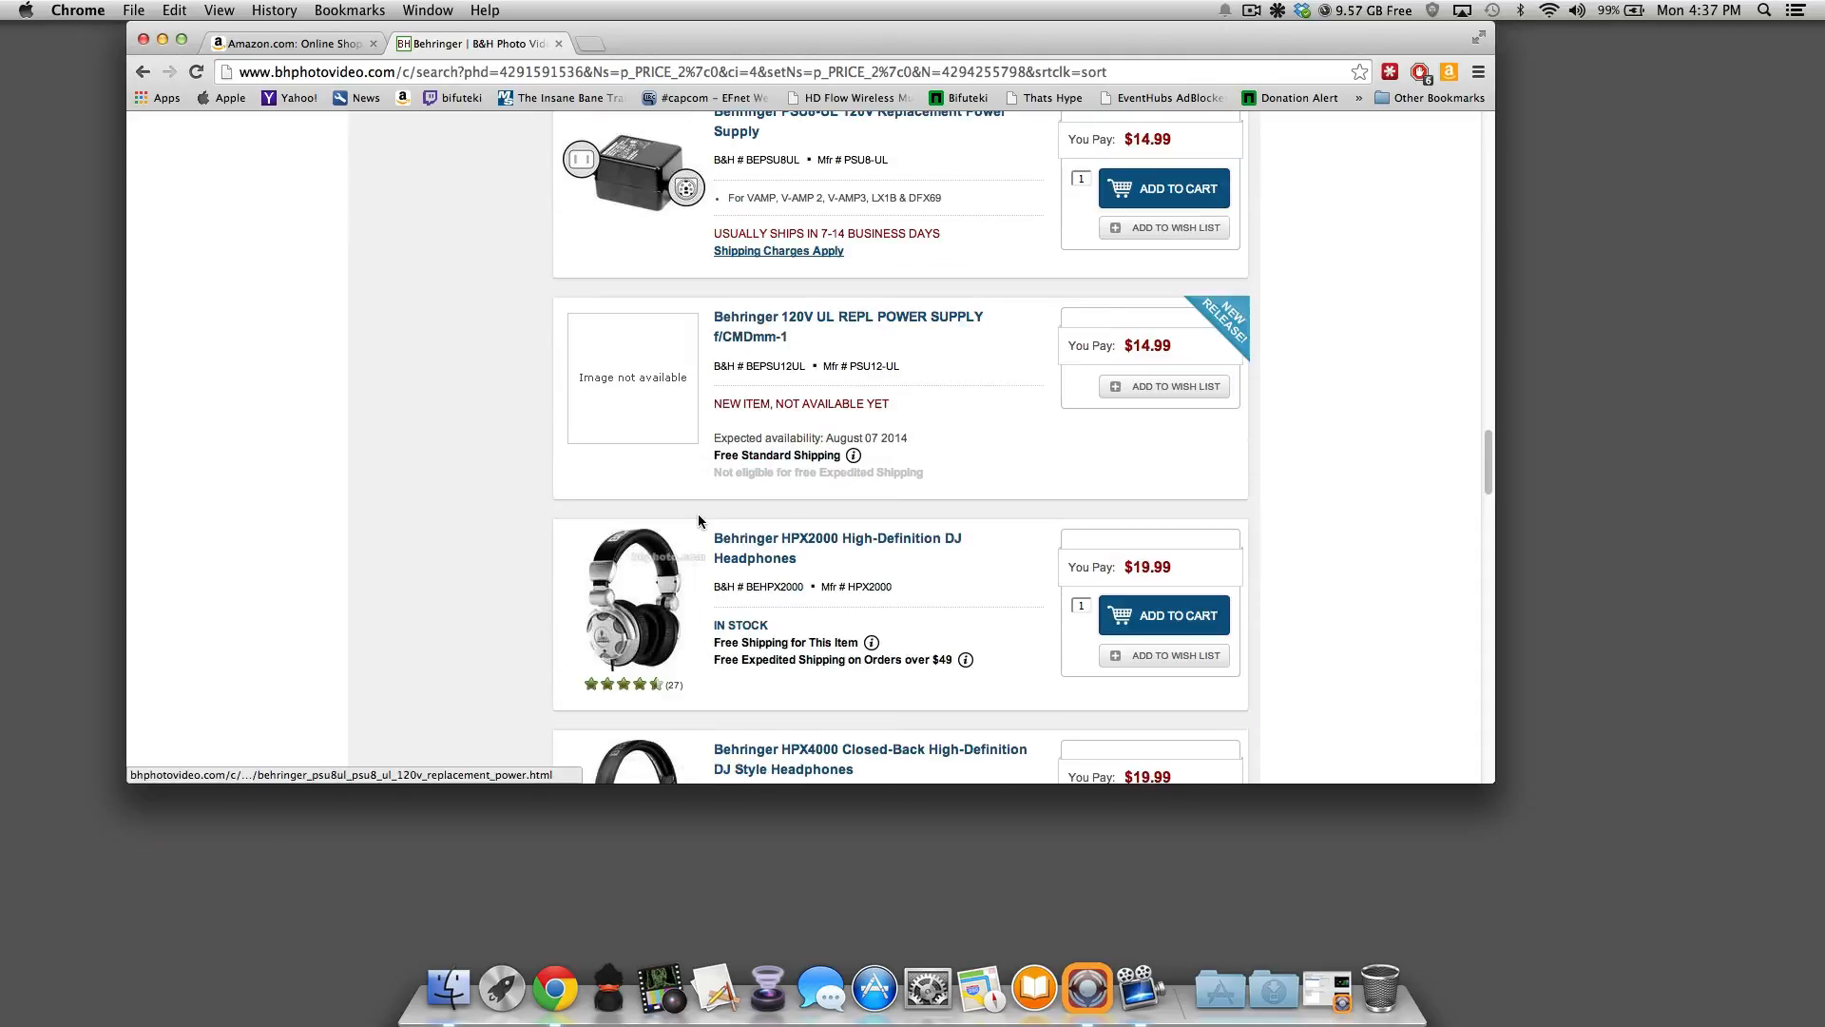
scroll(down, 3)
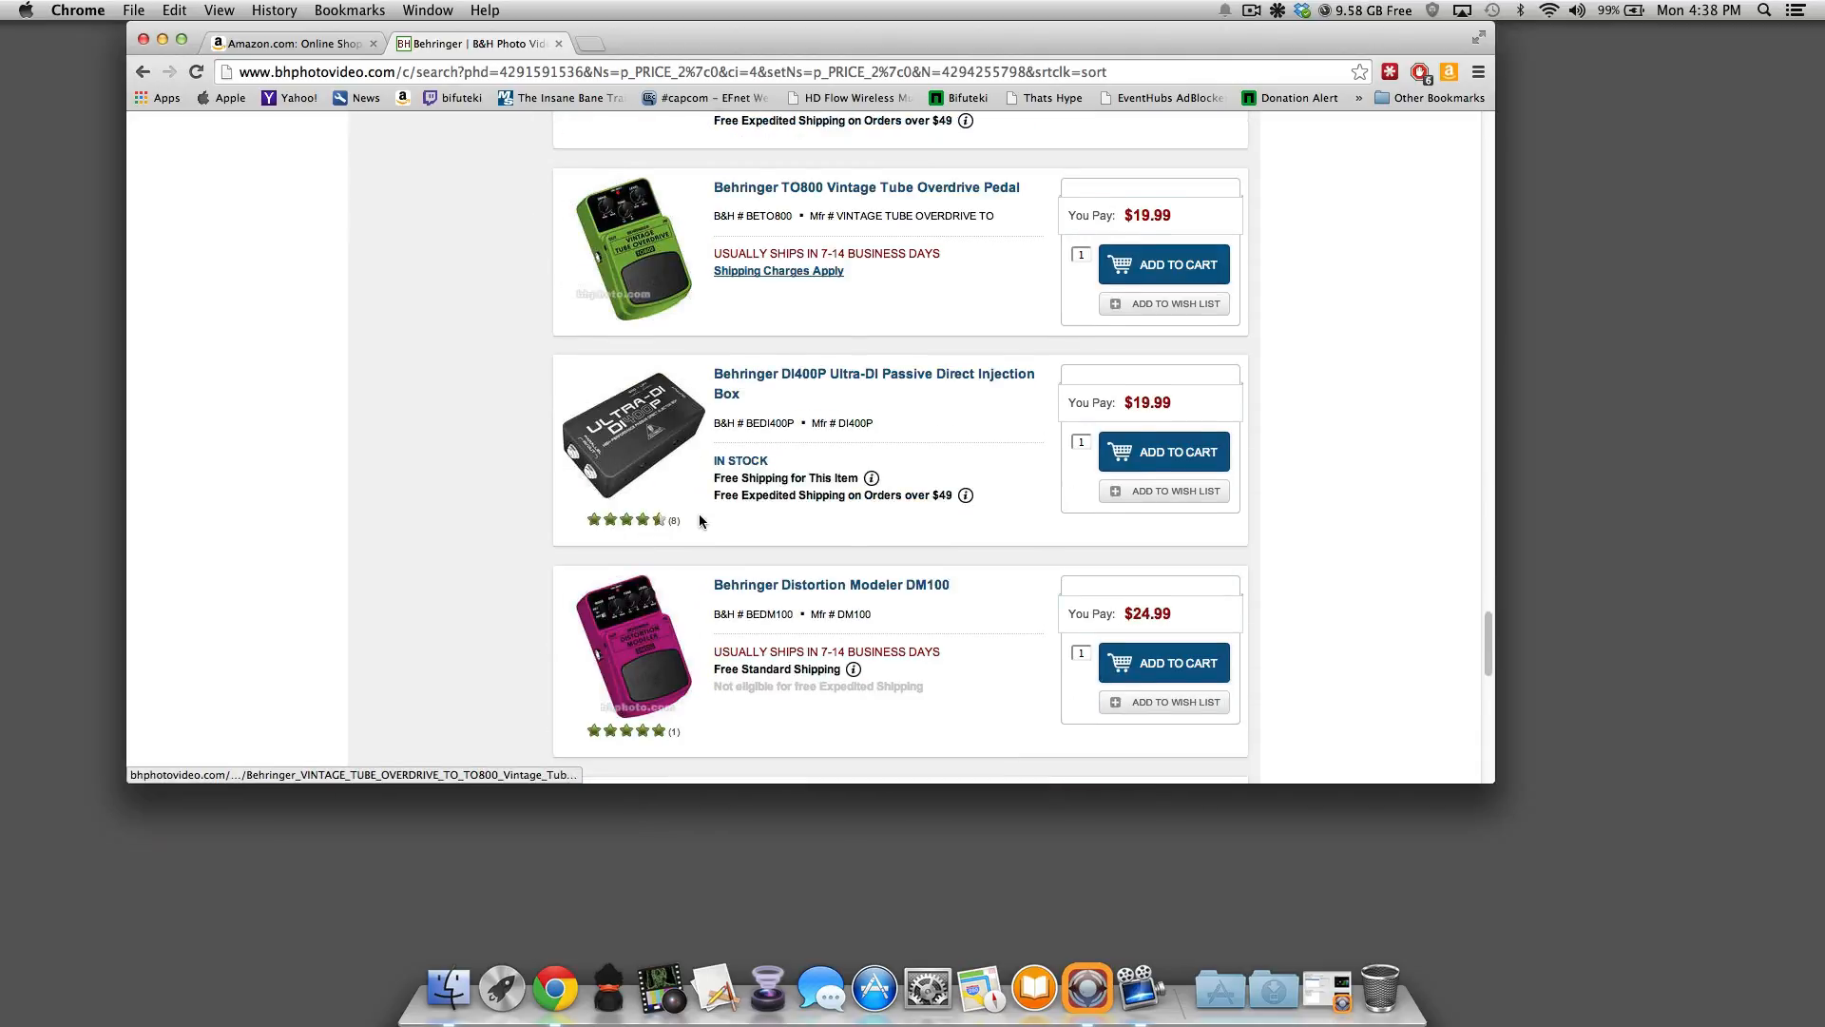
scroll(down, 3)
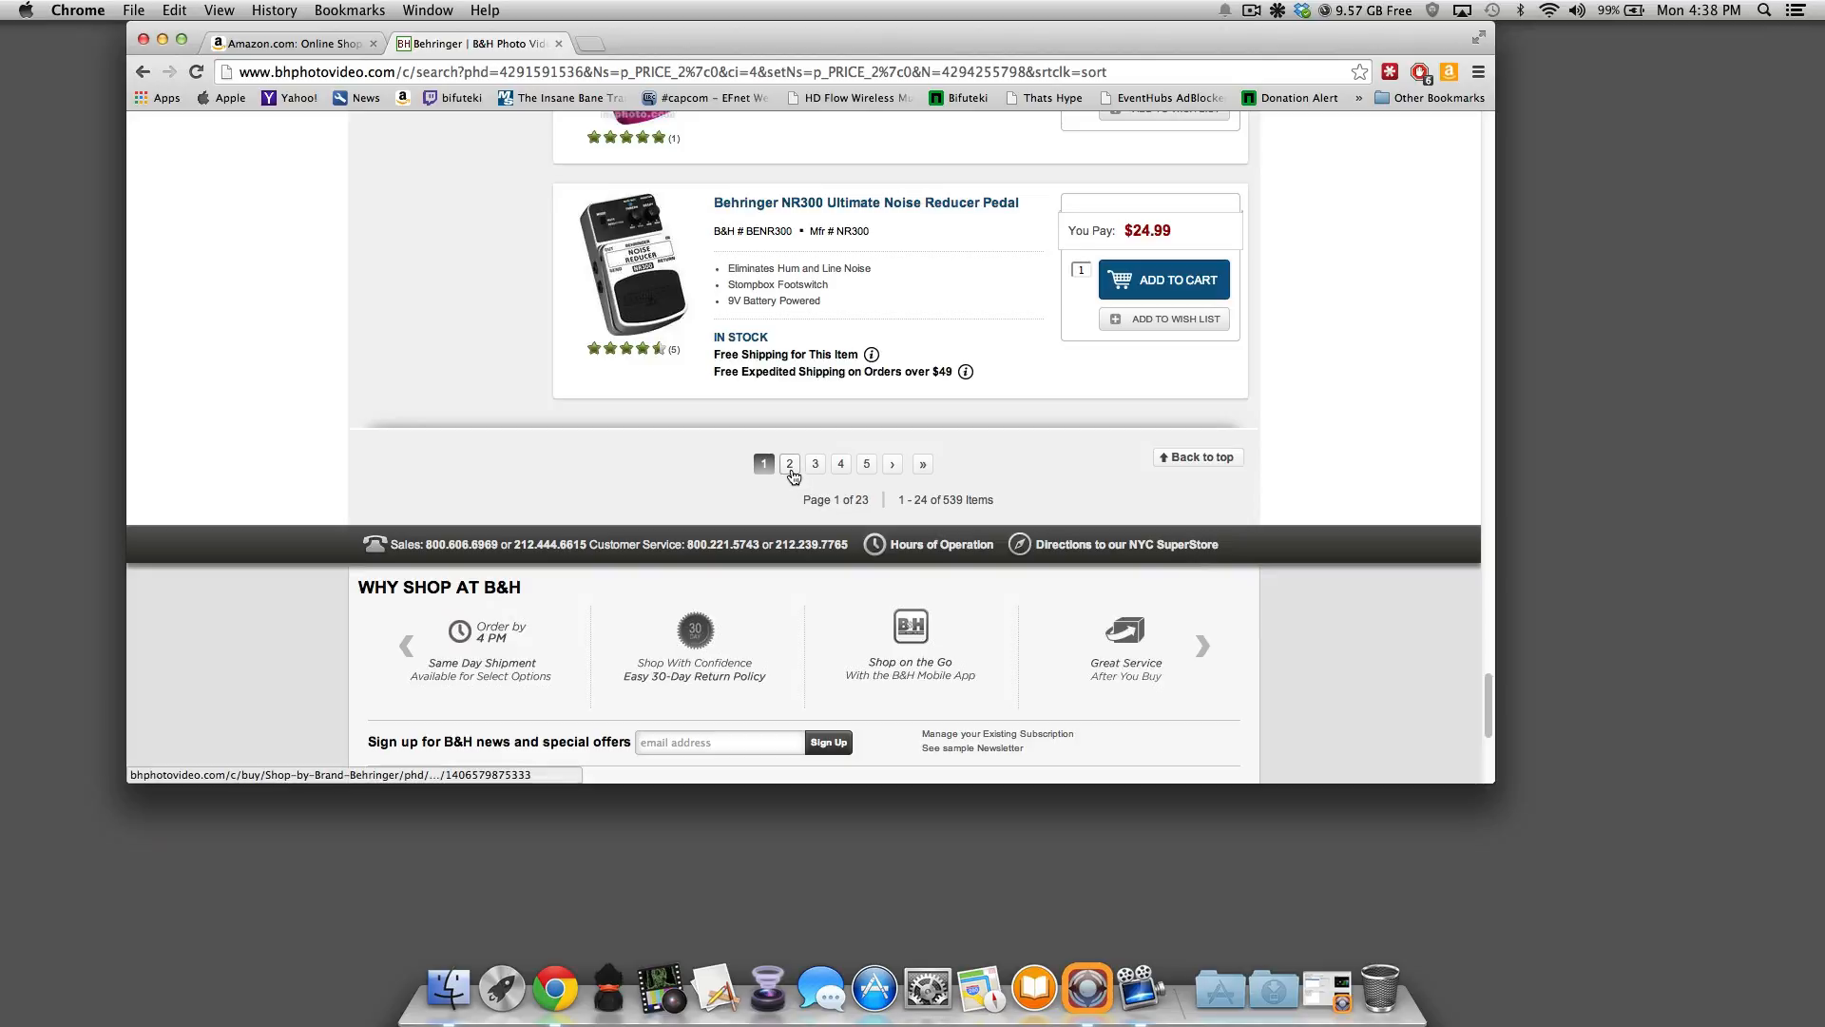
Step: Page through the Behringer results from page 2 to page 4
click(790, 464)
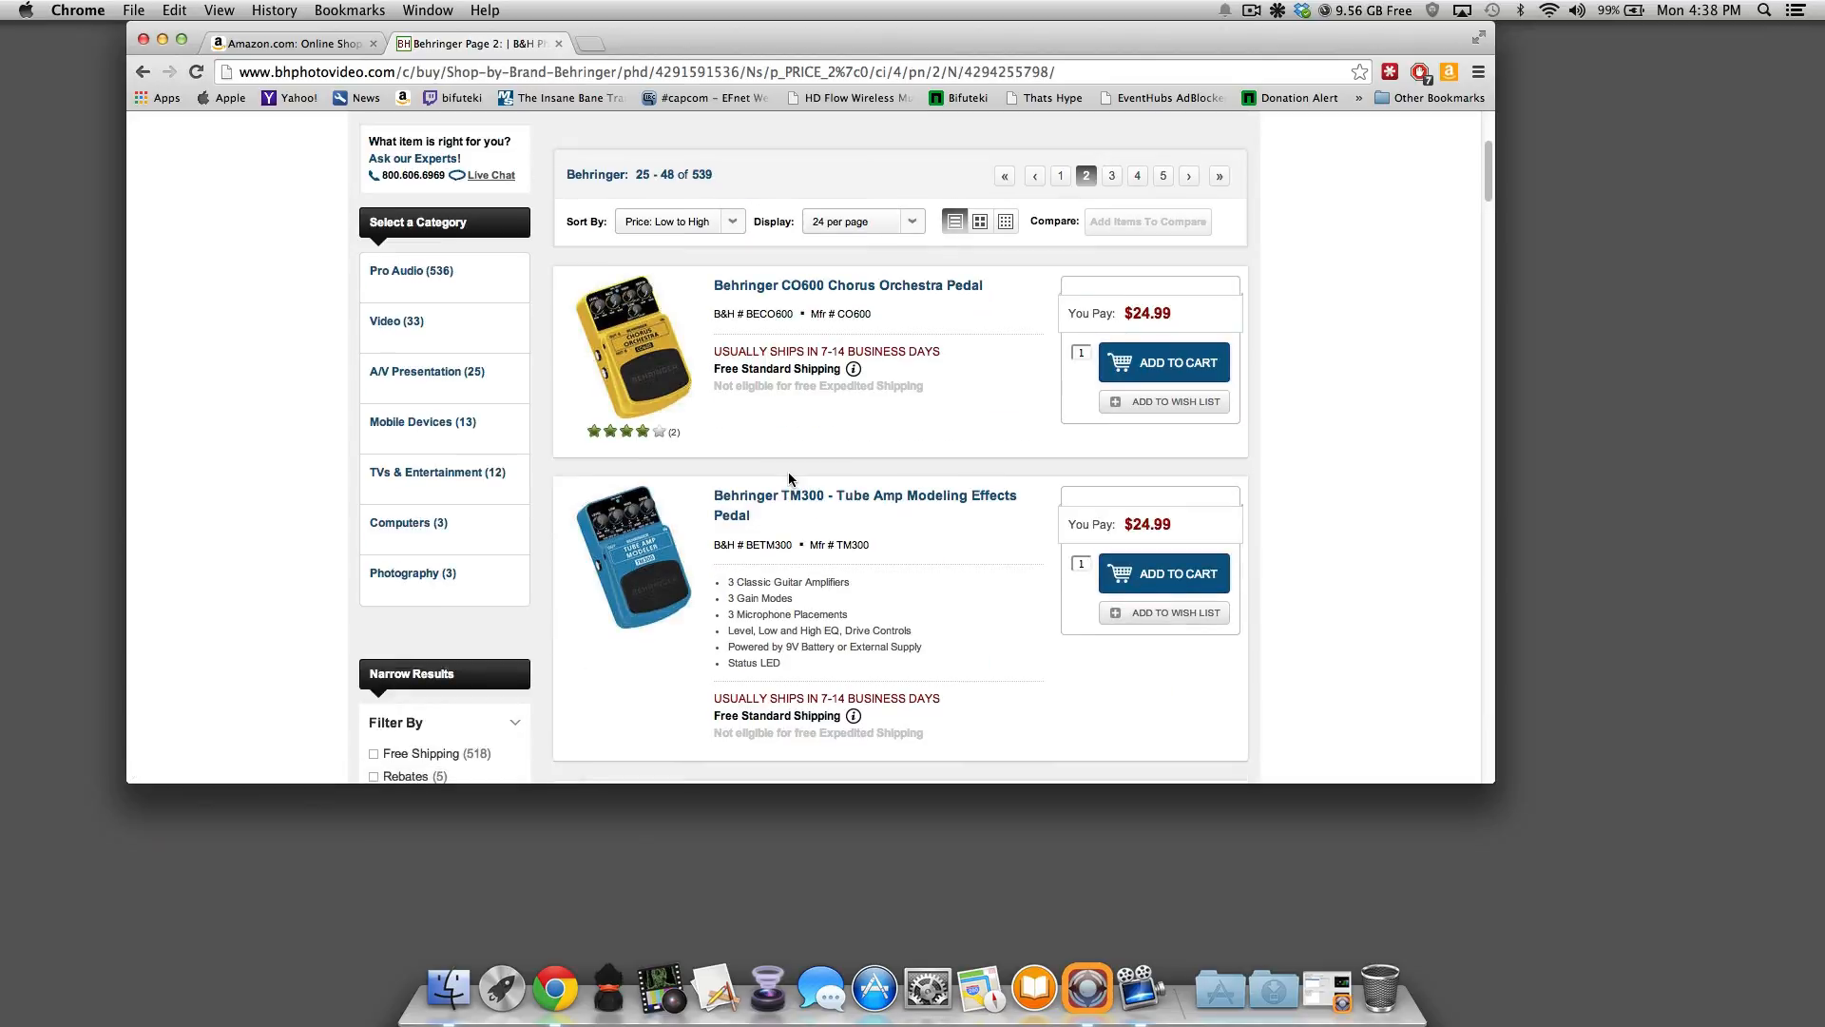
scroll(down, 3)
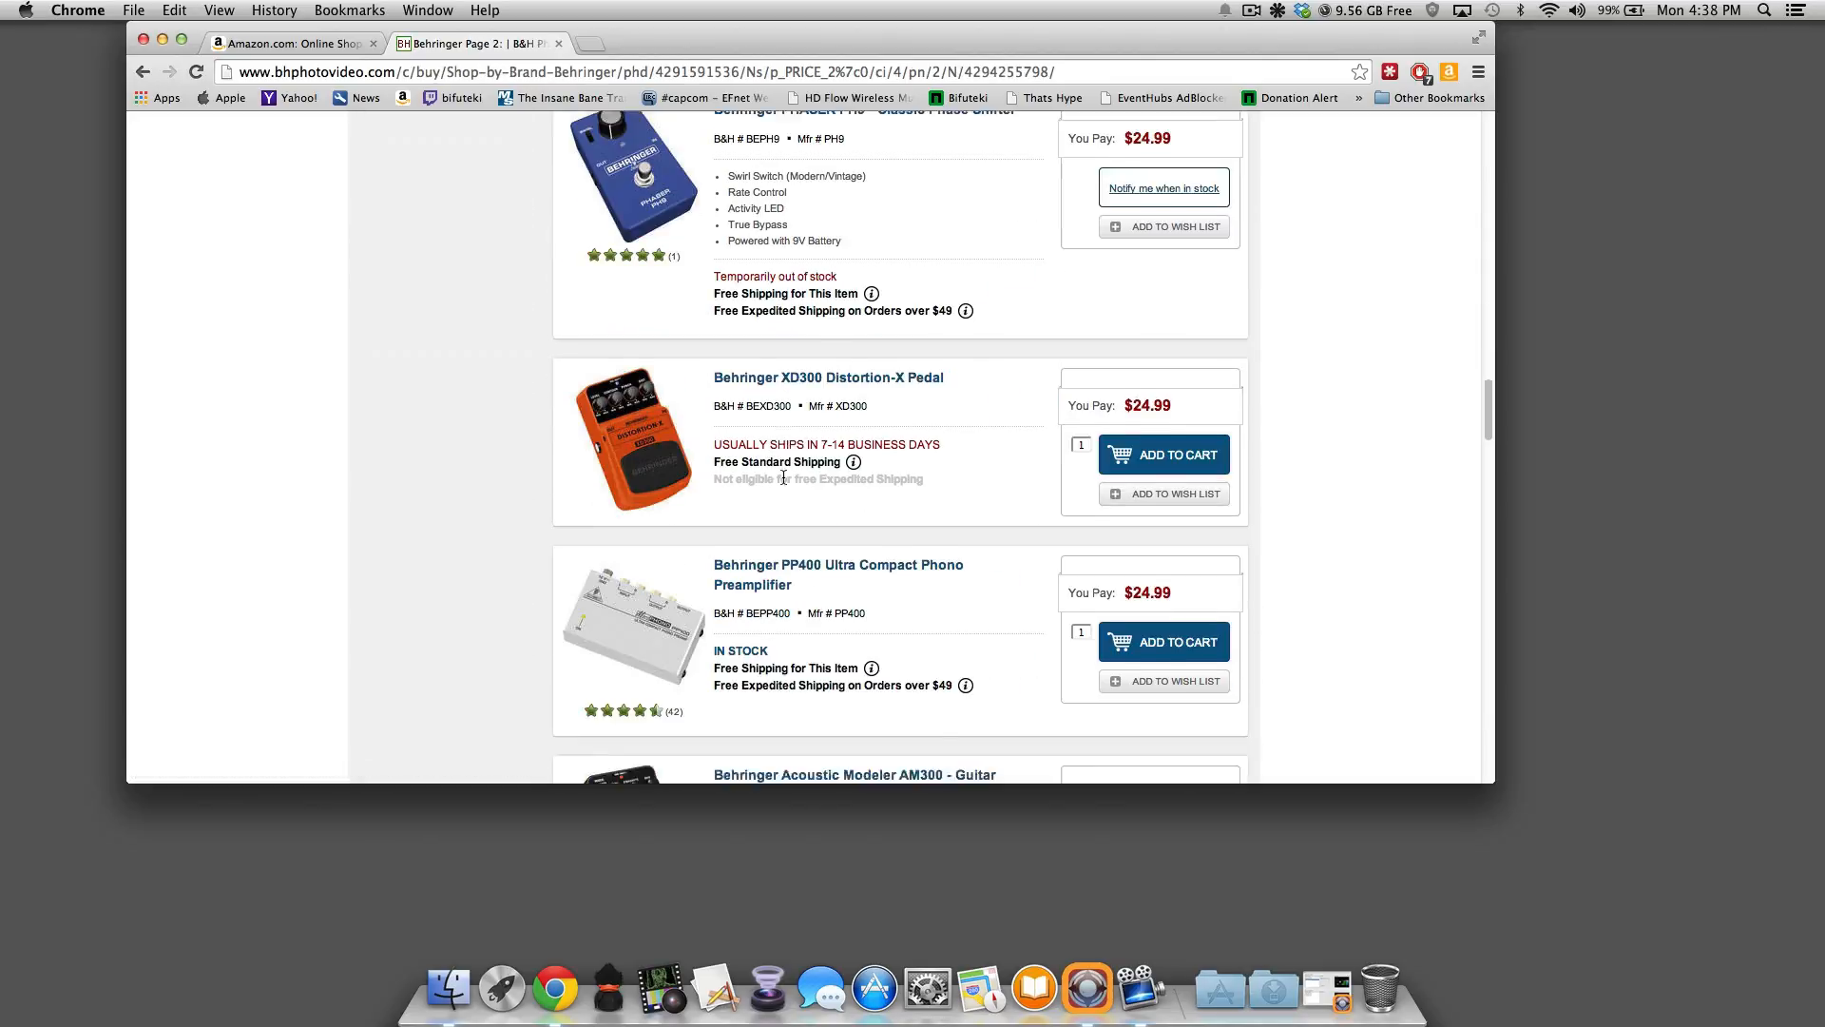
scroll(down, 3)
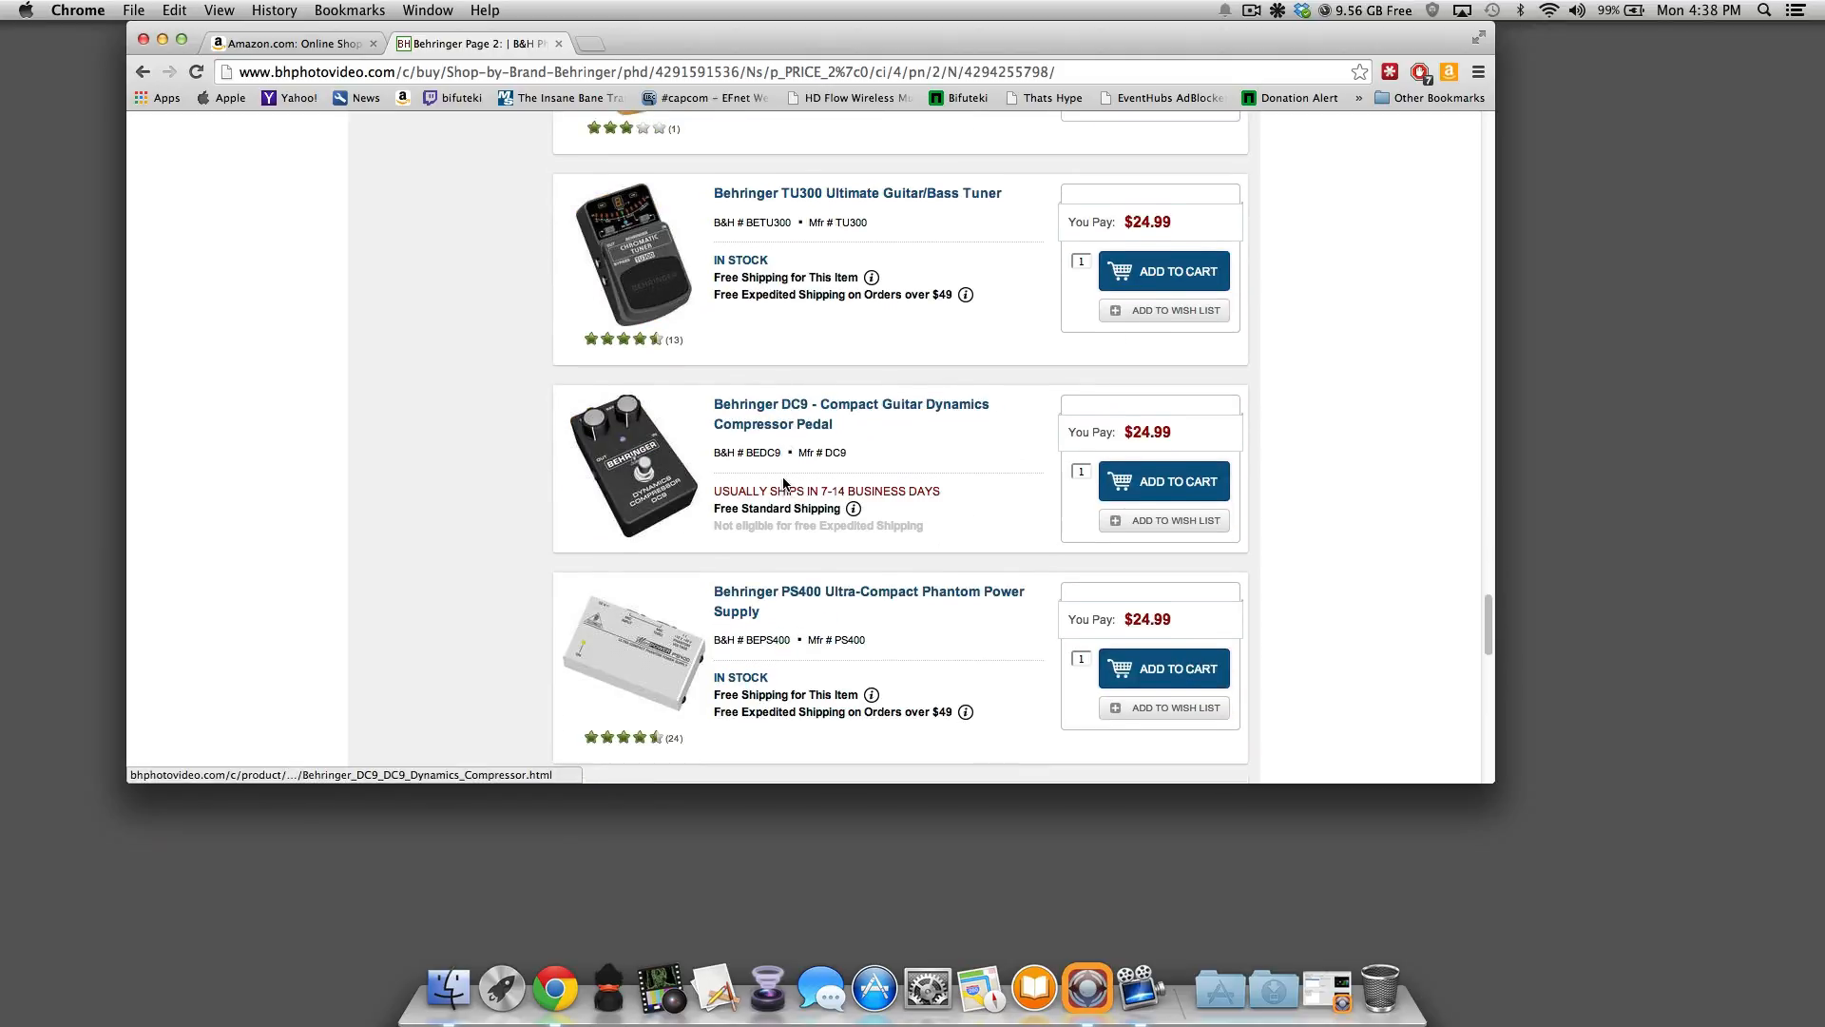
scroll(down, 3)
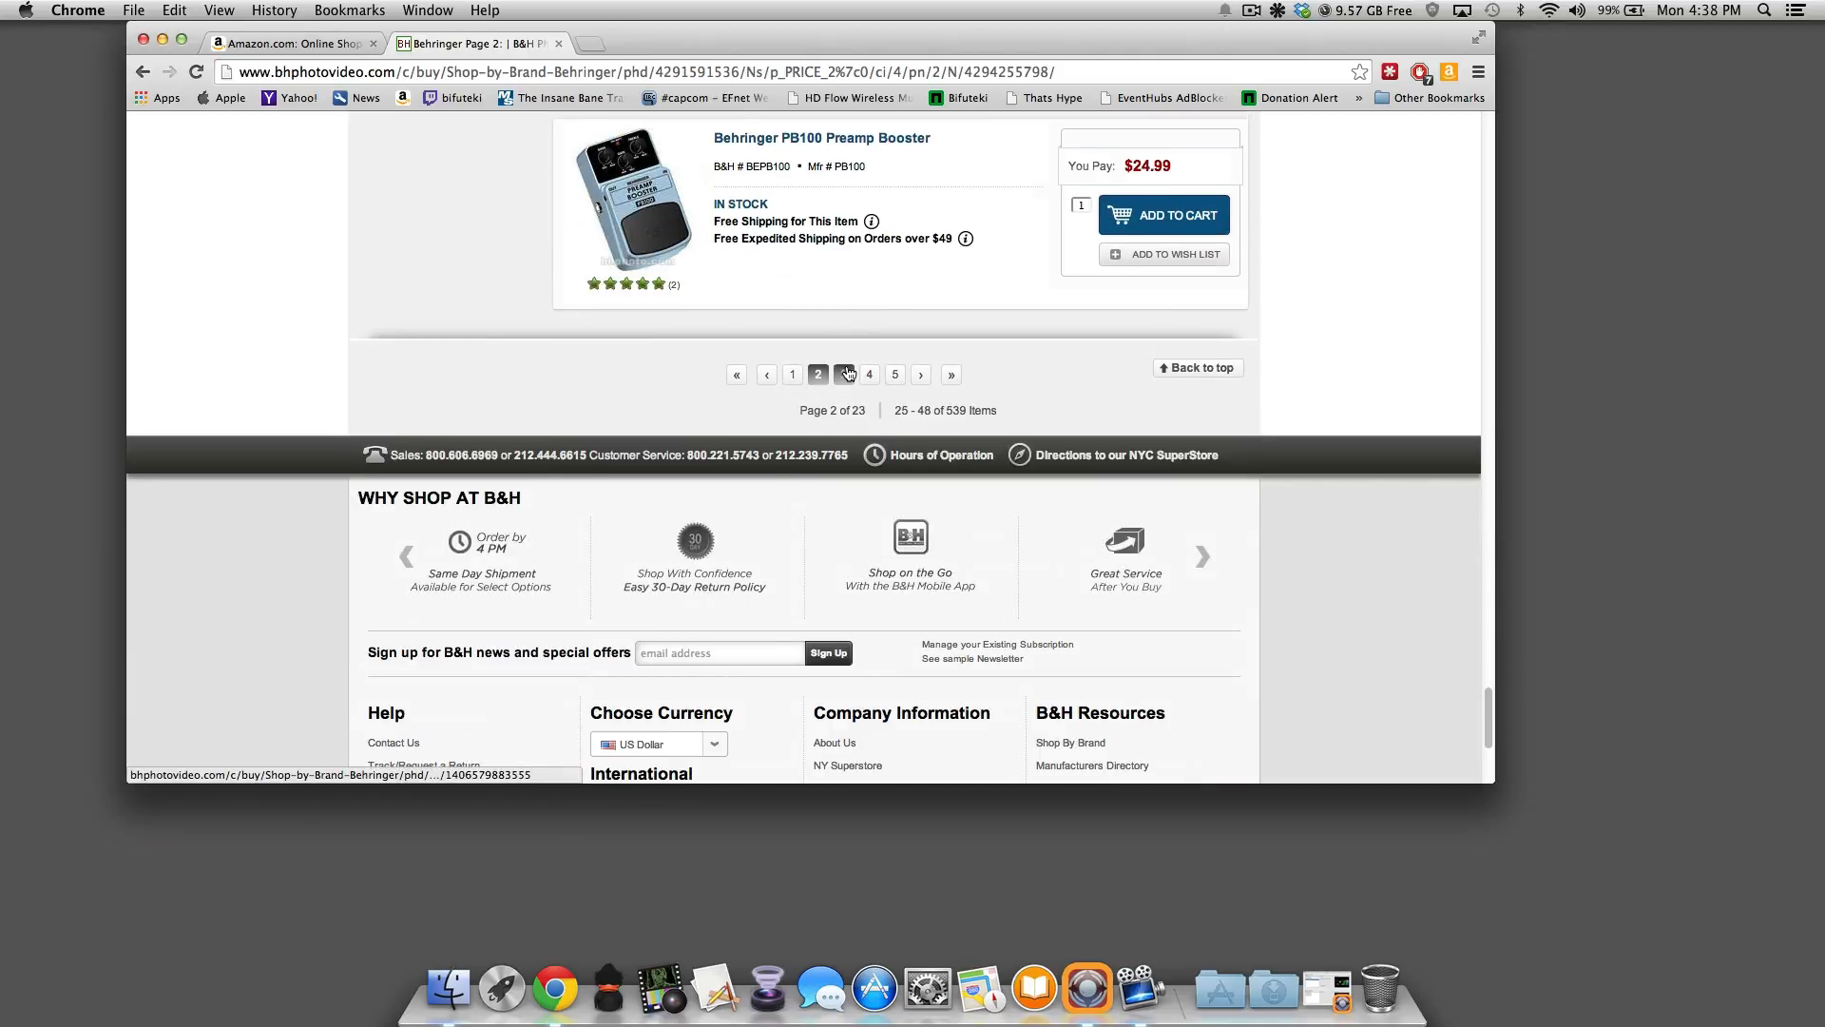
click(844, 374)
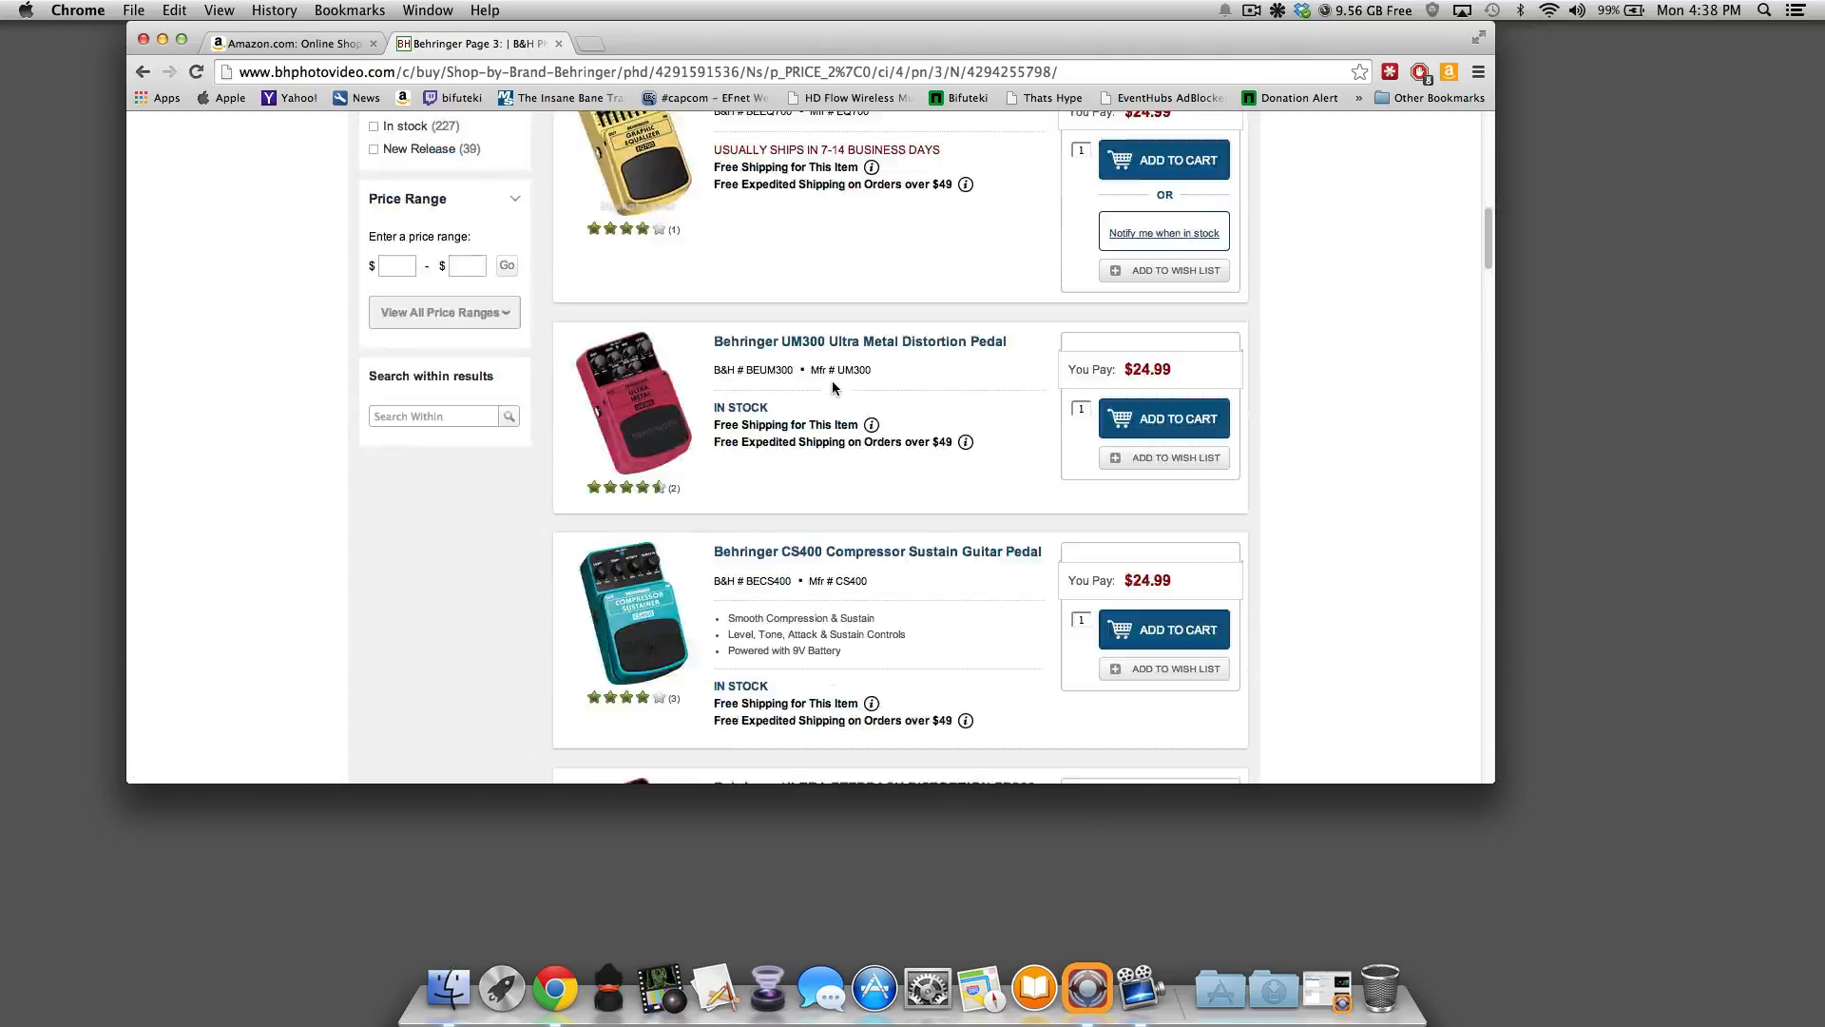
scroll(down, 3)
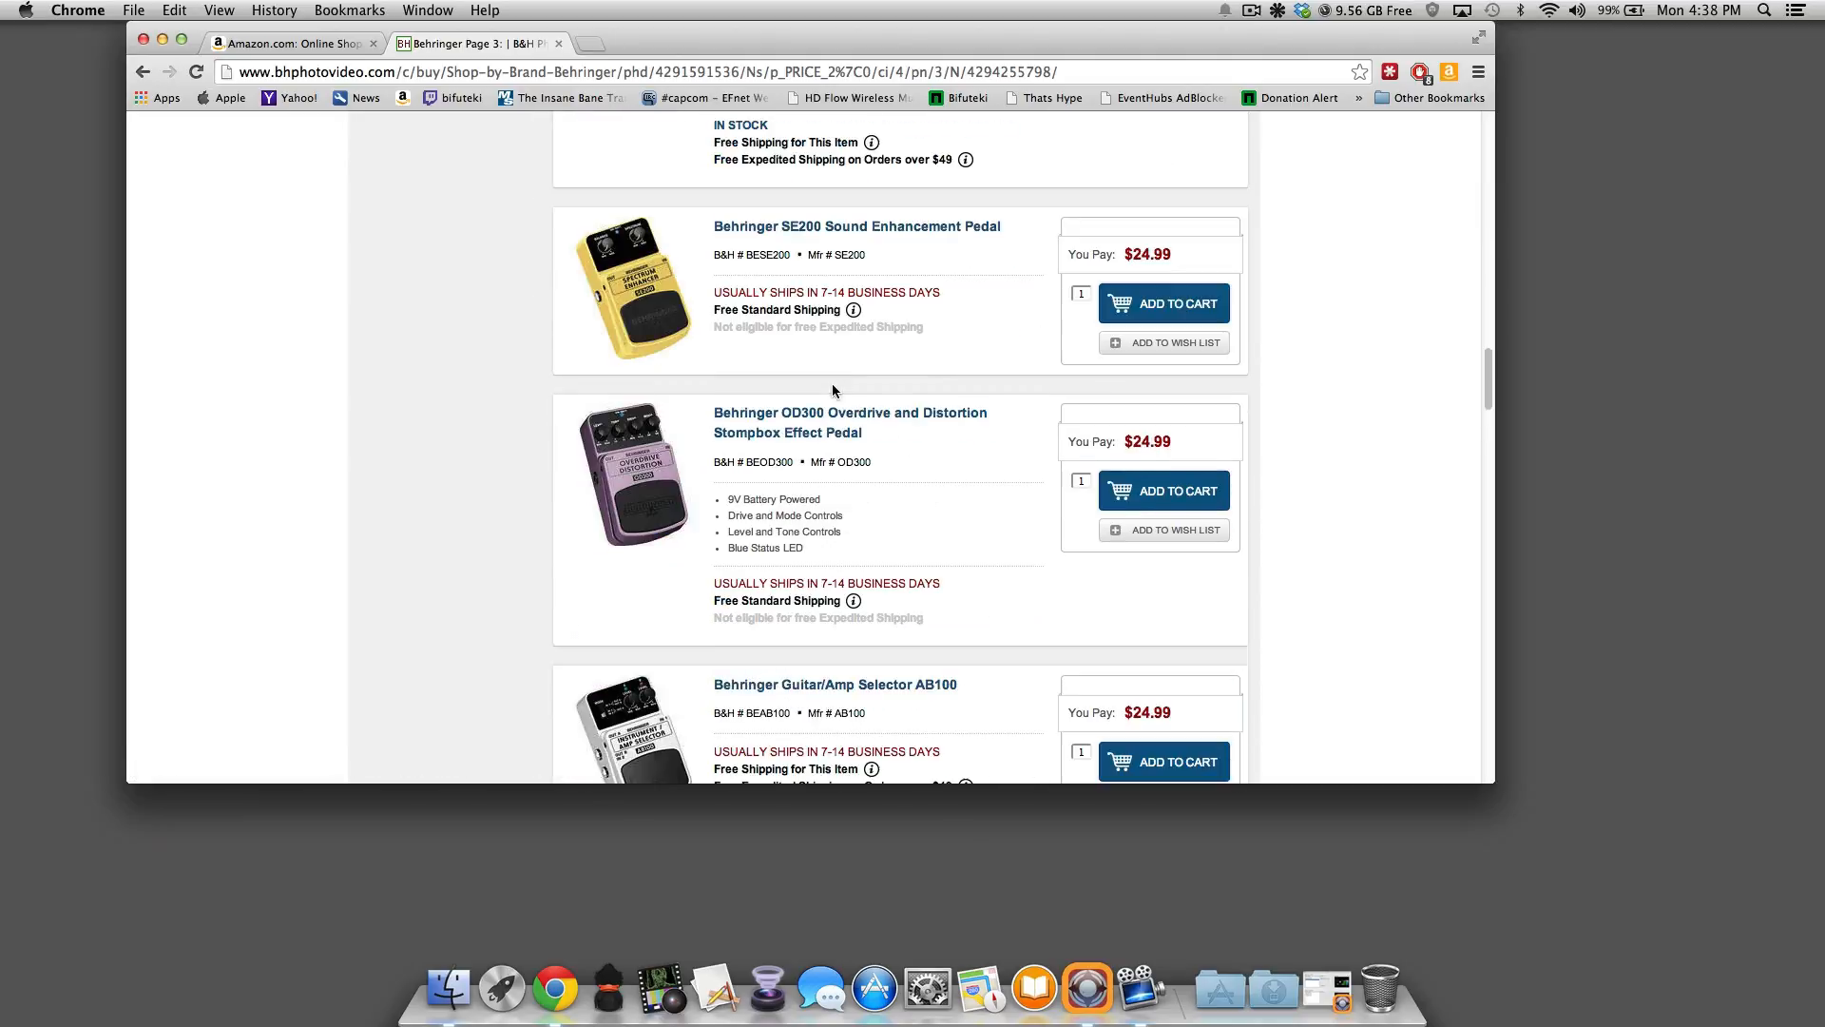
scroll(down, 3)
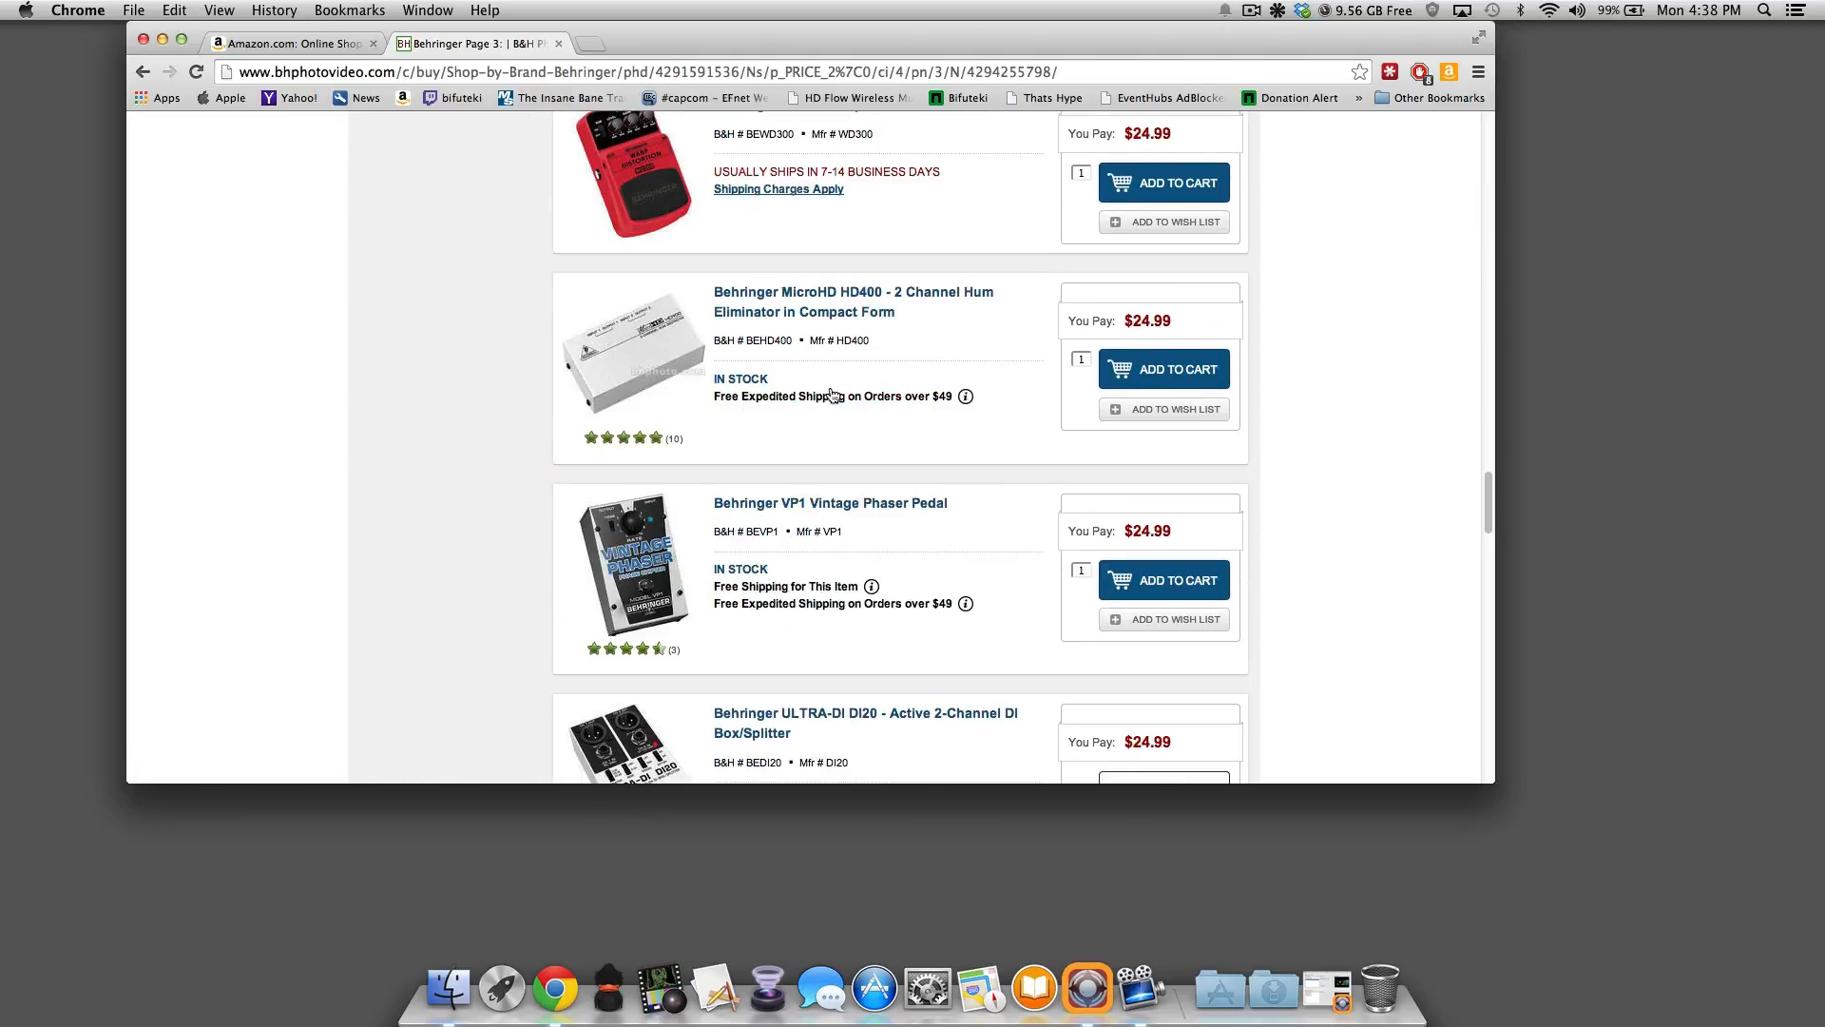
scroll(down, 3)
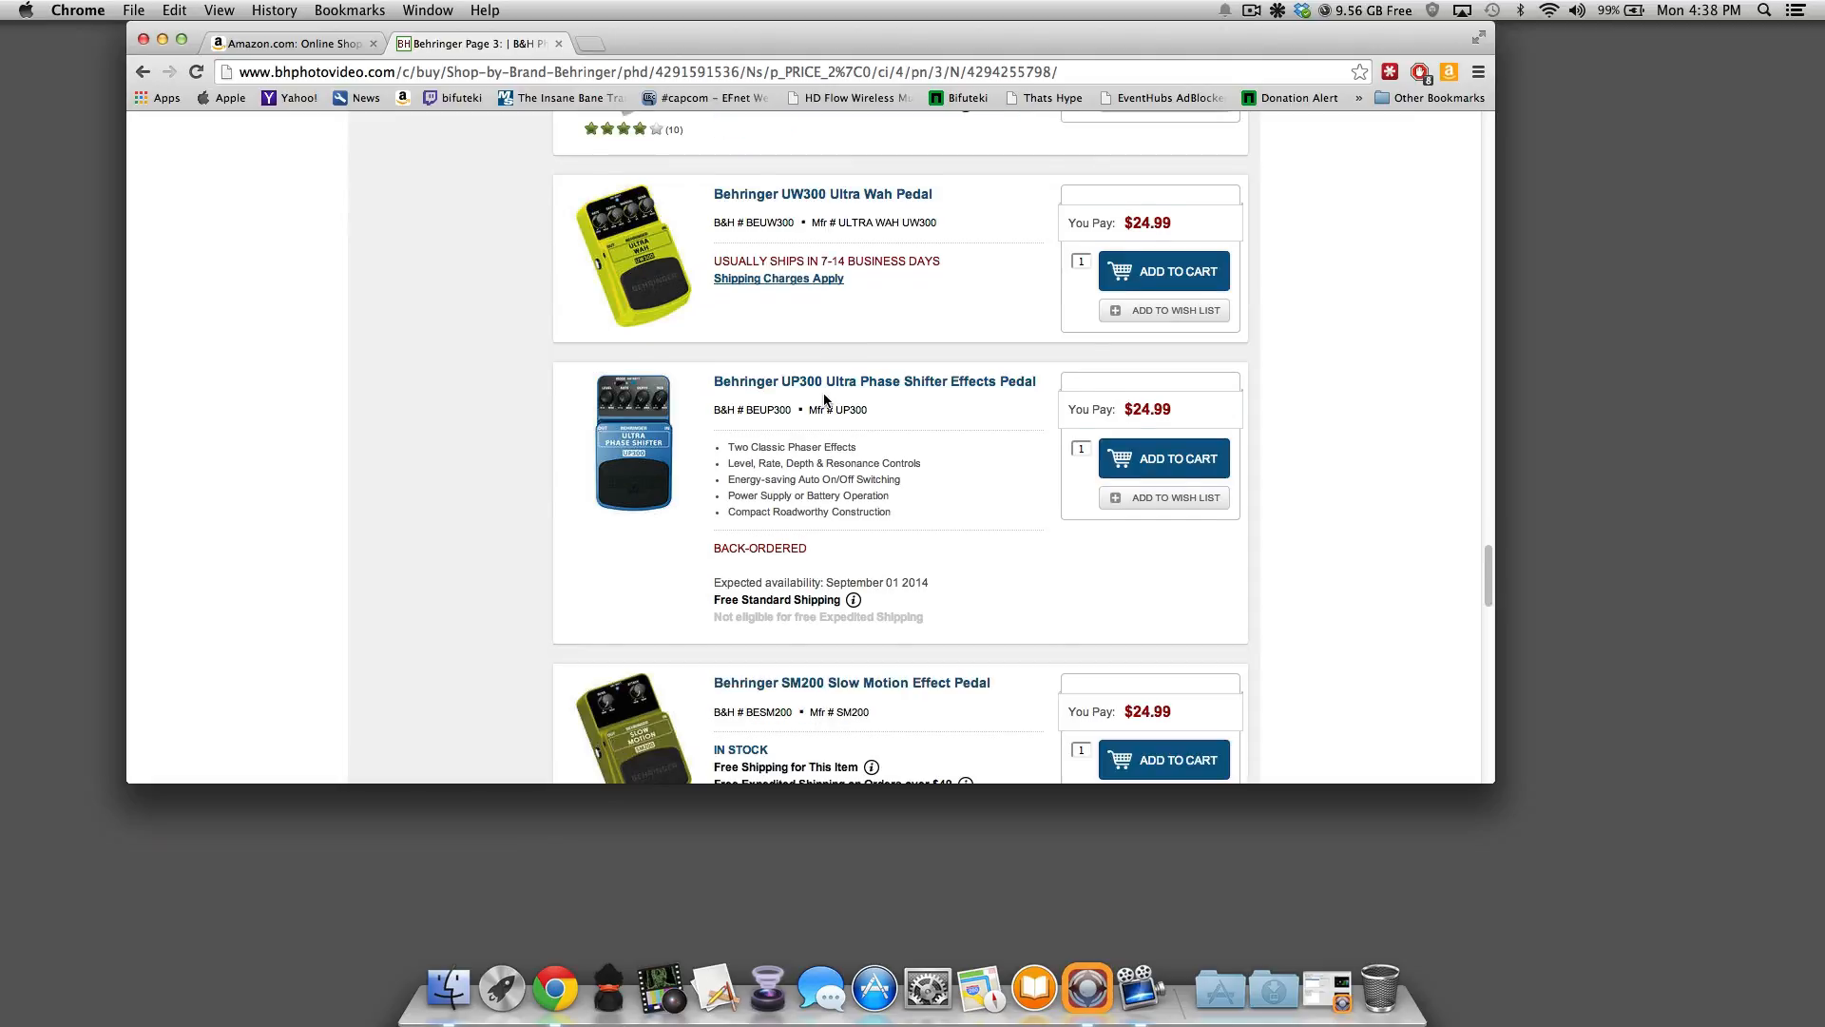
scroll(down, 3)
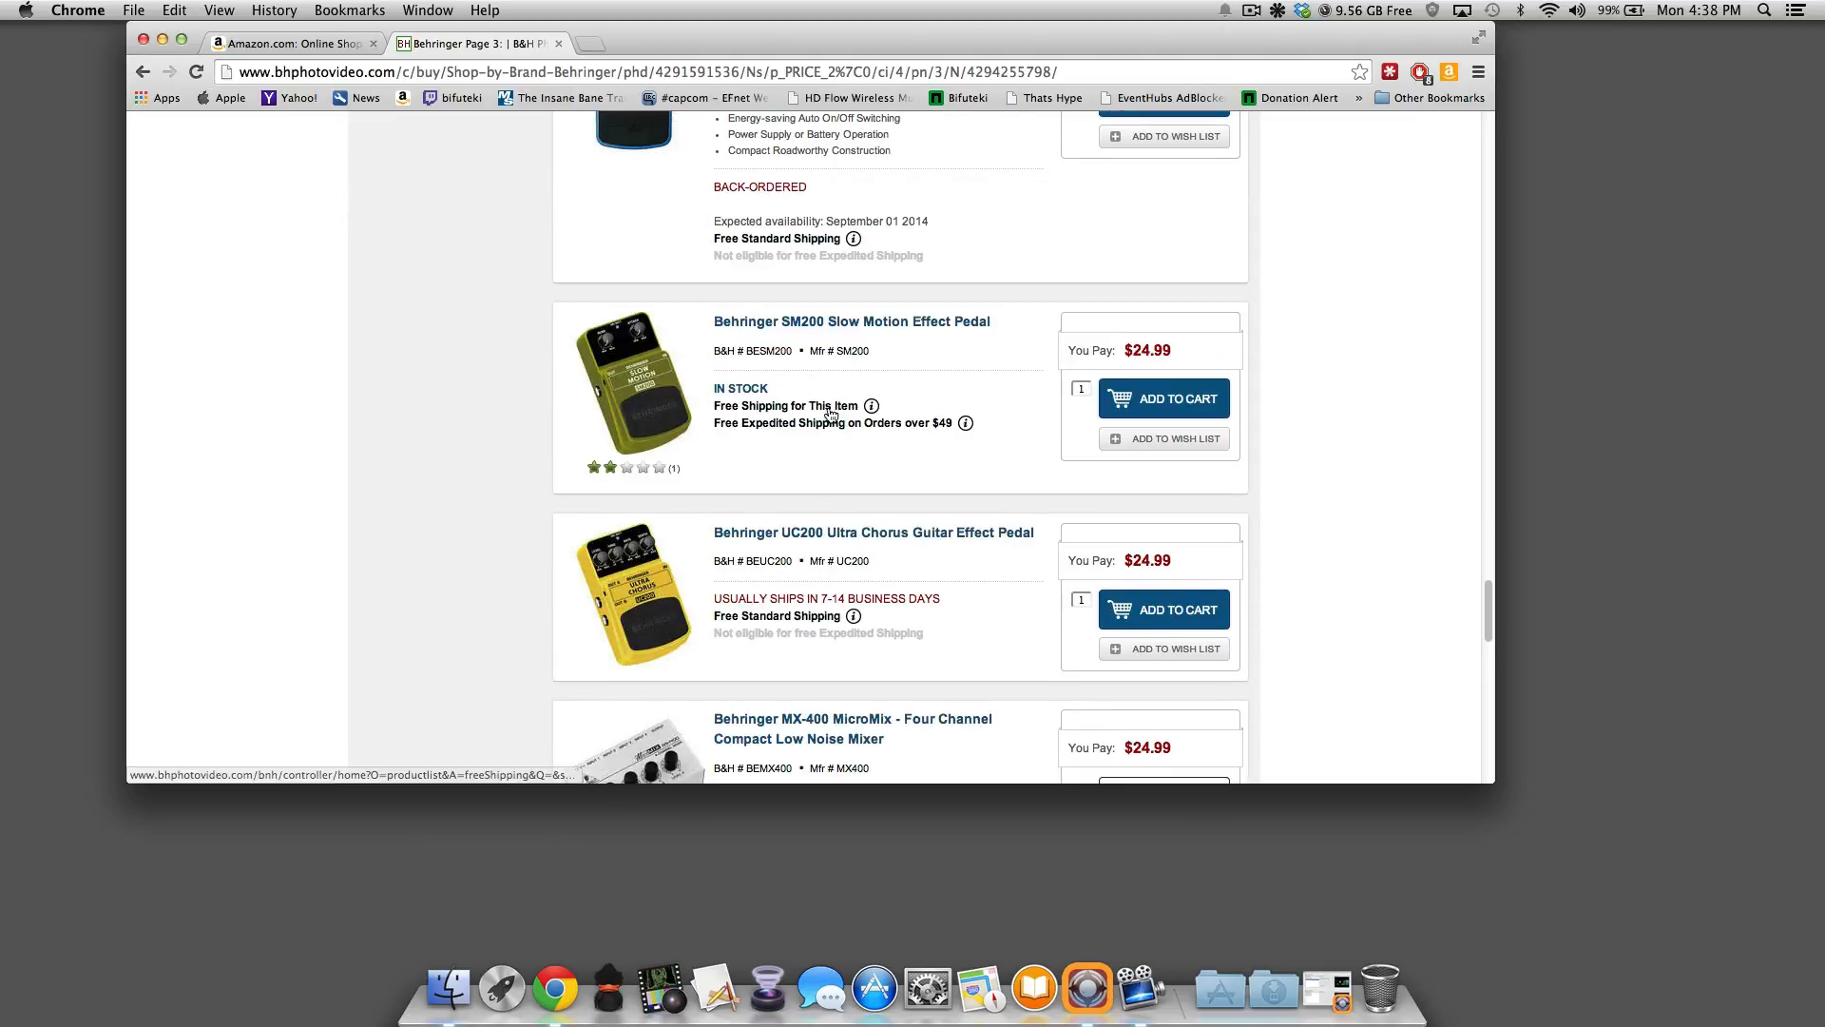
scroll(down, 3)
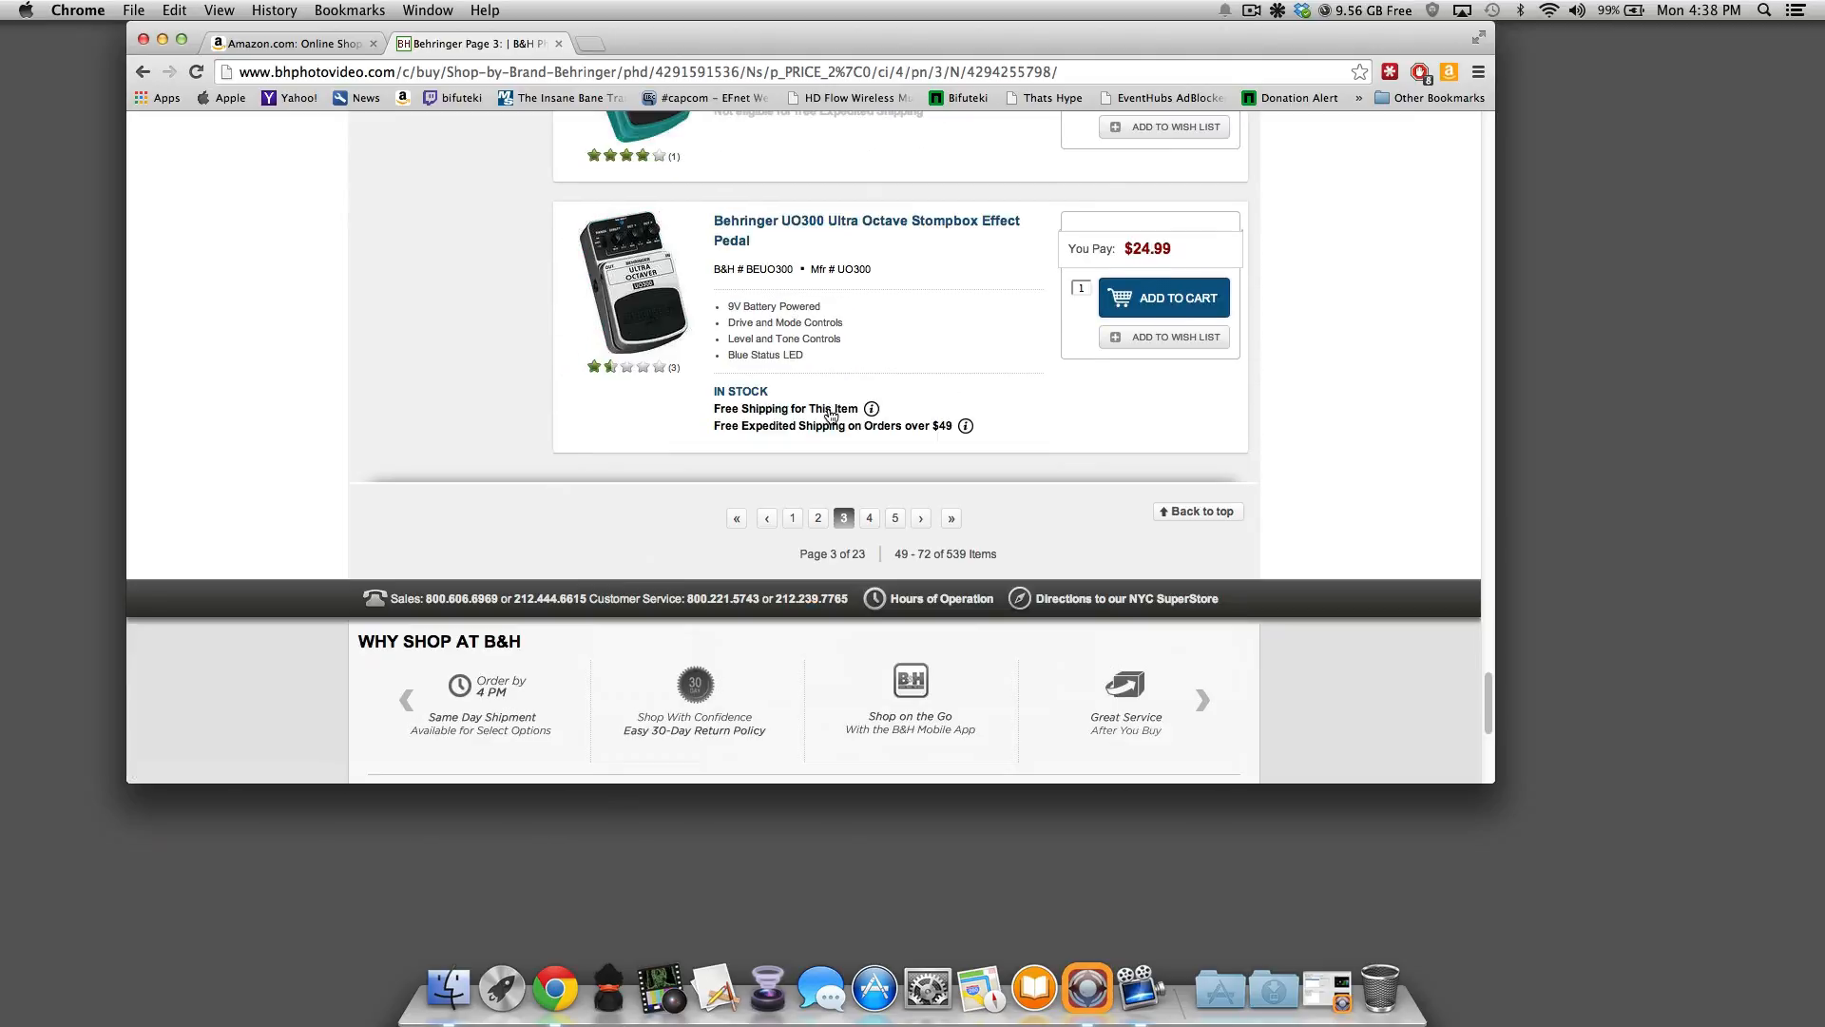
click(869, 517)
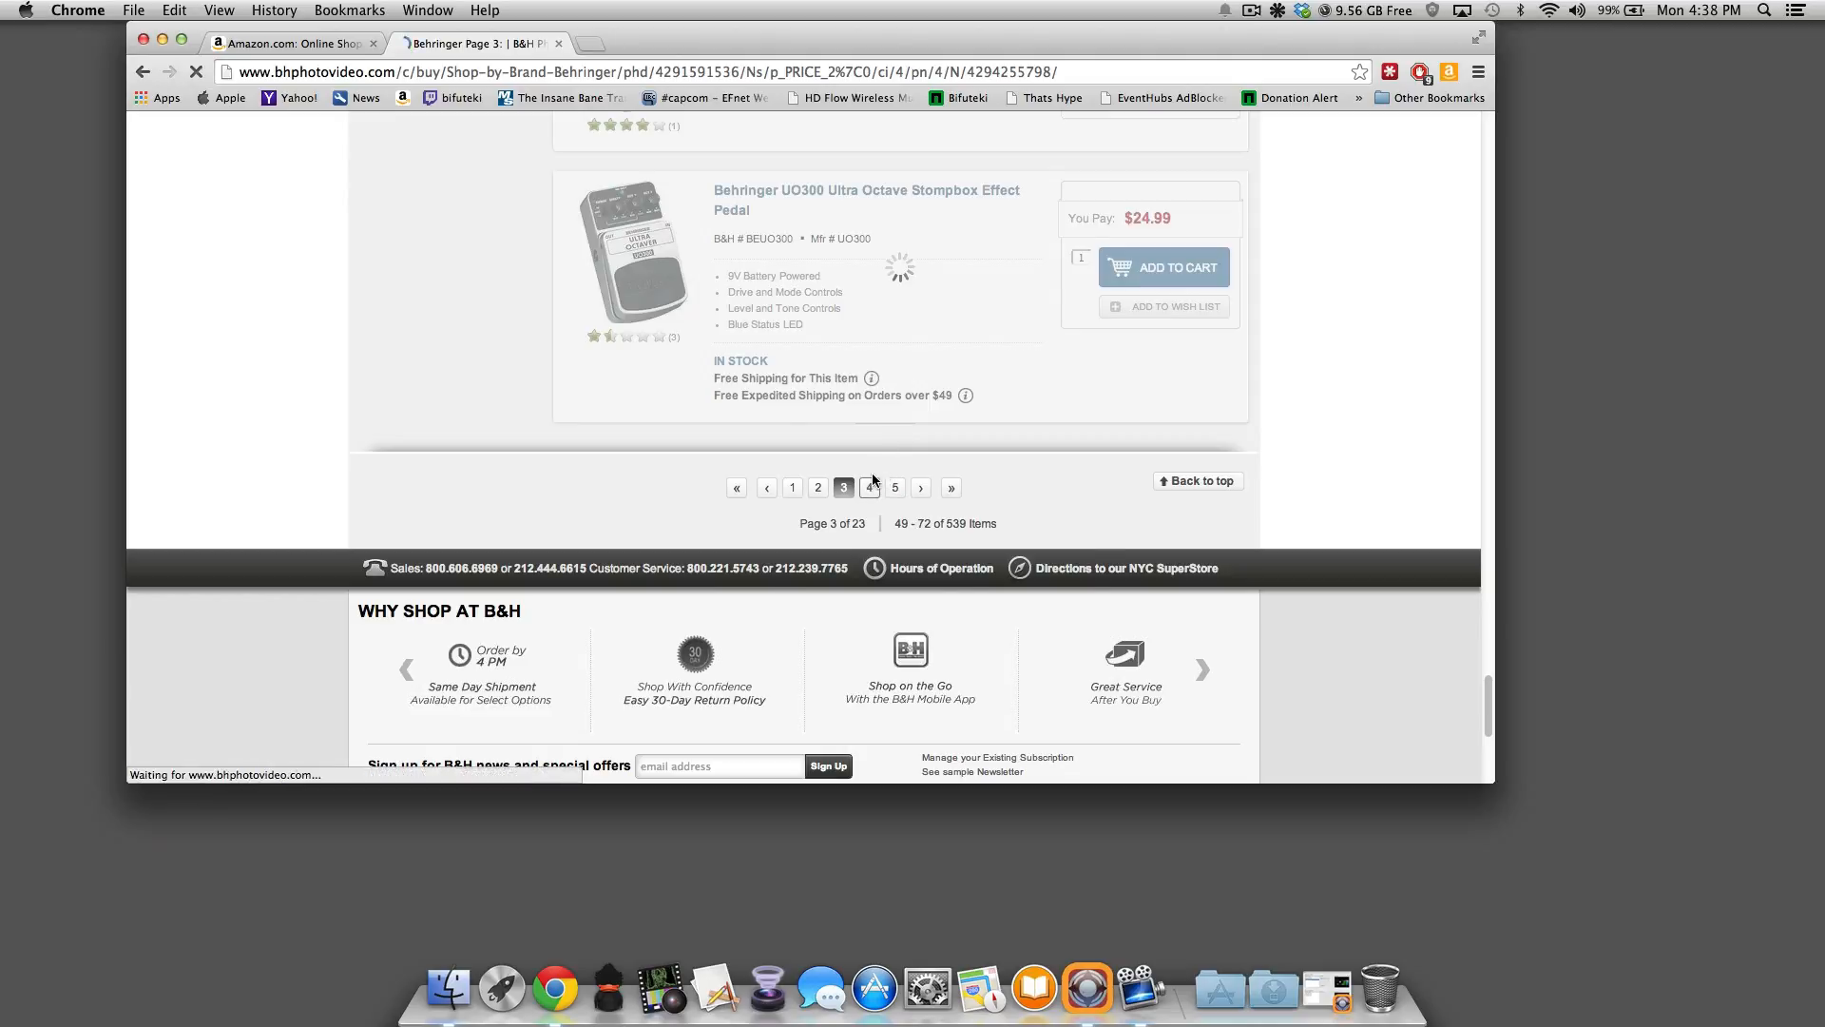
click(870, 486)
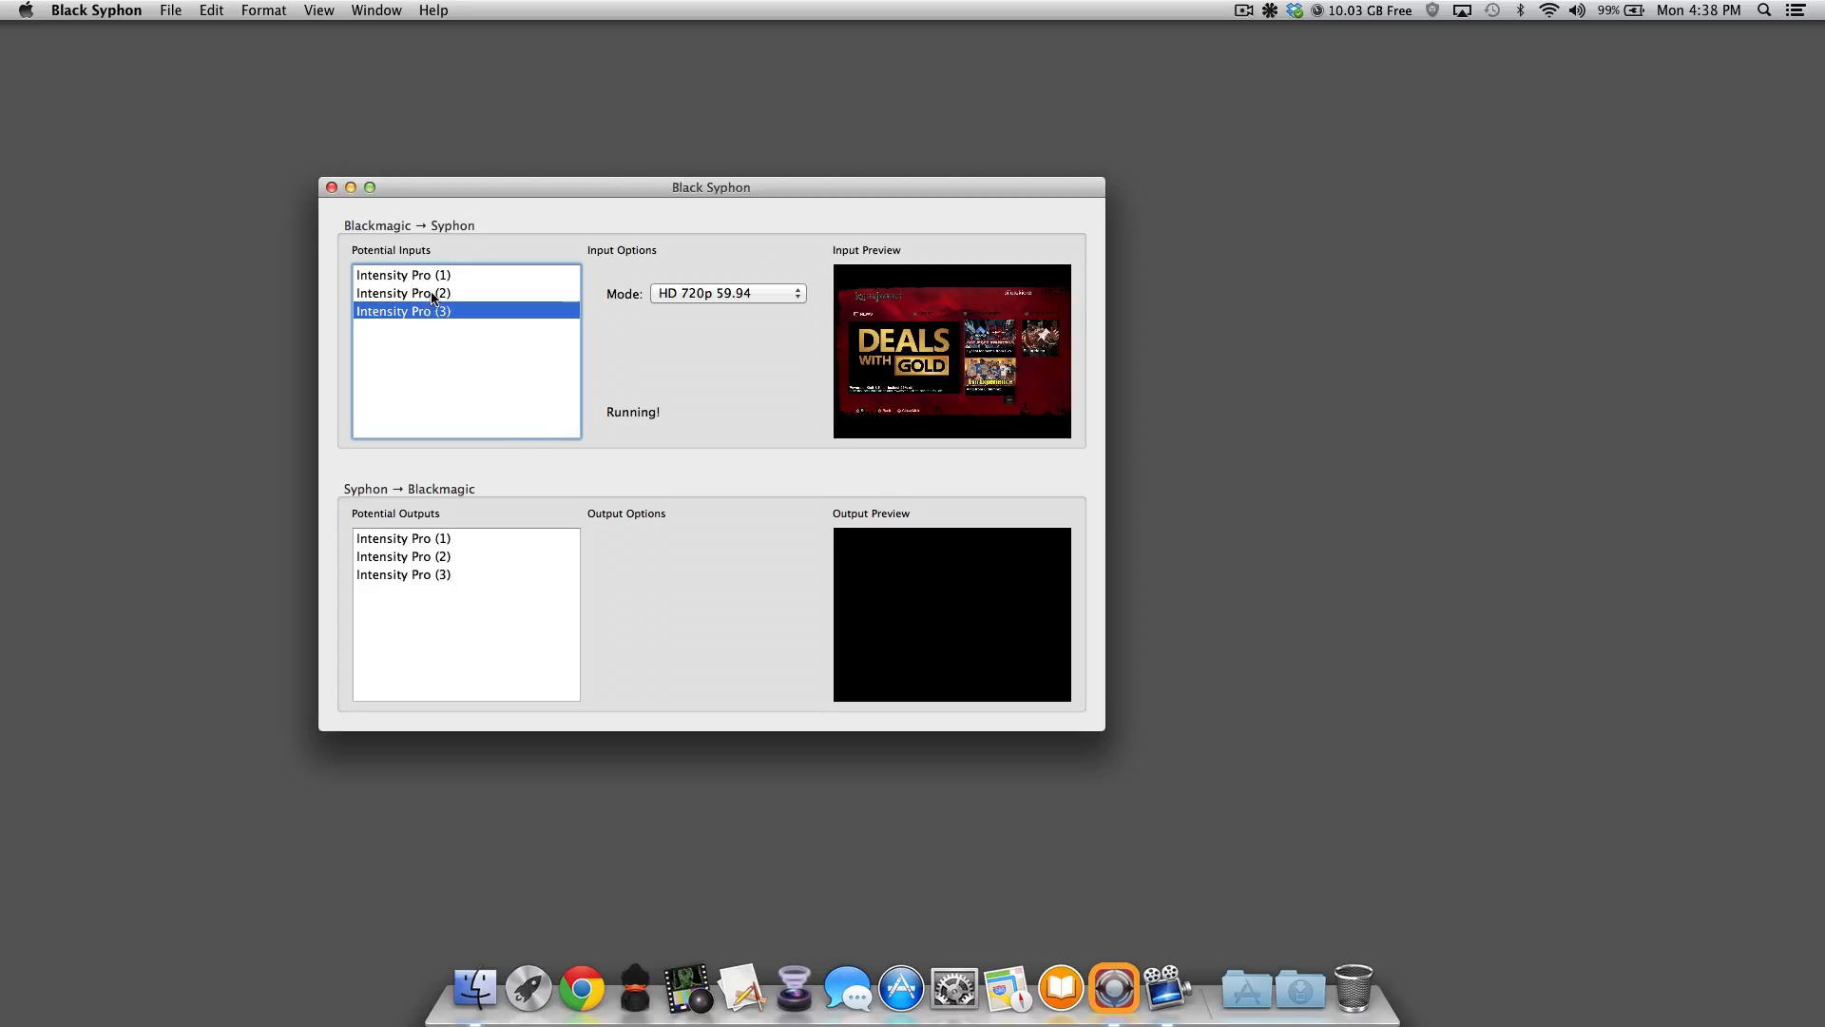
mouse_move(628, 312)
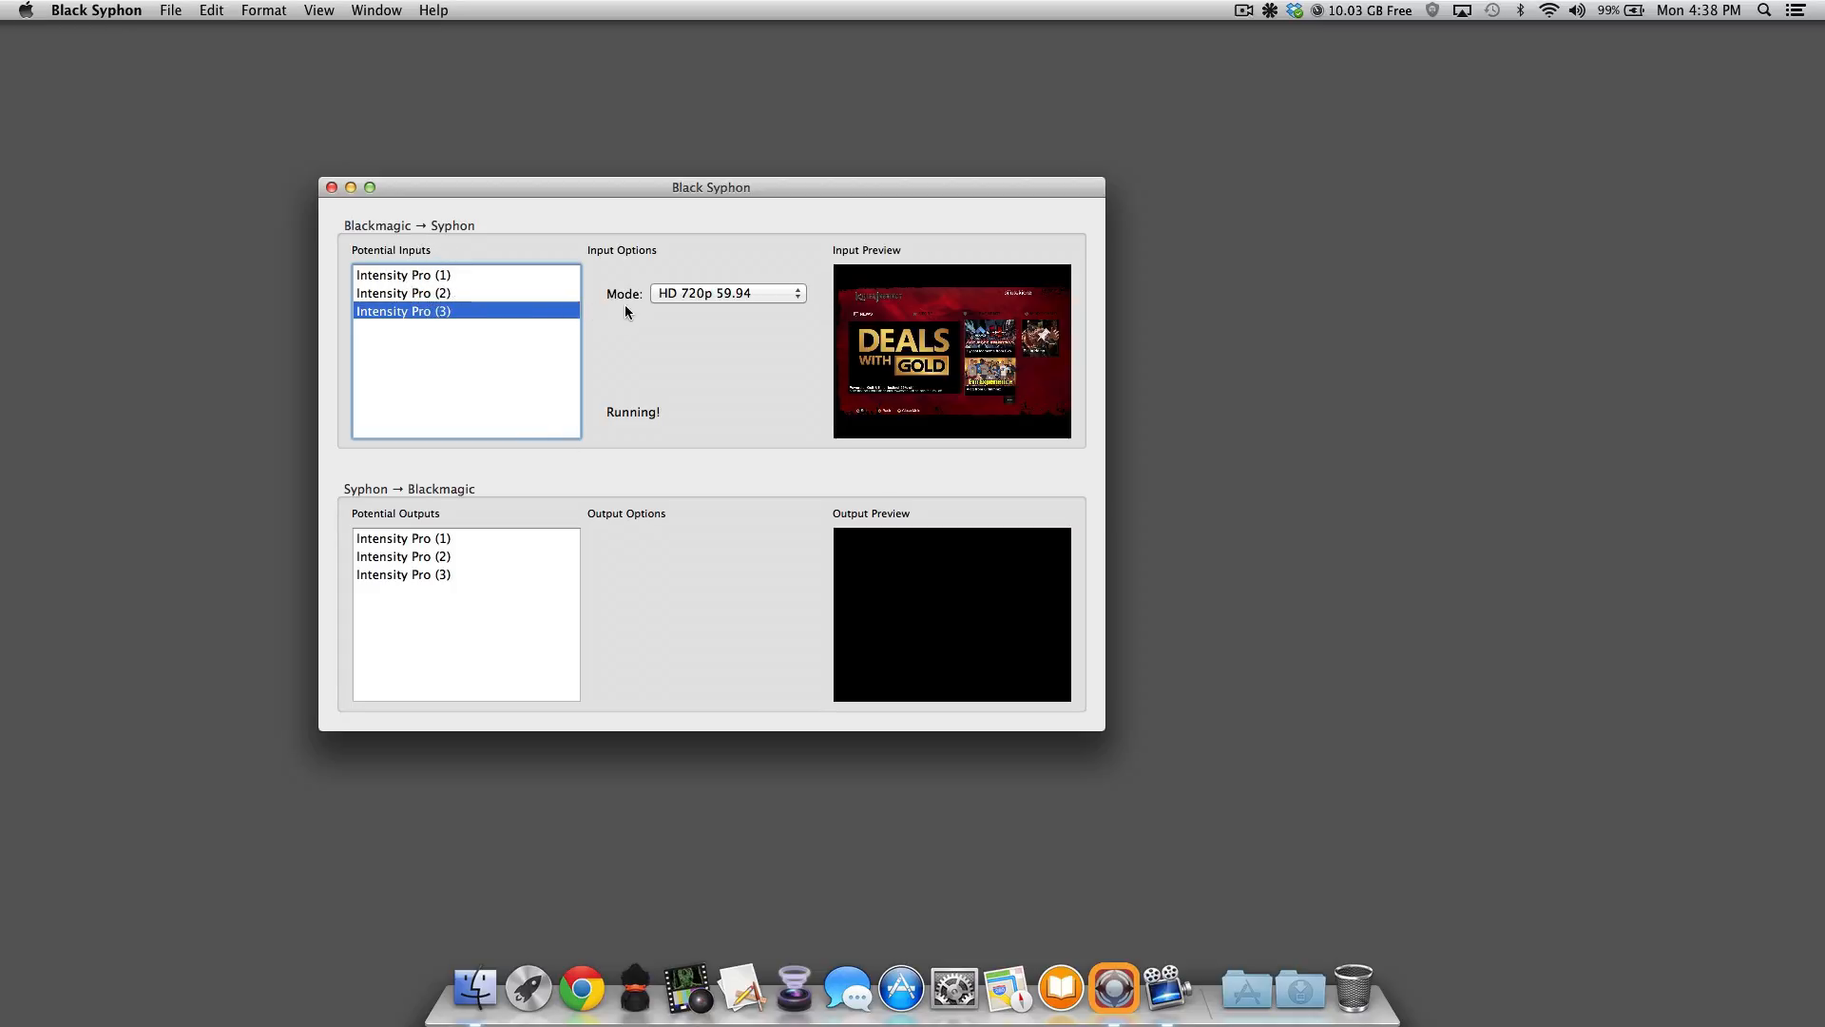
Step: Select the Intensity Pro (3) input and keep HD 720p 59.94 as the capture mode
click(403, 292)
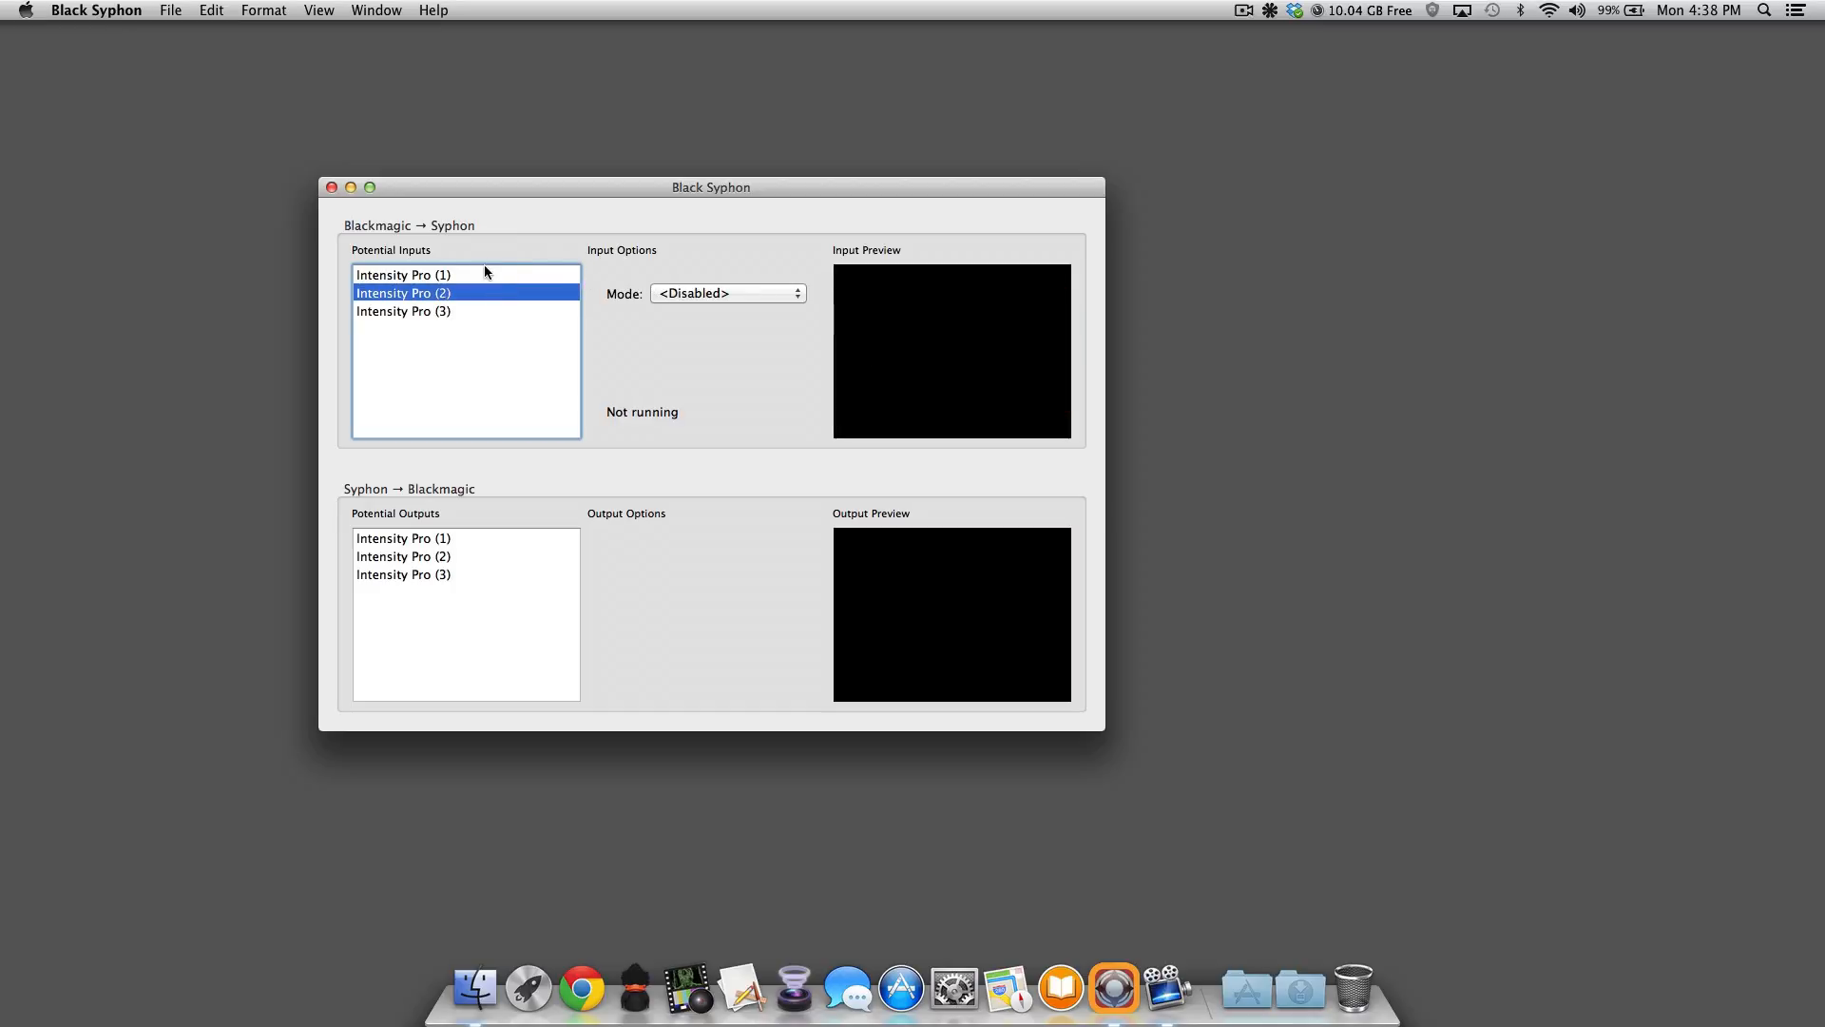
click(431, 311)
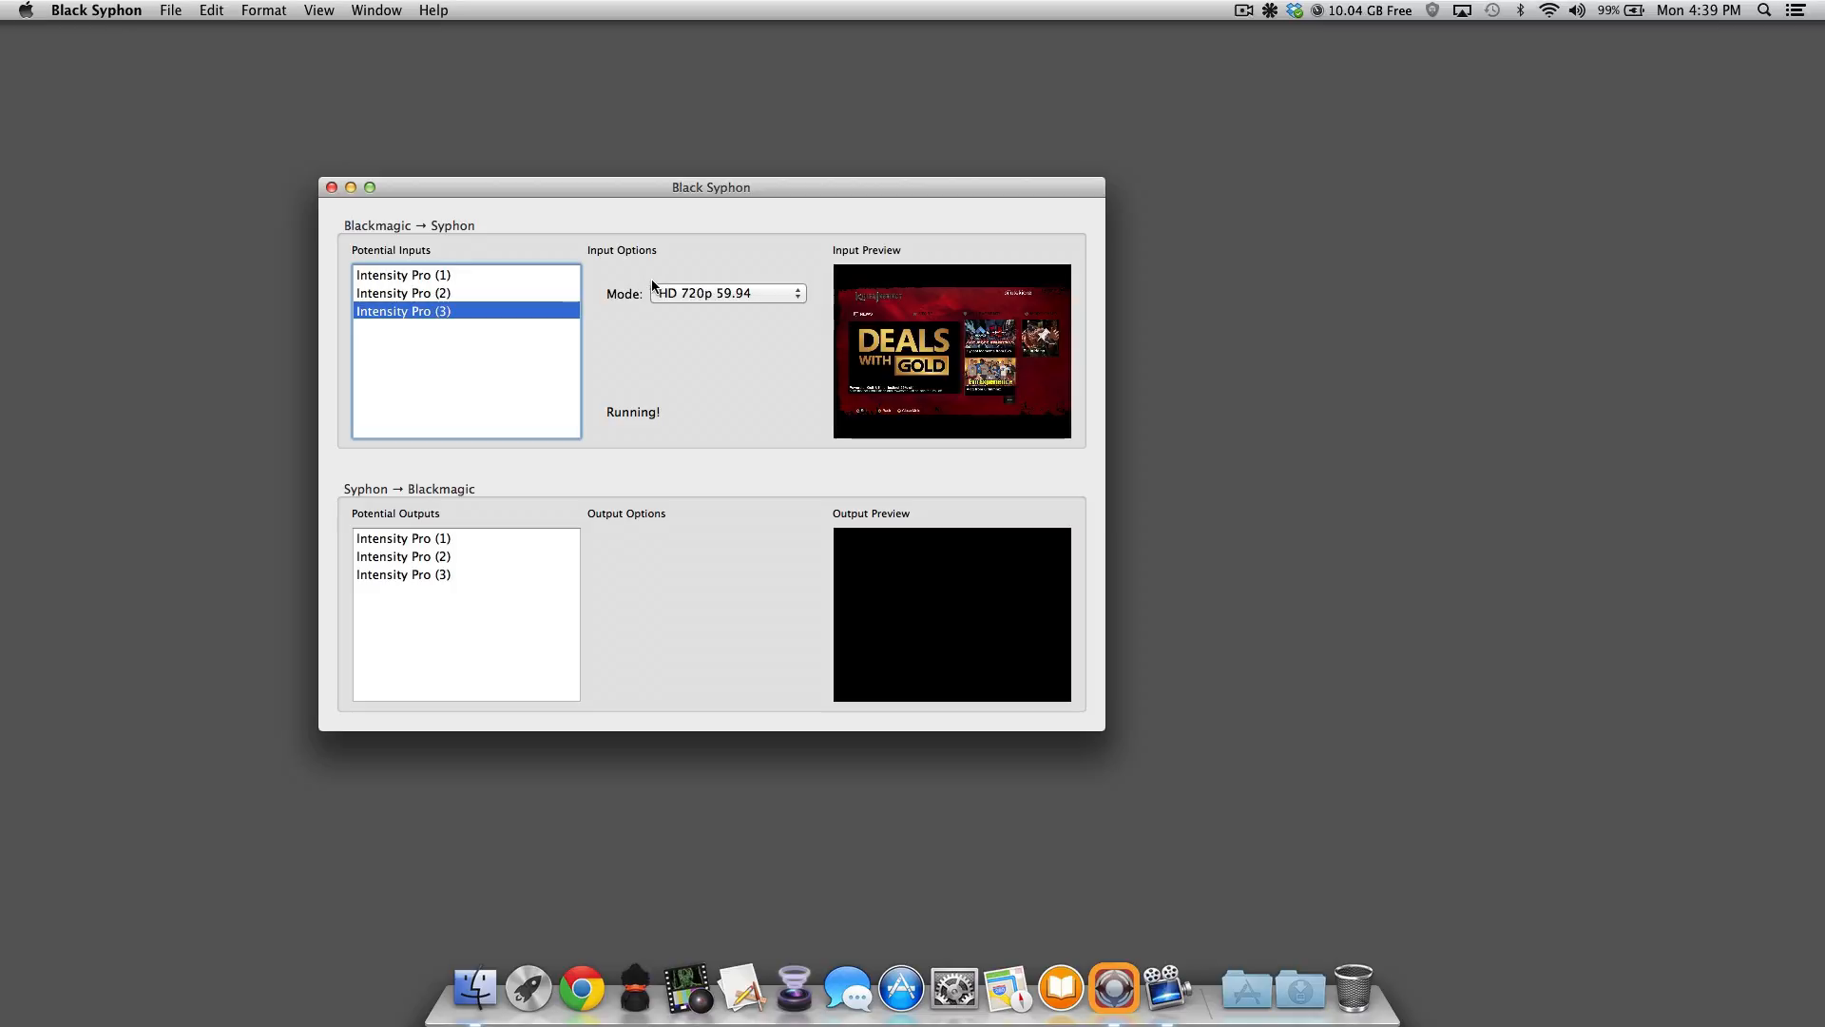
mouse_move(638, 297)
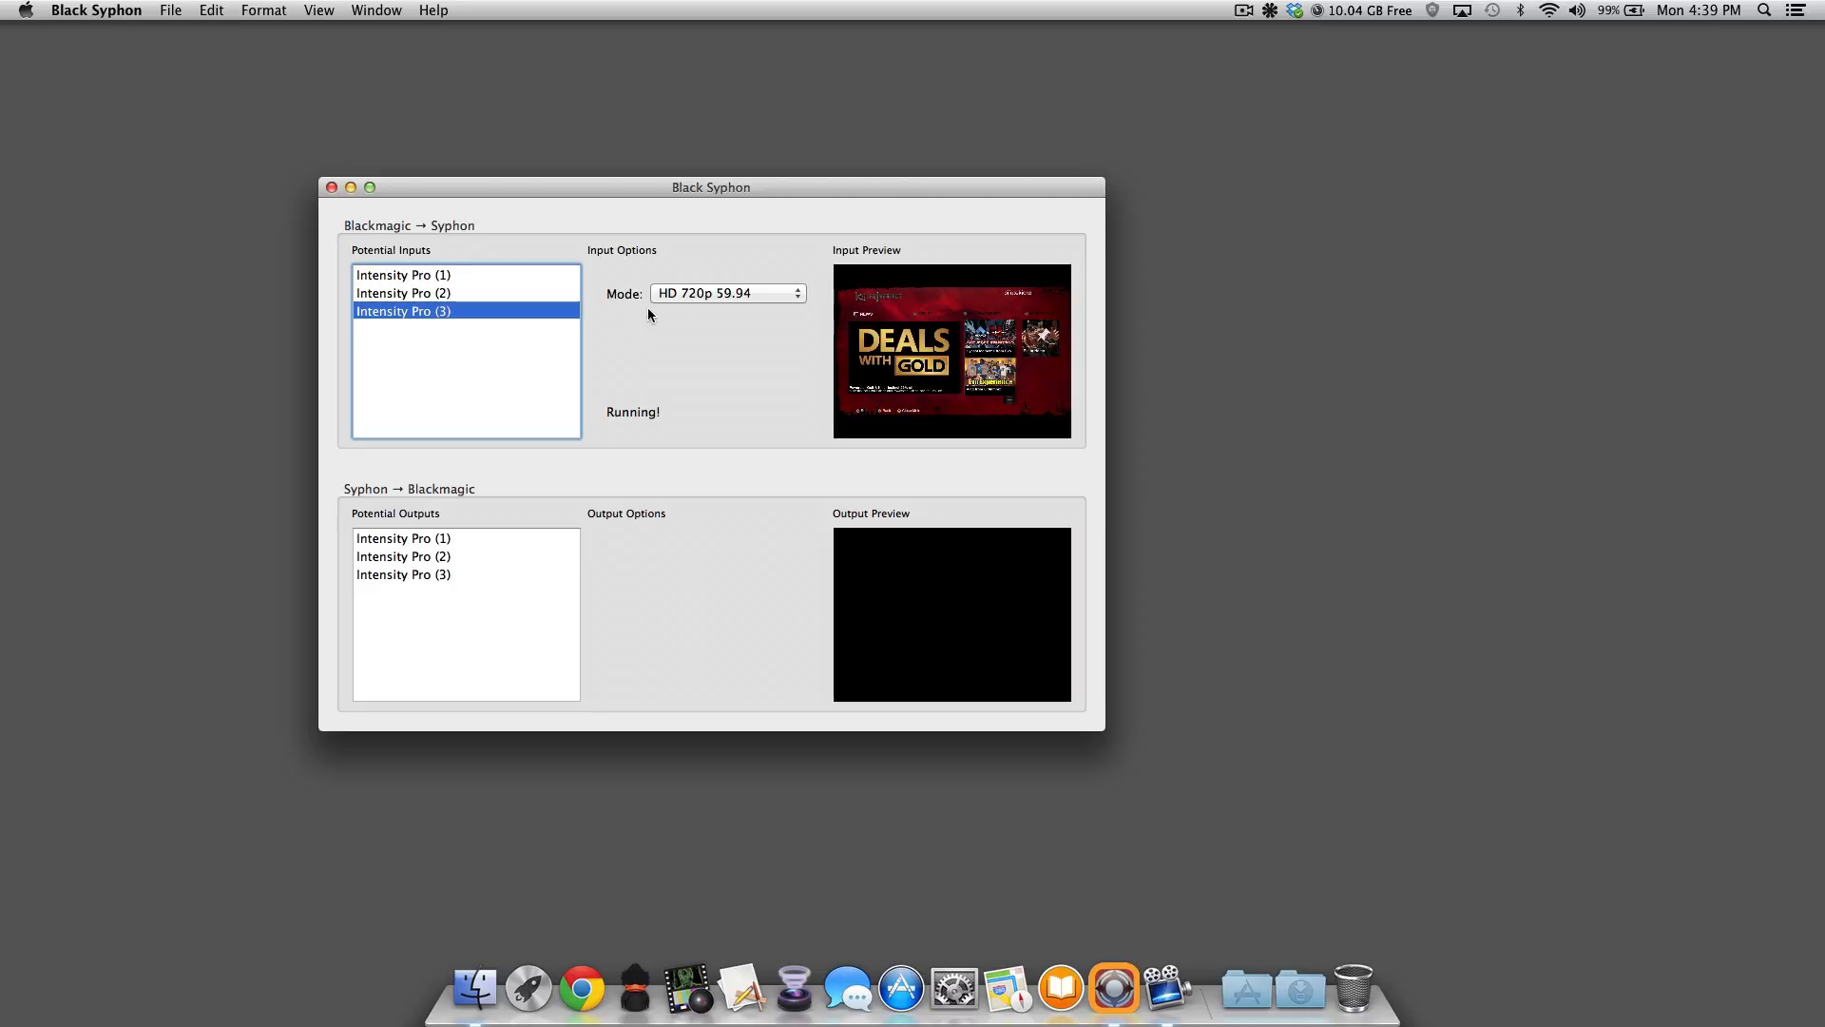
click(728, 293)
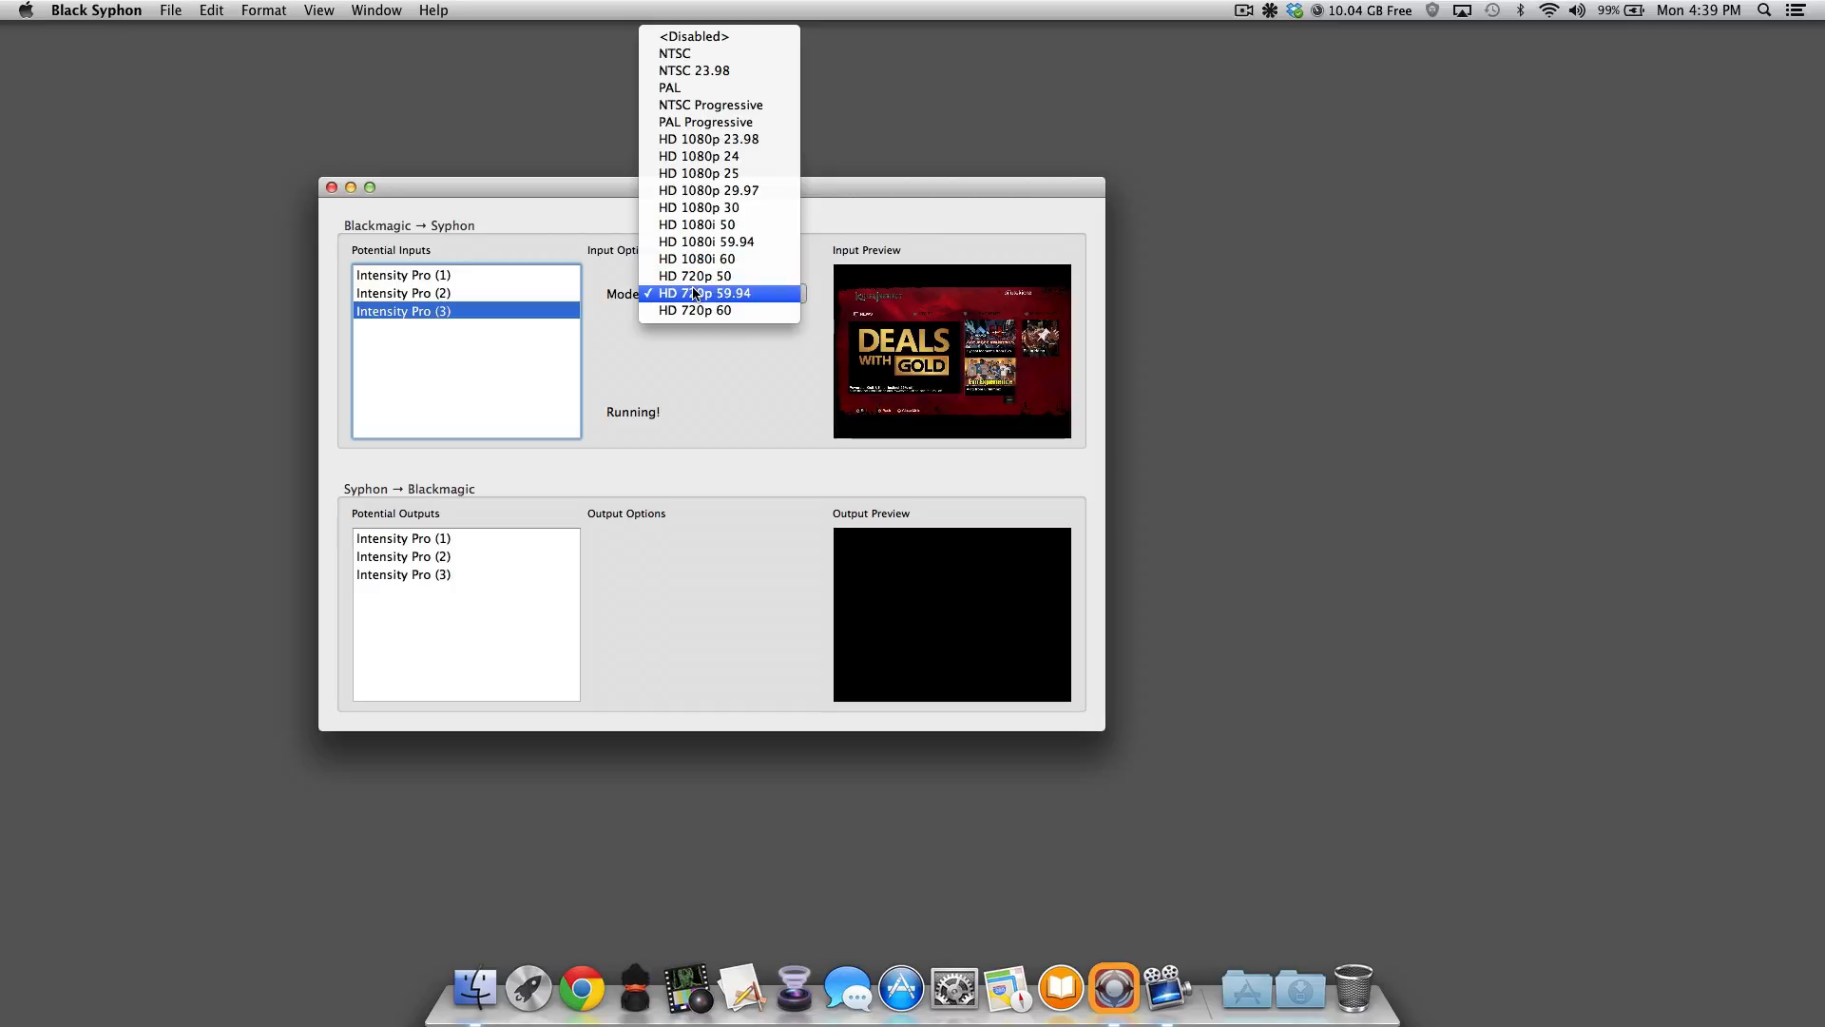
click(697, 293)
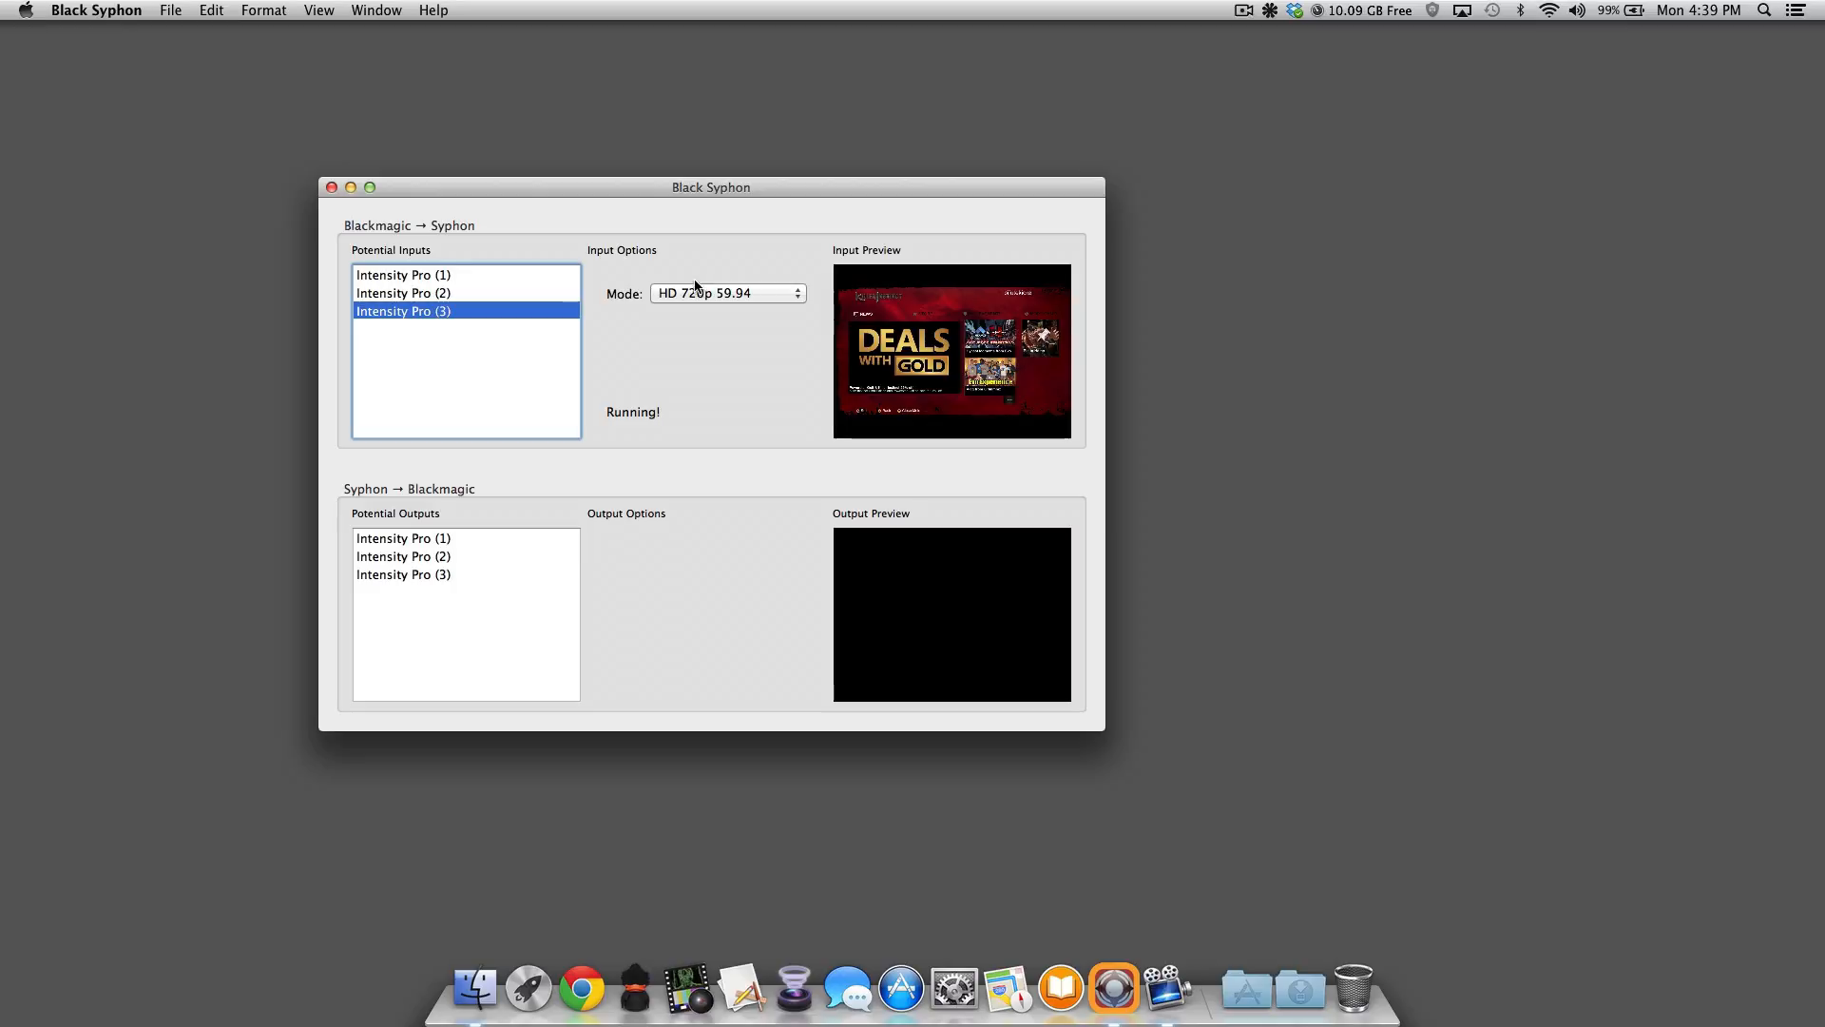
mouse_move(611, 207)
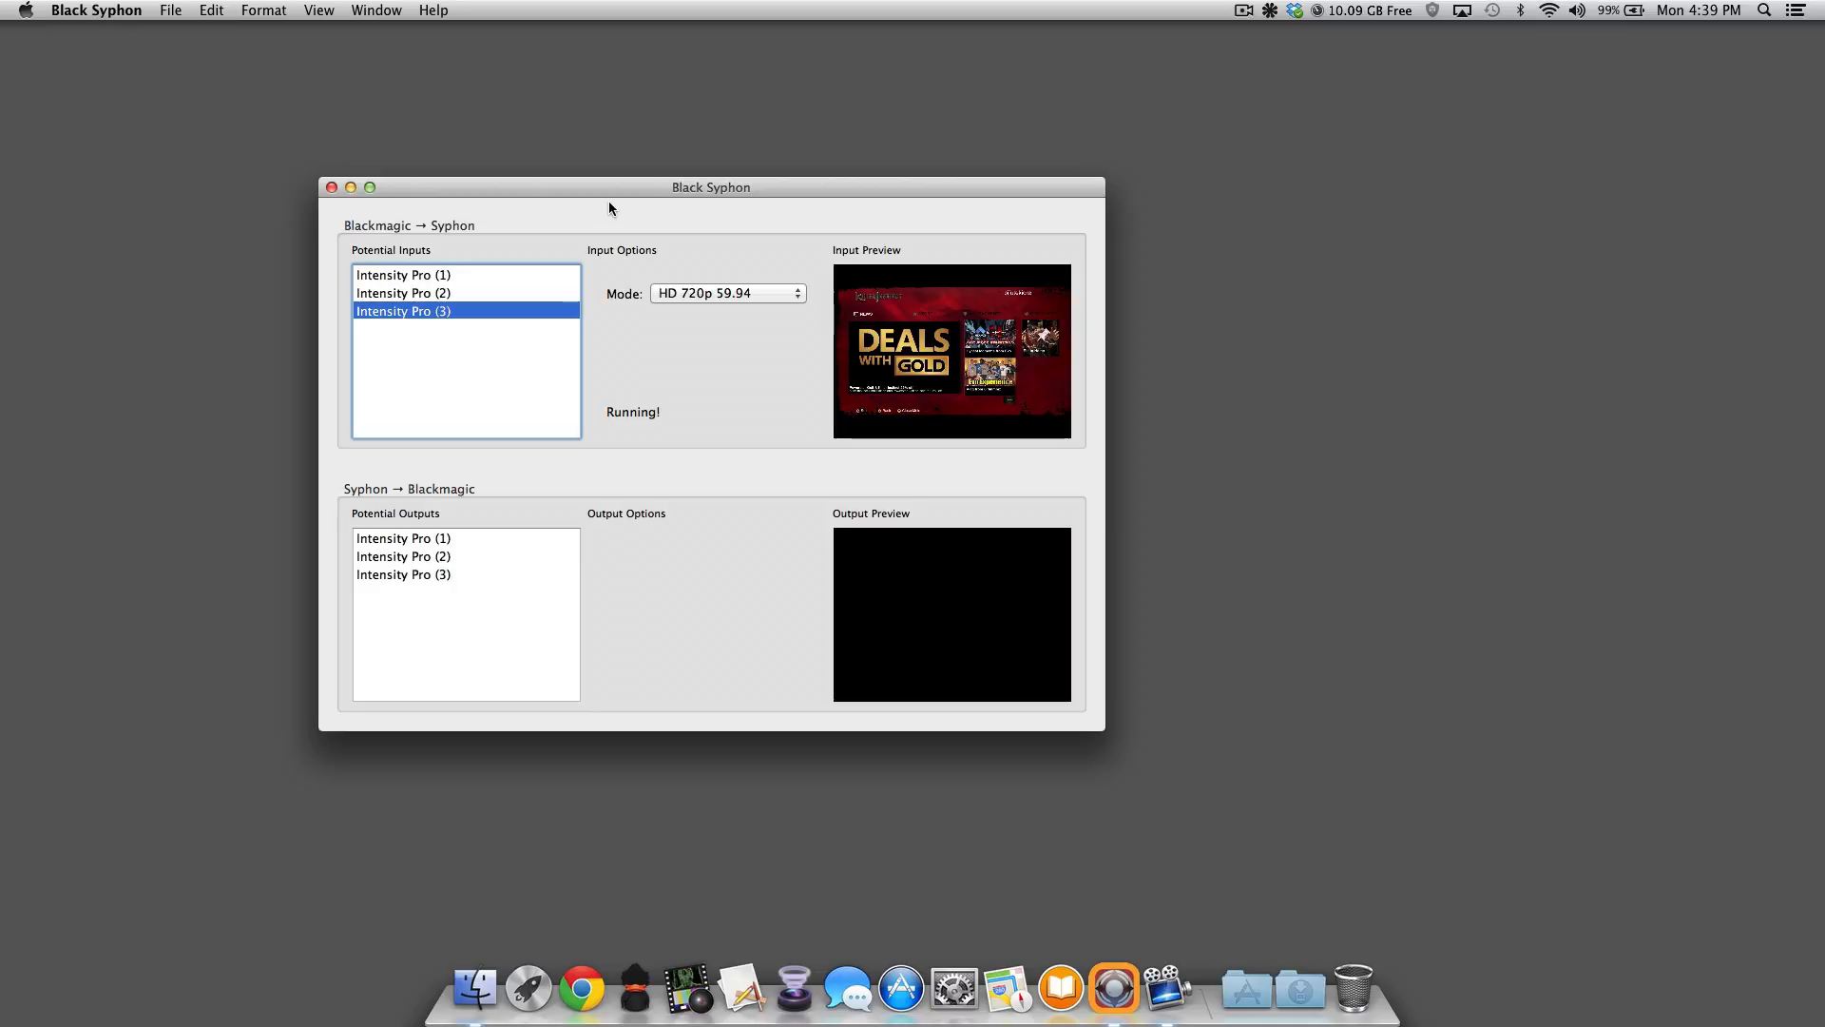
mouse_move(576, 241)
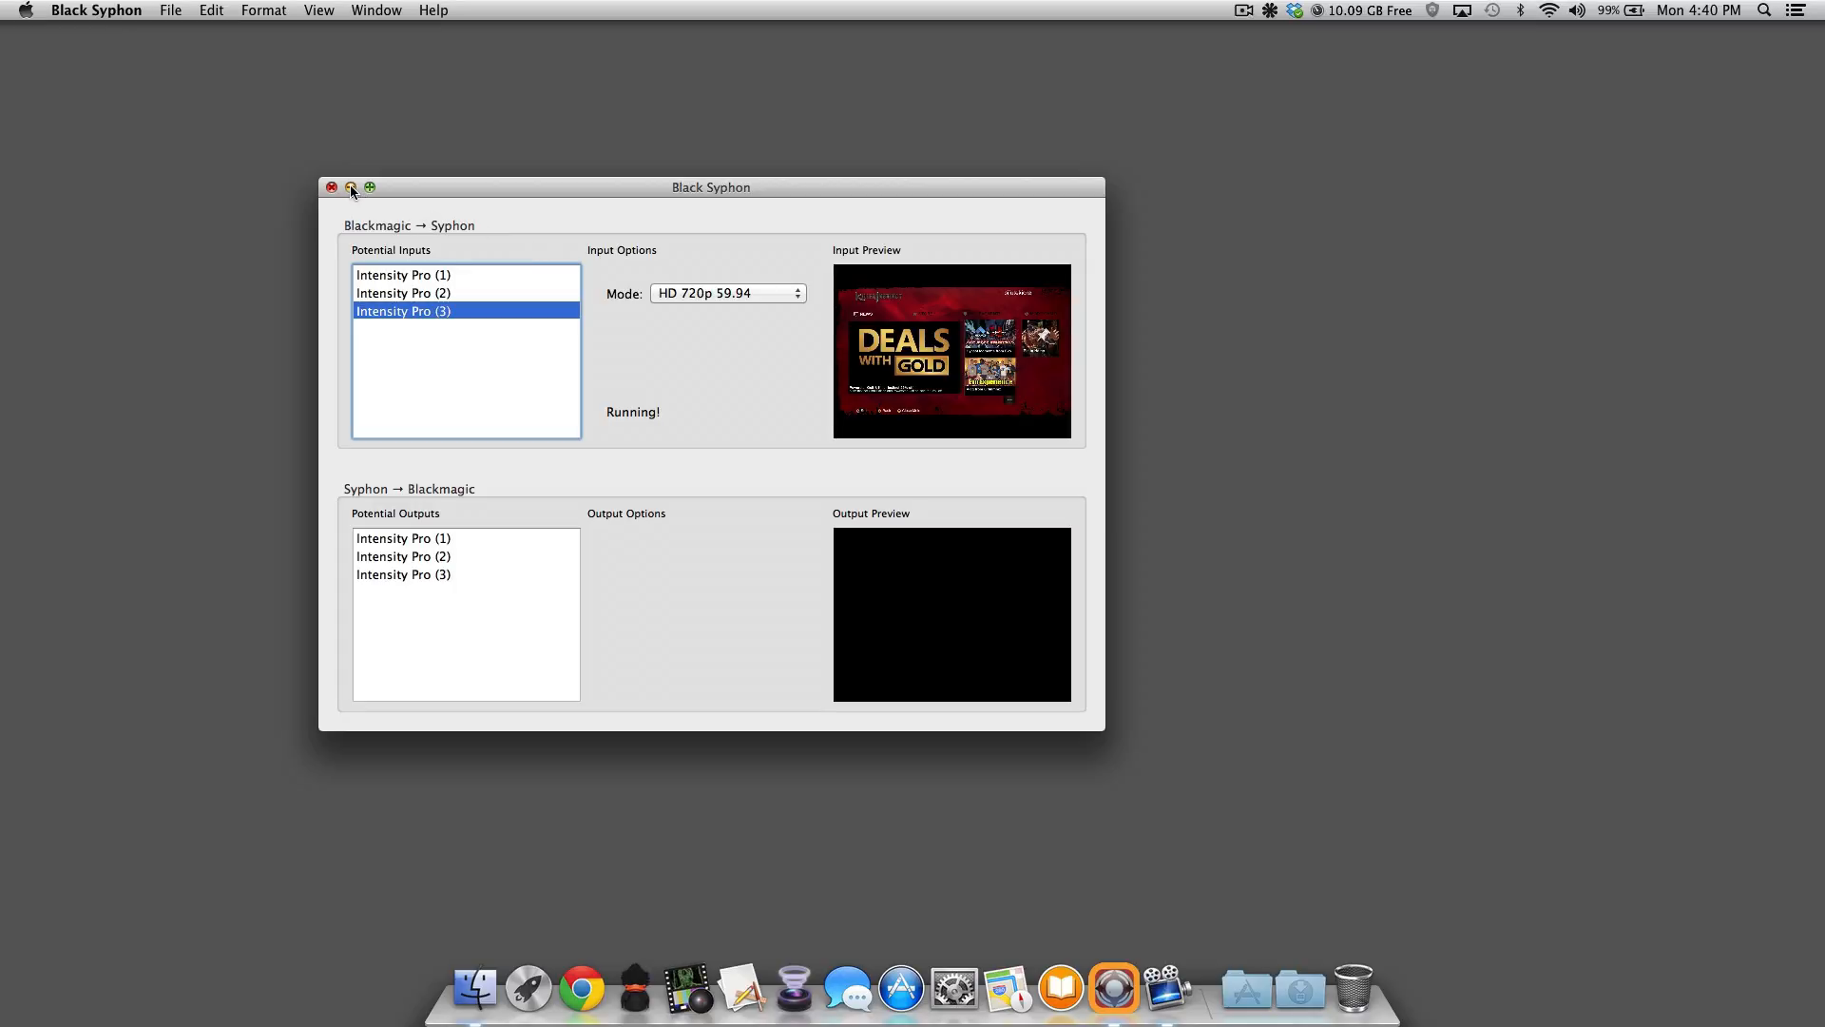
Step: Minimize Black Syphon and delete CamTwist Studio's Untitled button, confirming the deletion
click(333, 186)
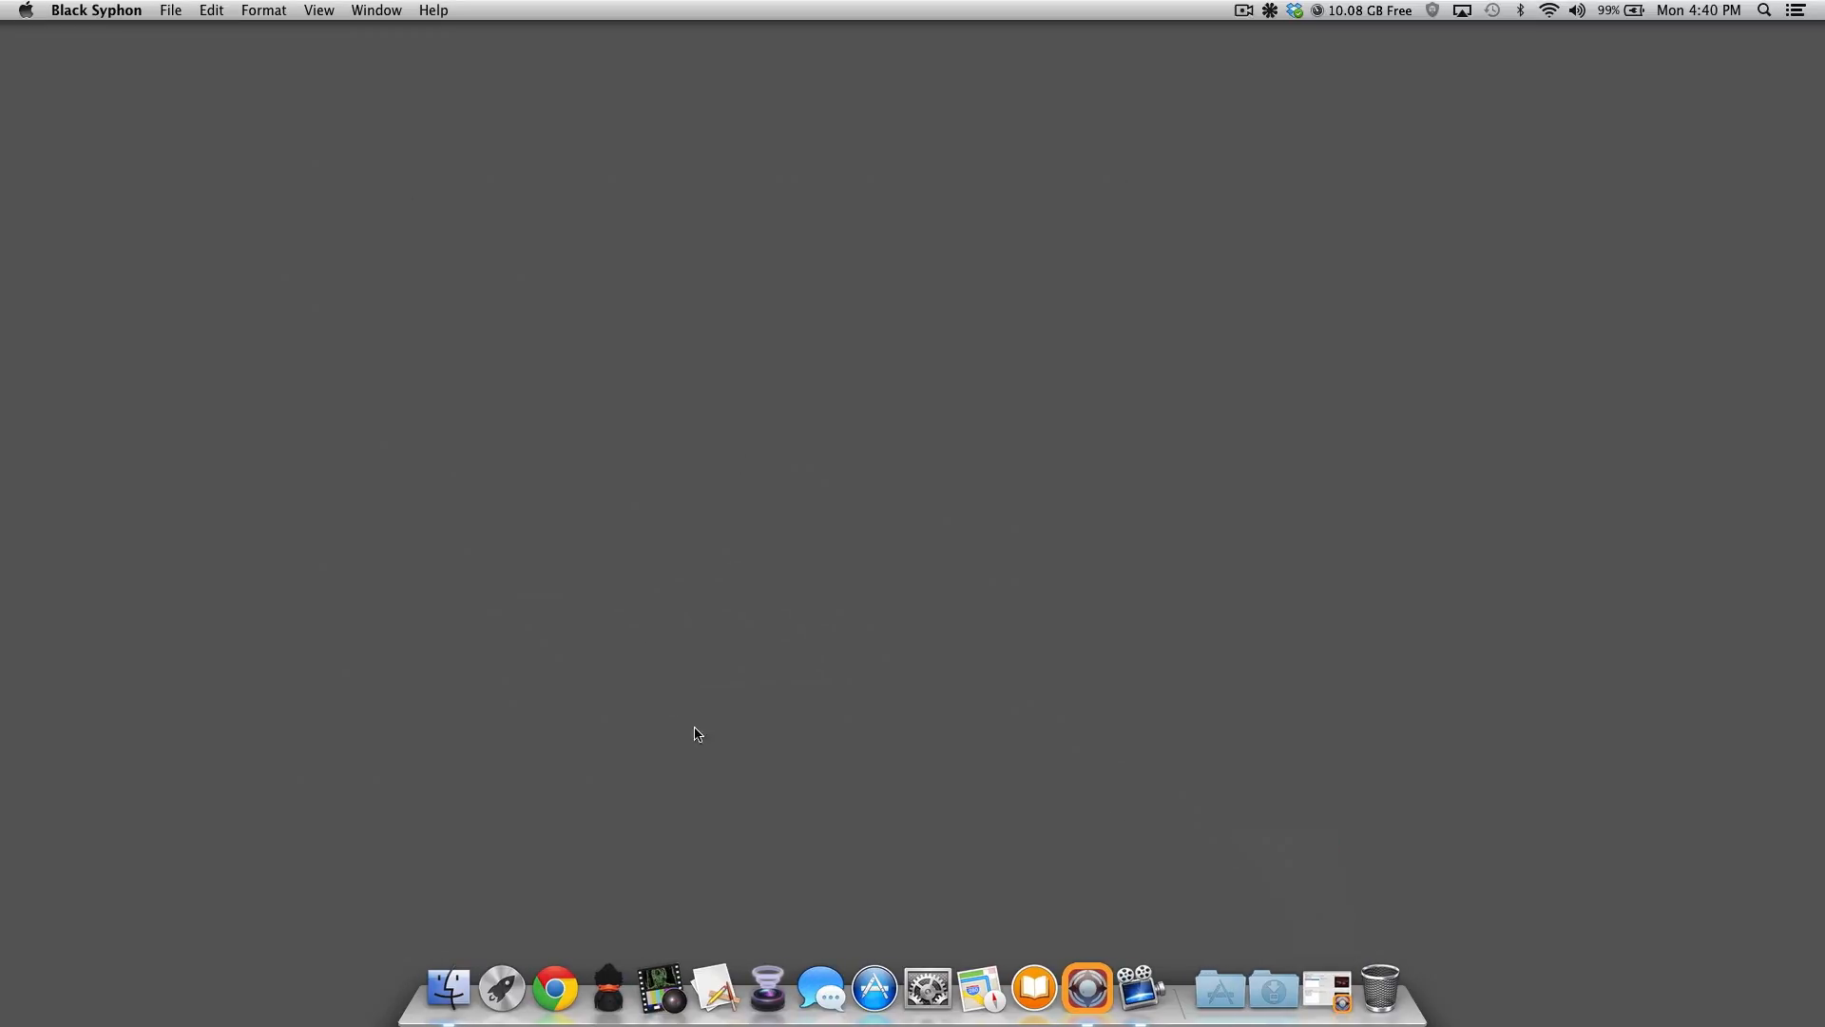
click(607, 996)
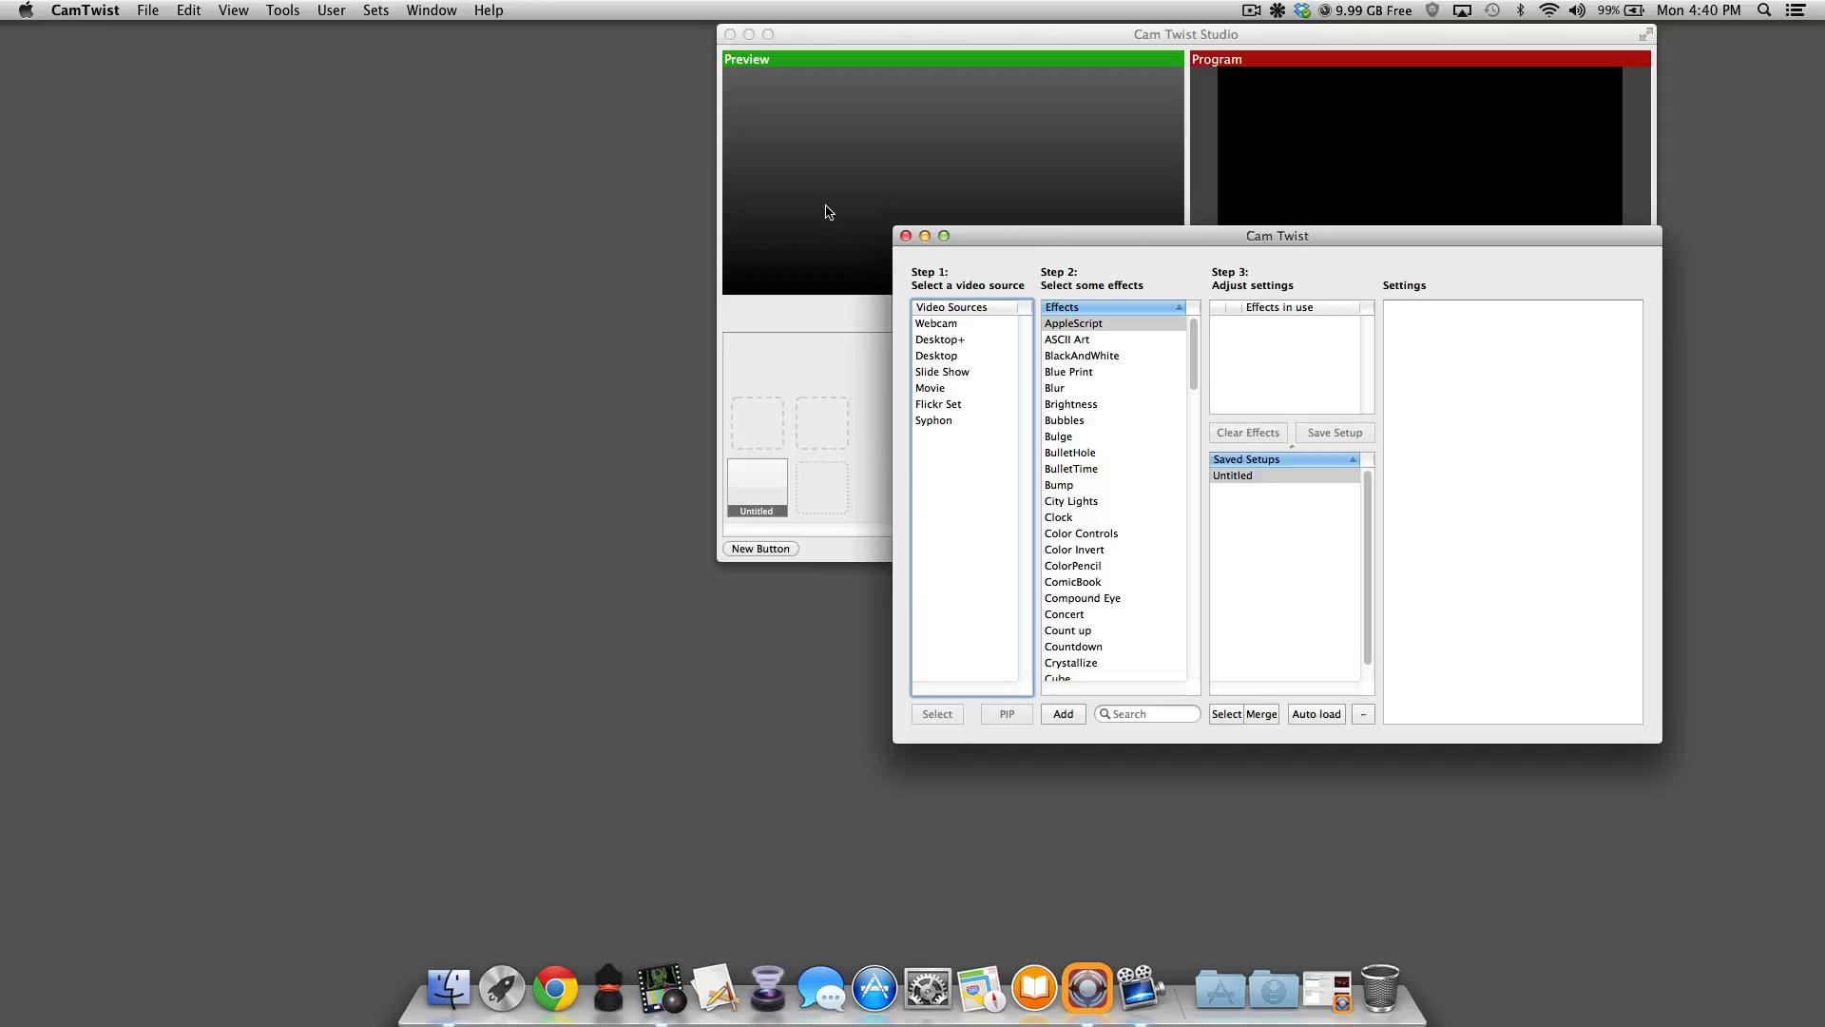
right_click(756, 487)
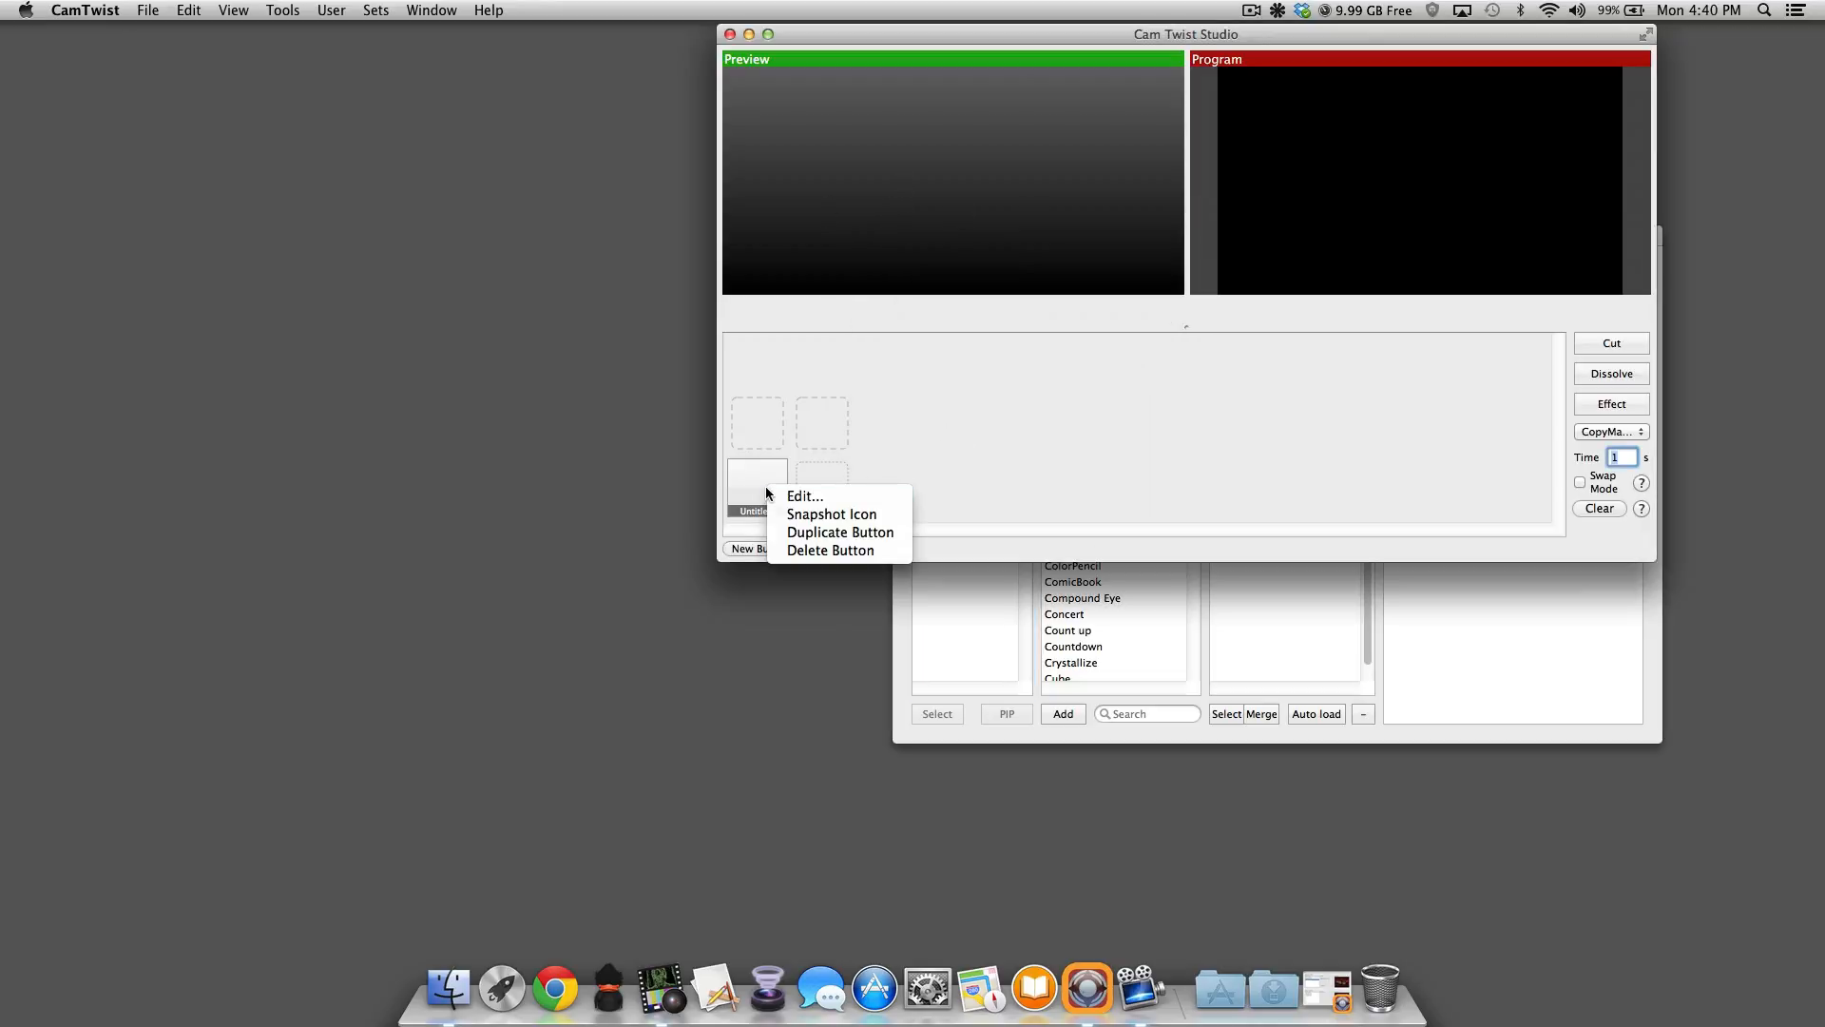
click(830, 549)
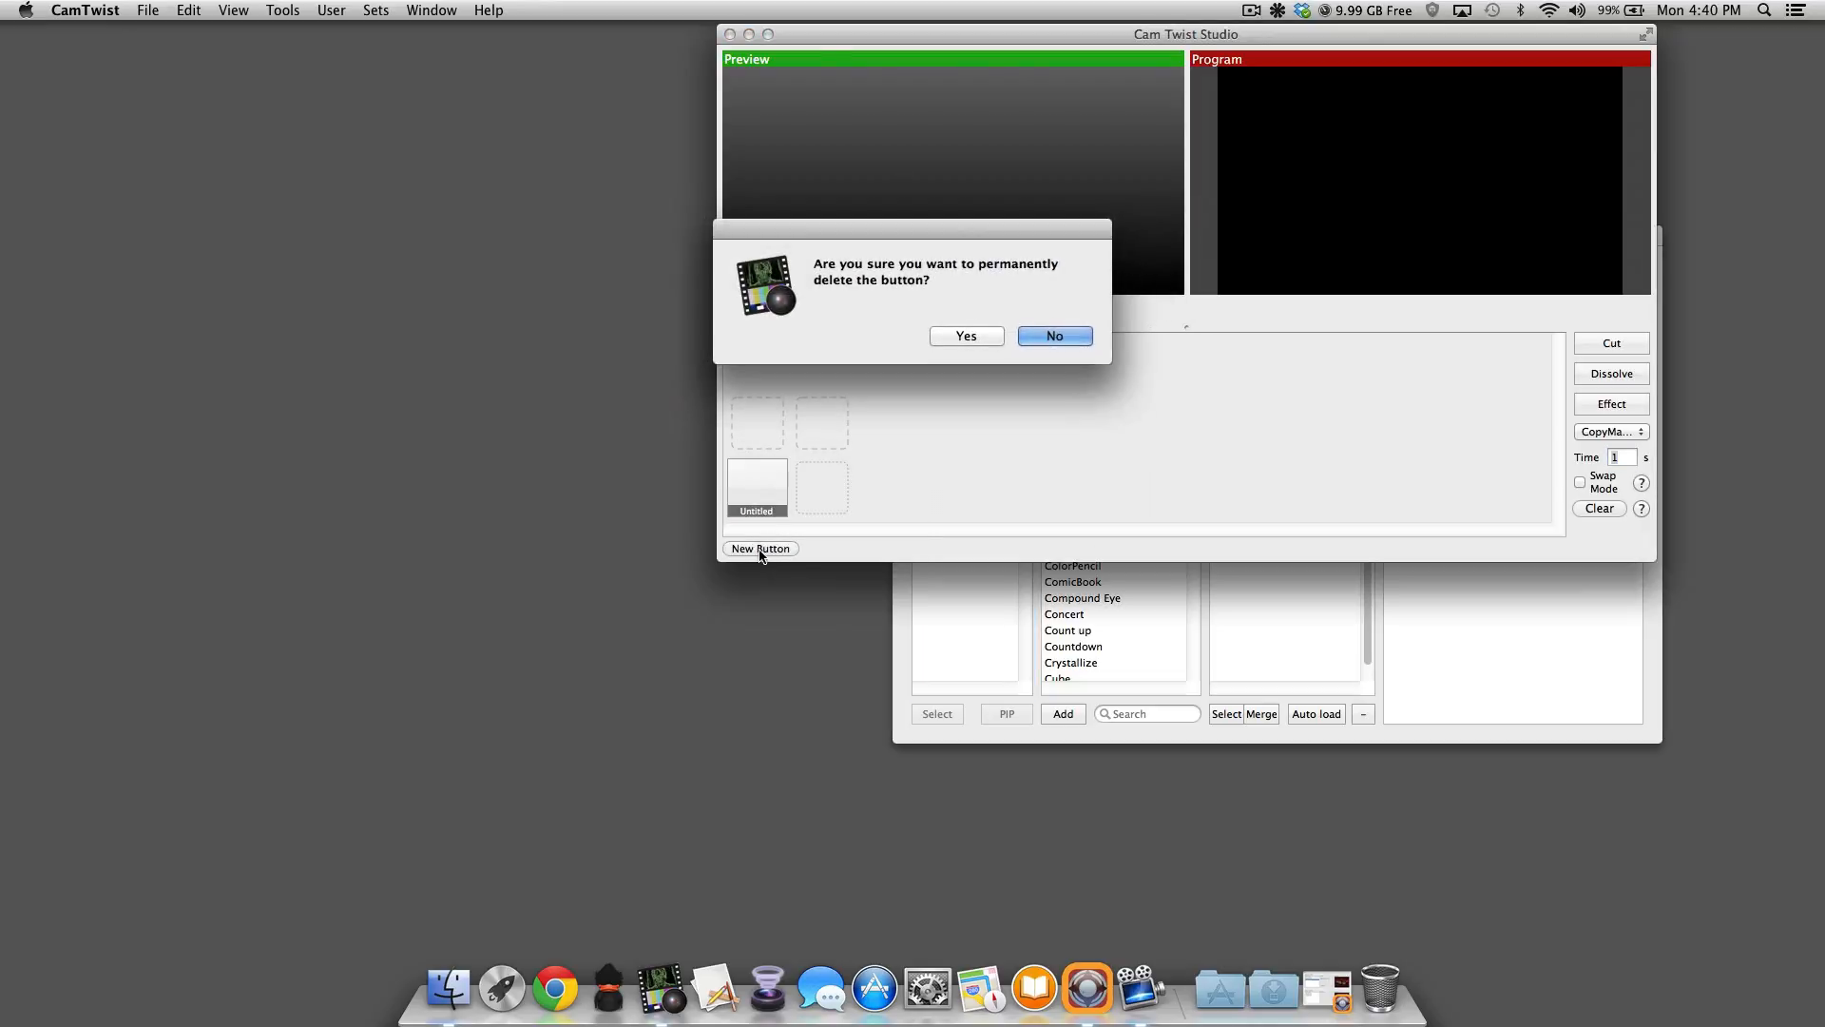
click(966, 335)
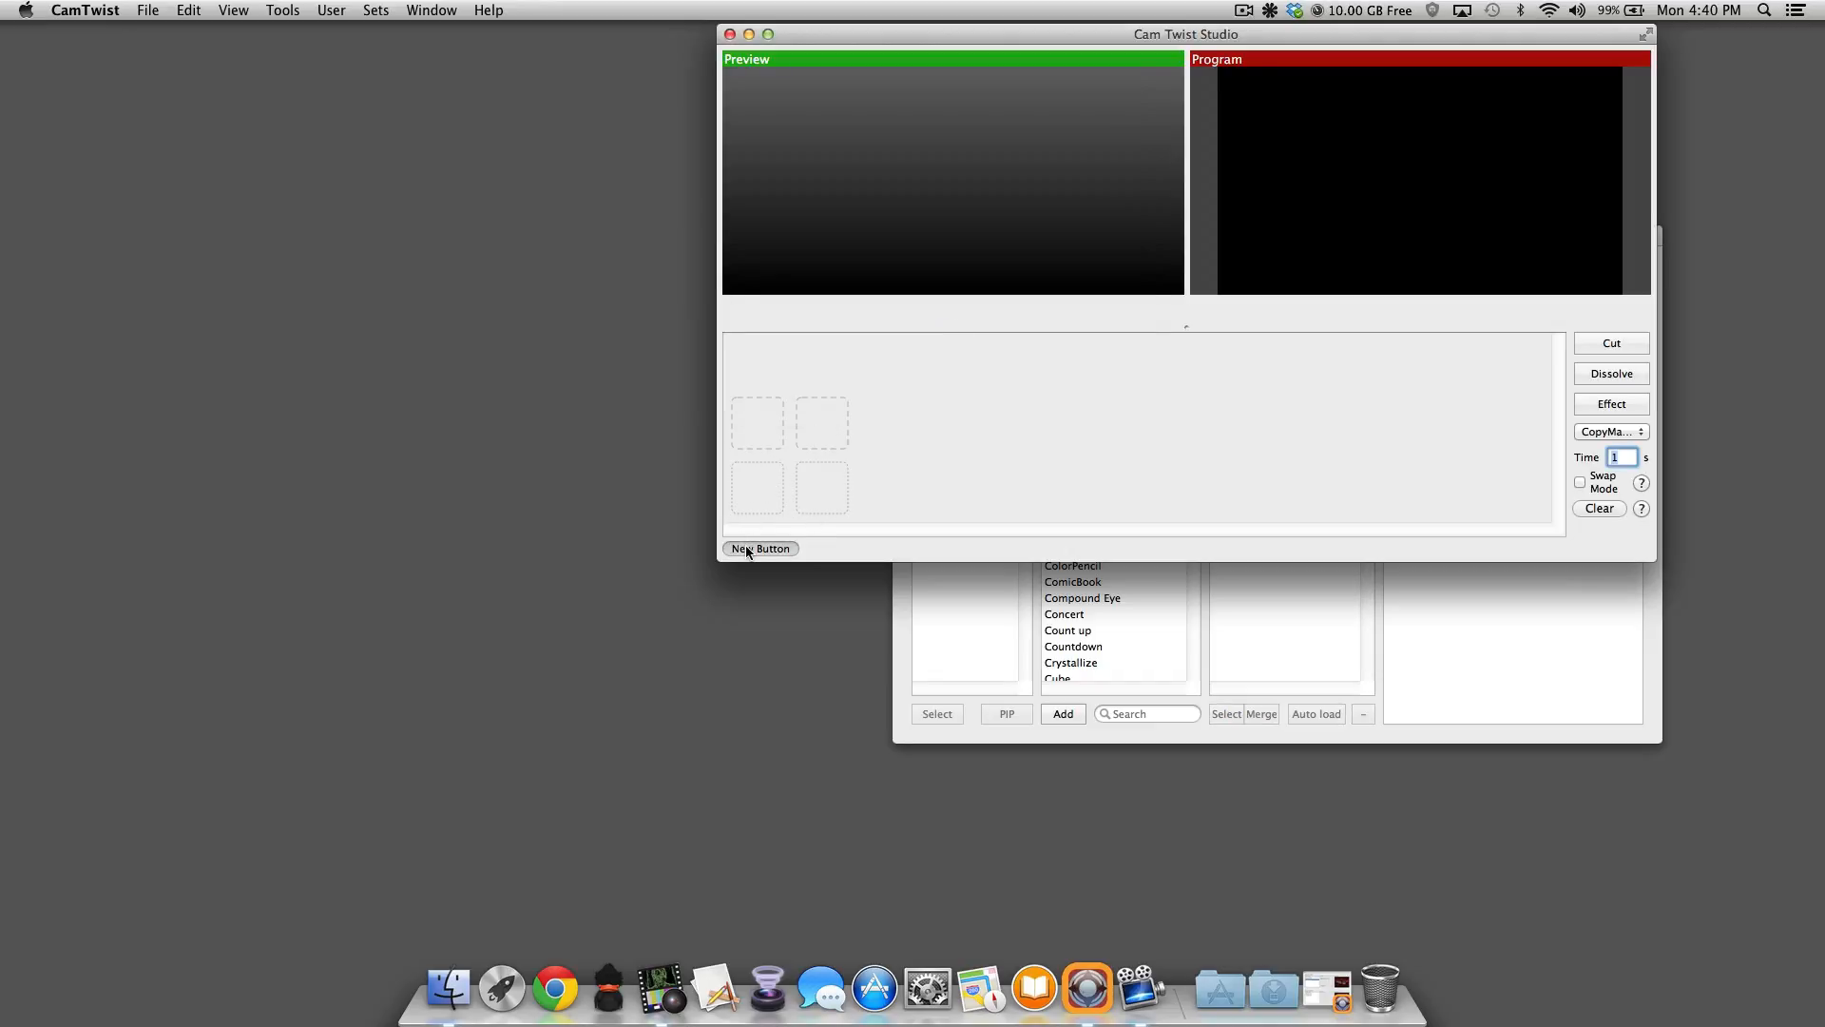
Step: Create a new scene with a Syphon effect using the Black Syphon server
click(761, 548)
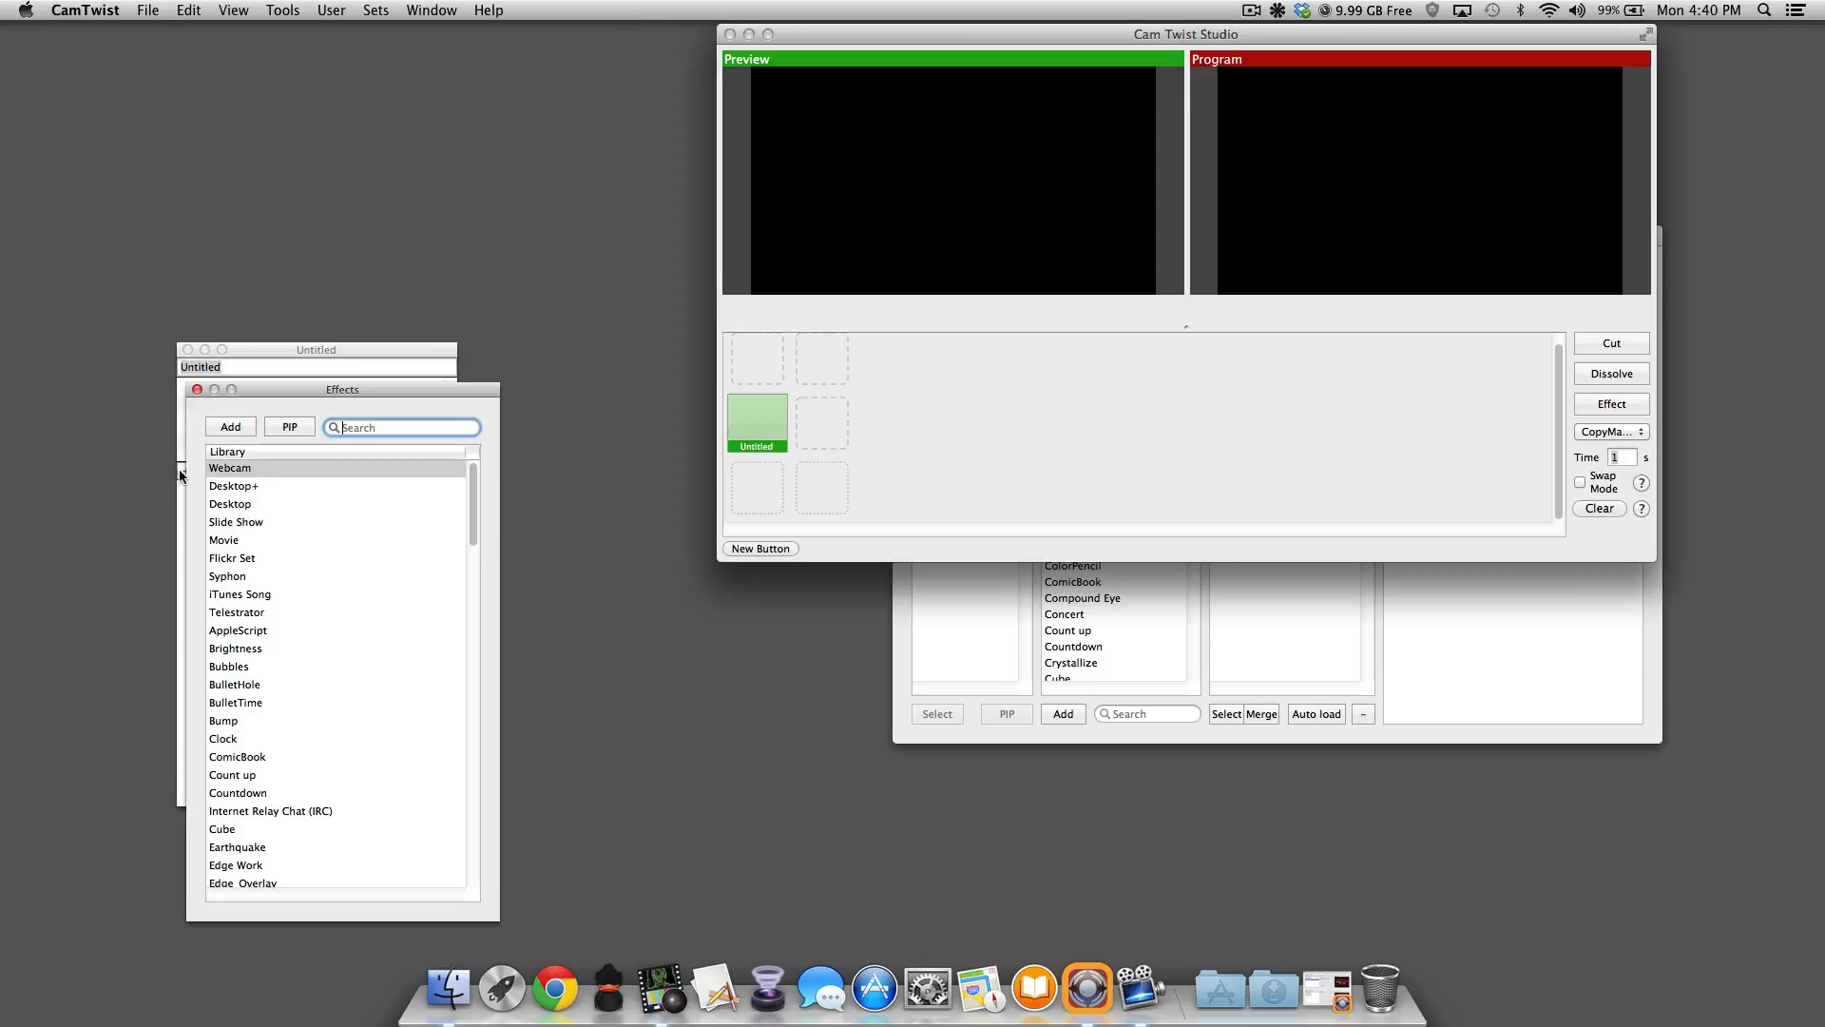
mouse_move(243, 577)
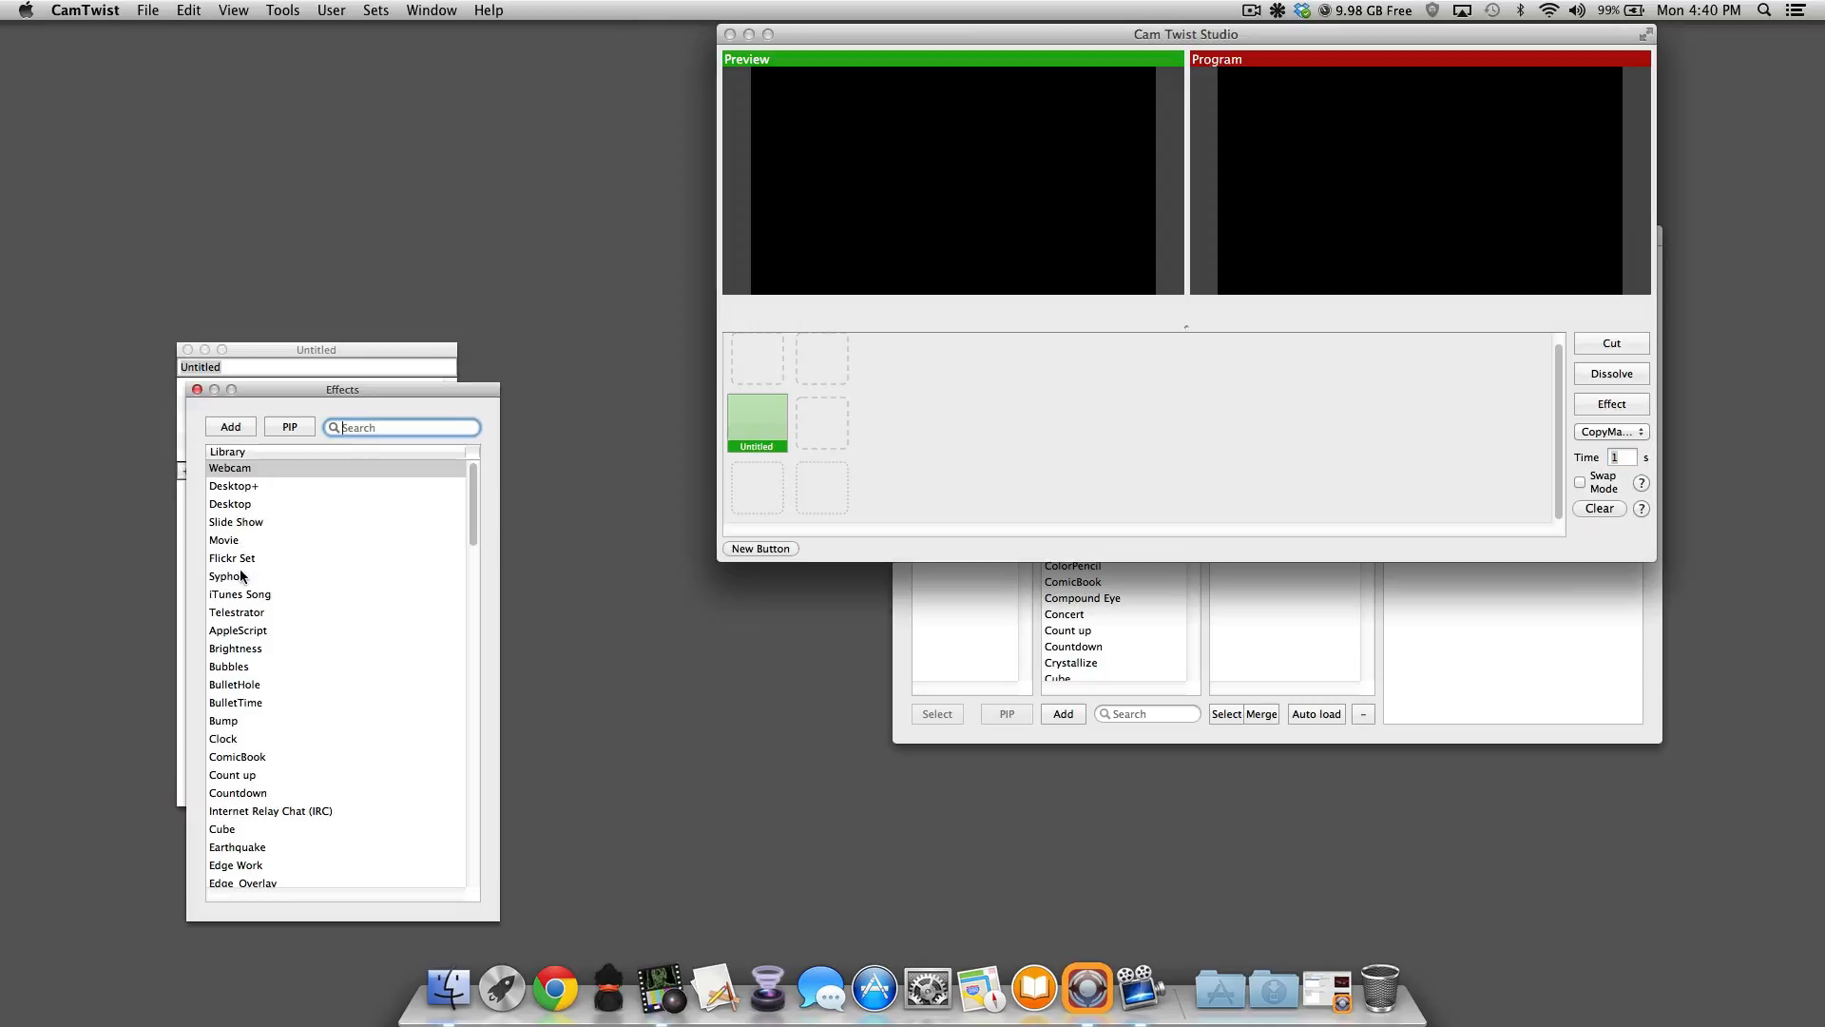
click(227, 576)
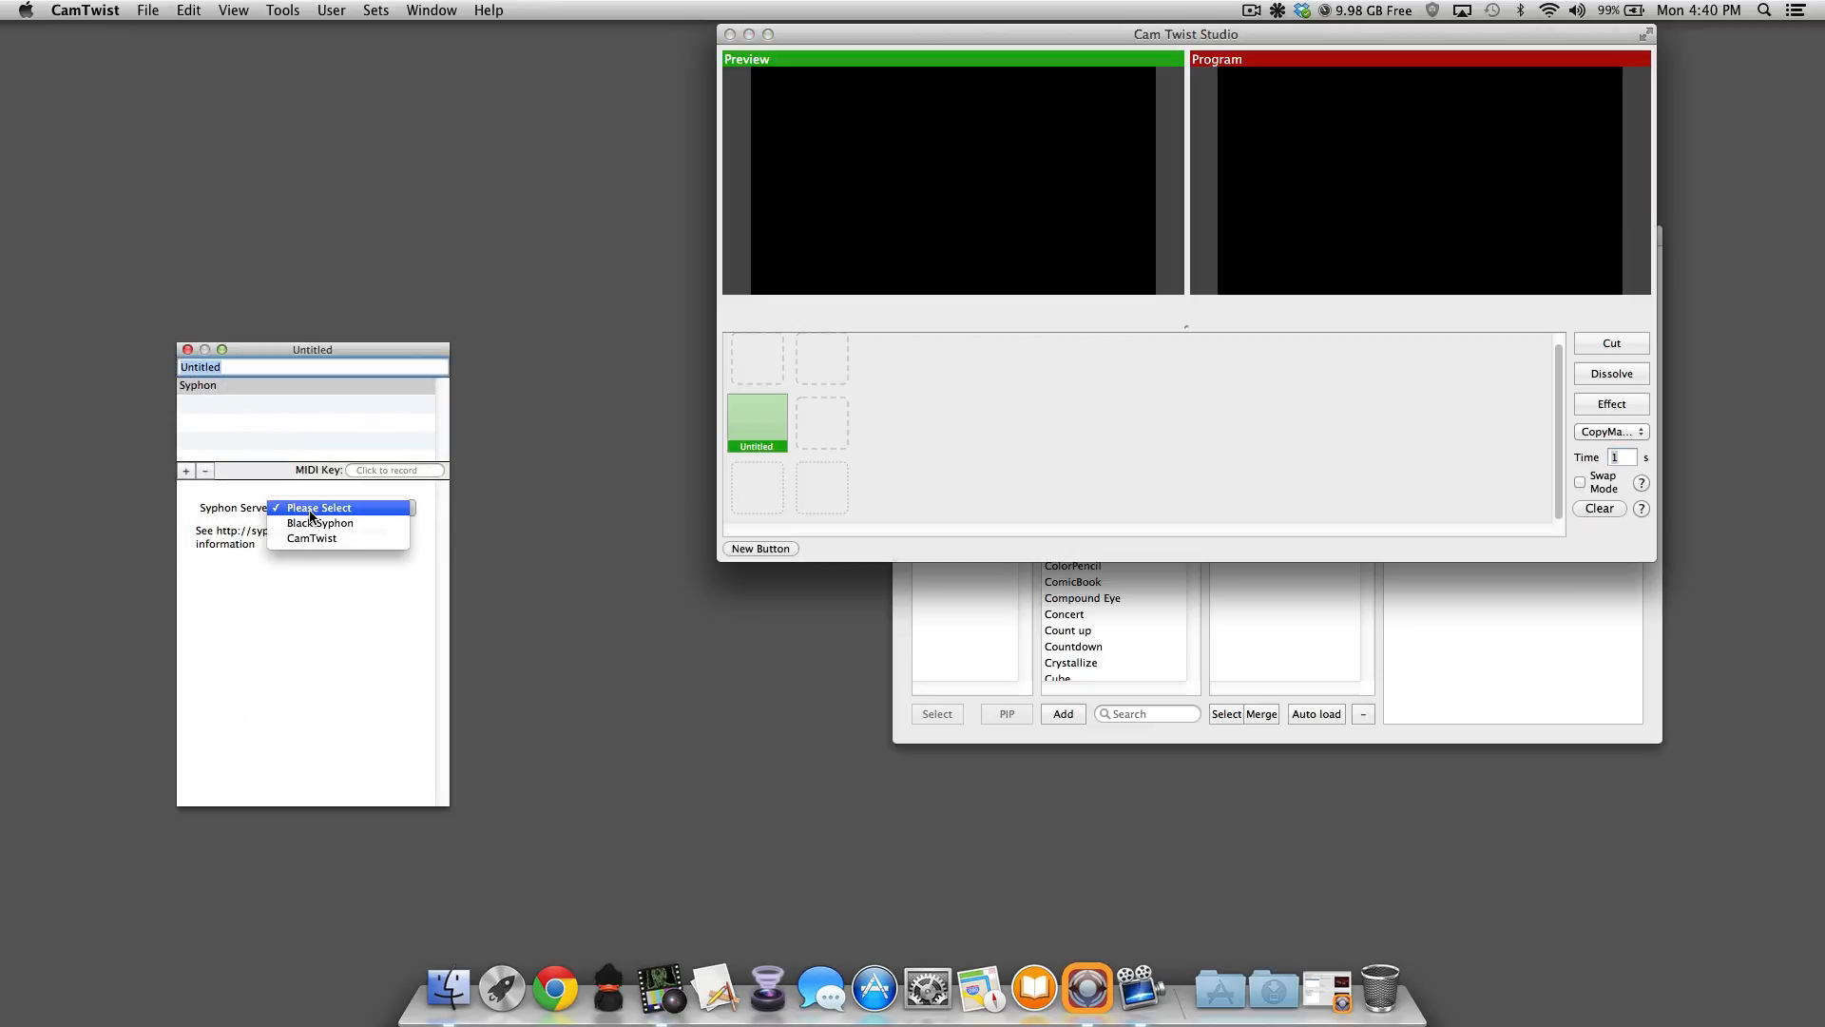
mouse_move(323, 523)
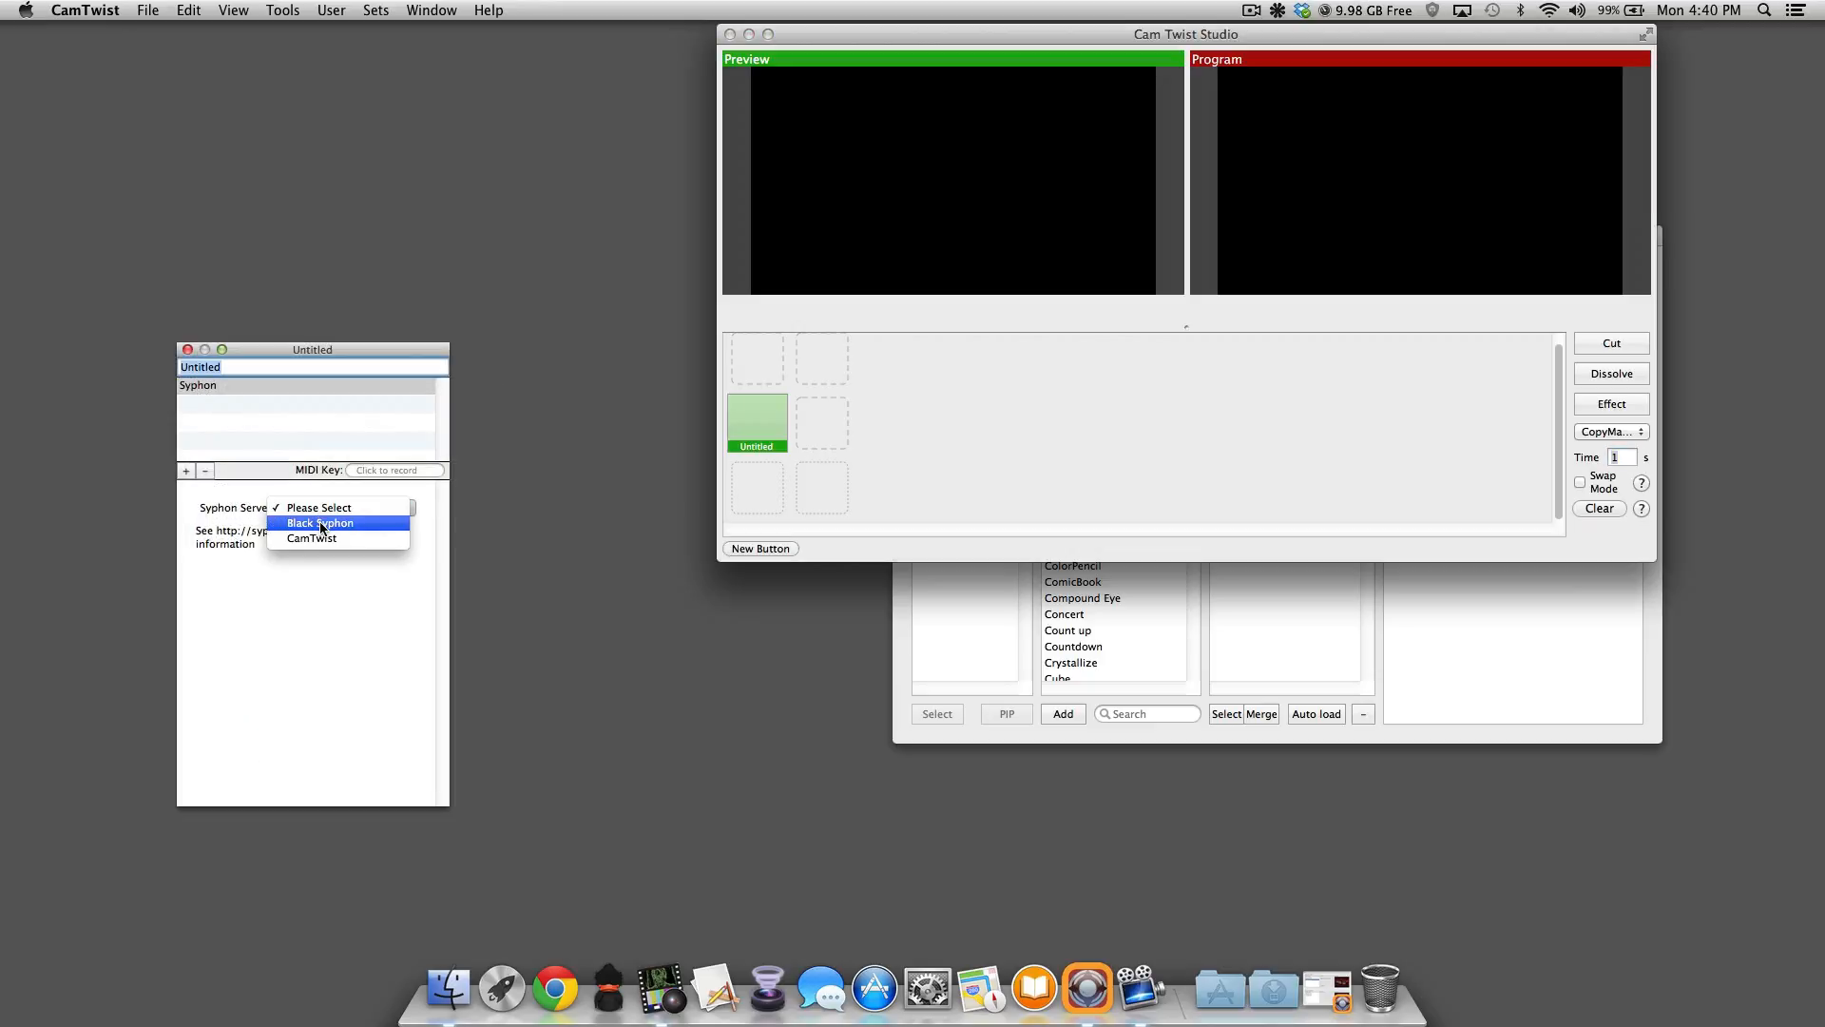
click(320, 522)
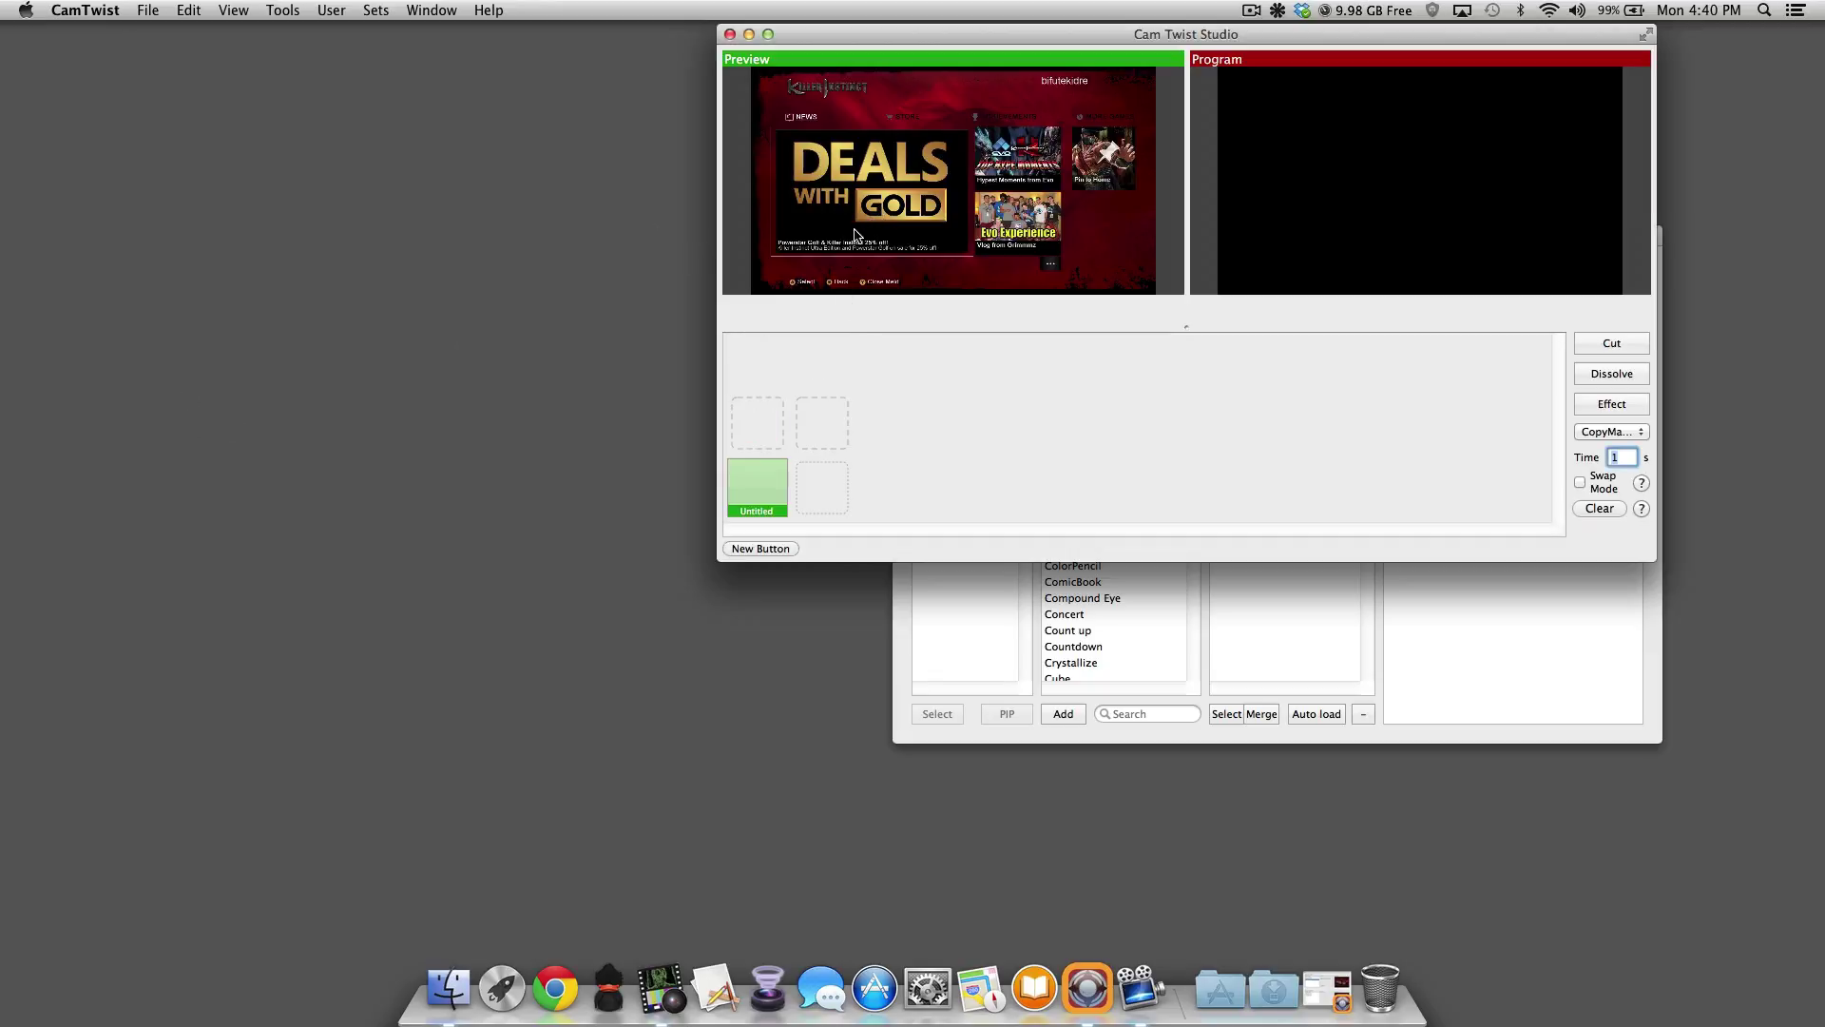
mouse_move(860, 218)
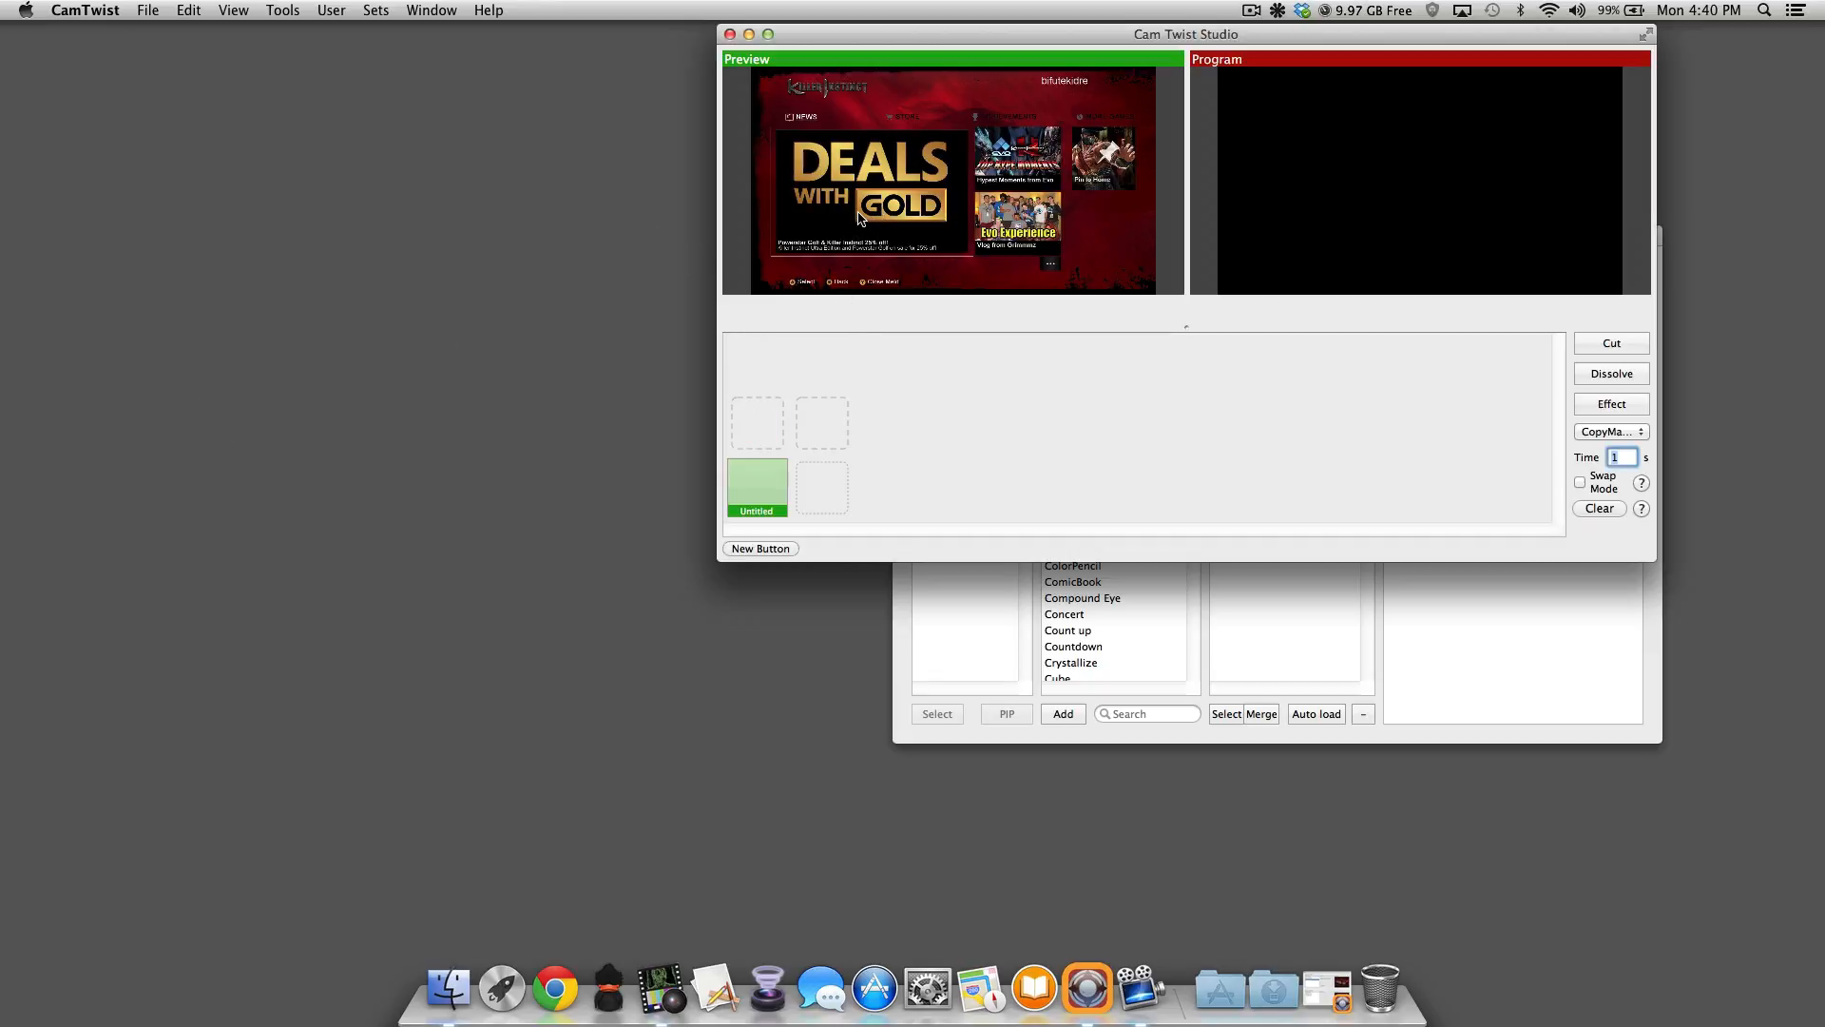
mouse_move(845, 225)
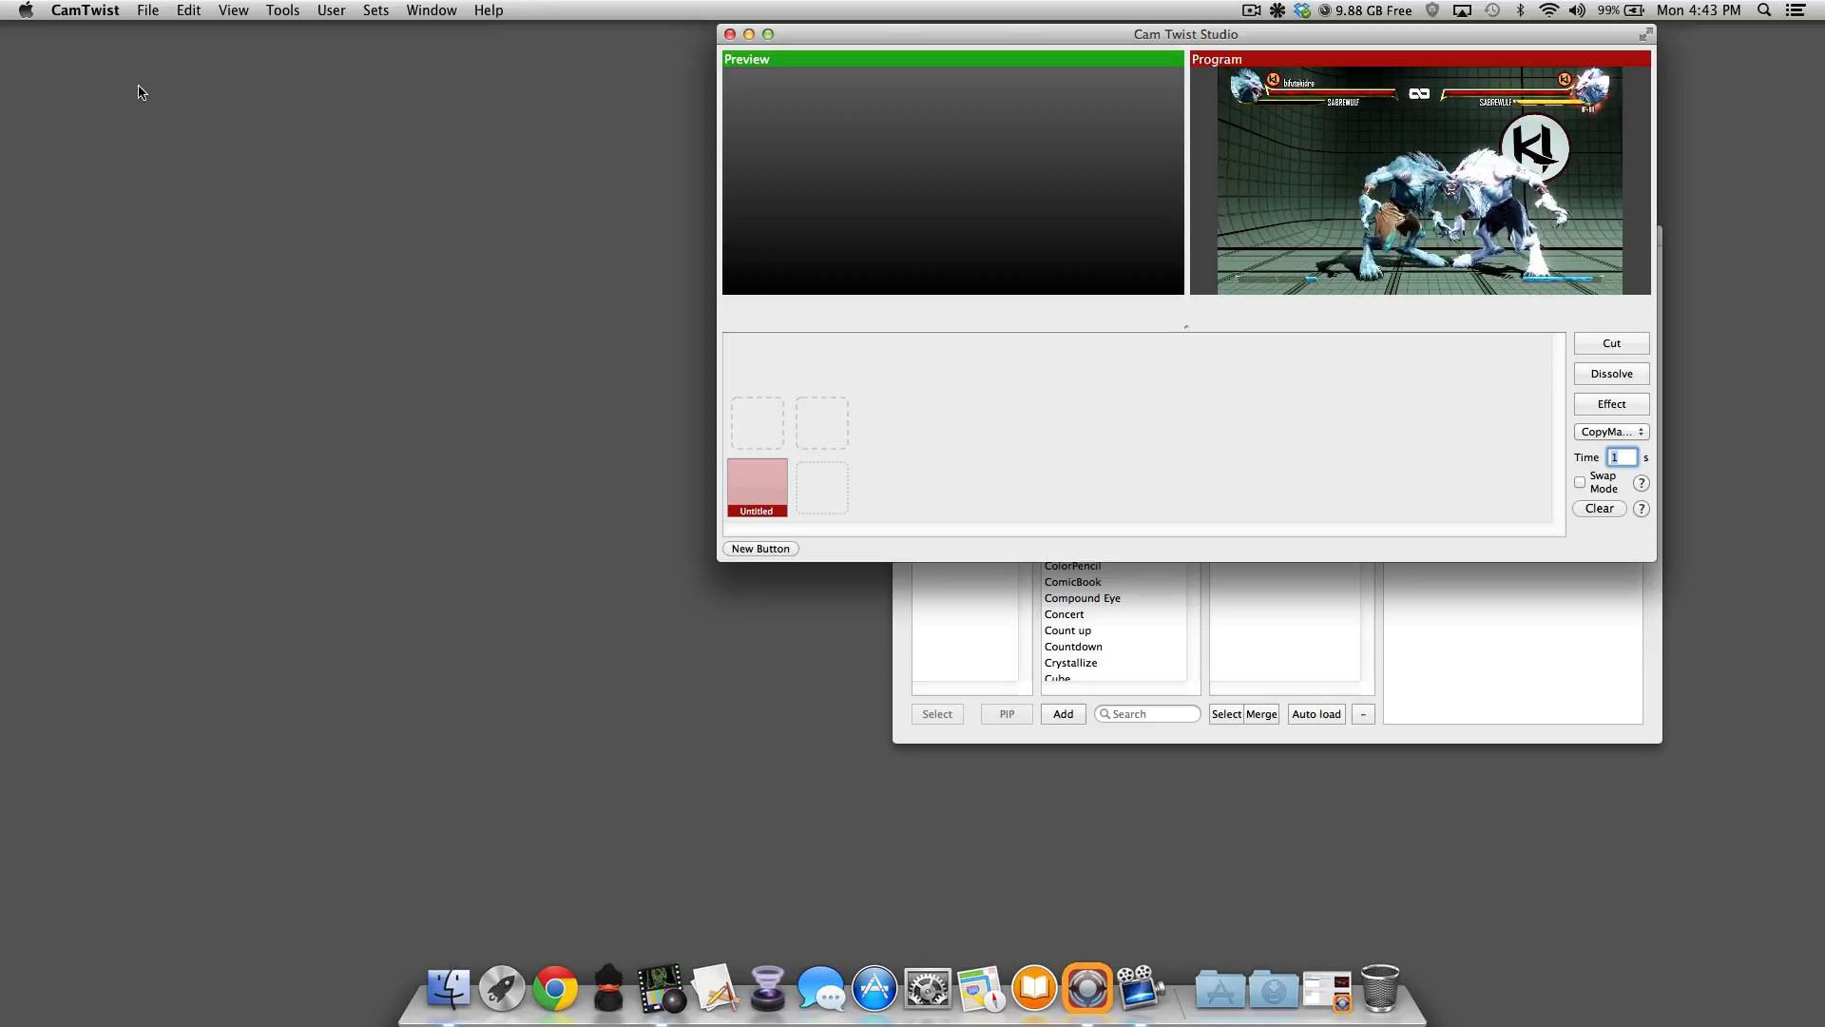
mouse_move(394, 490)
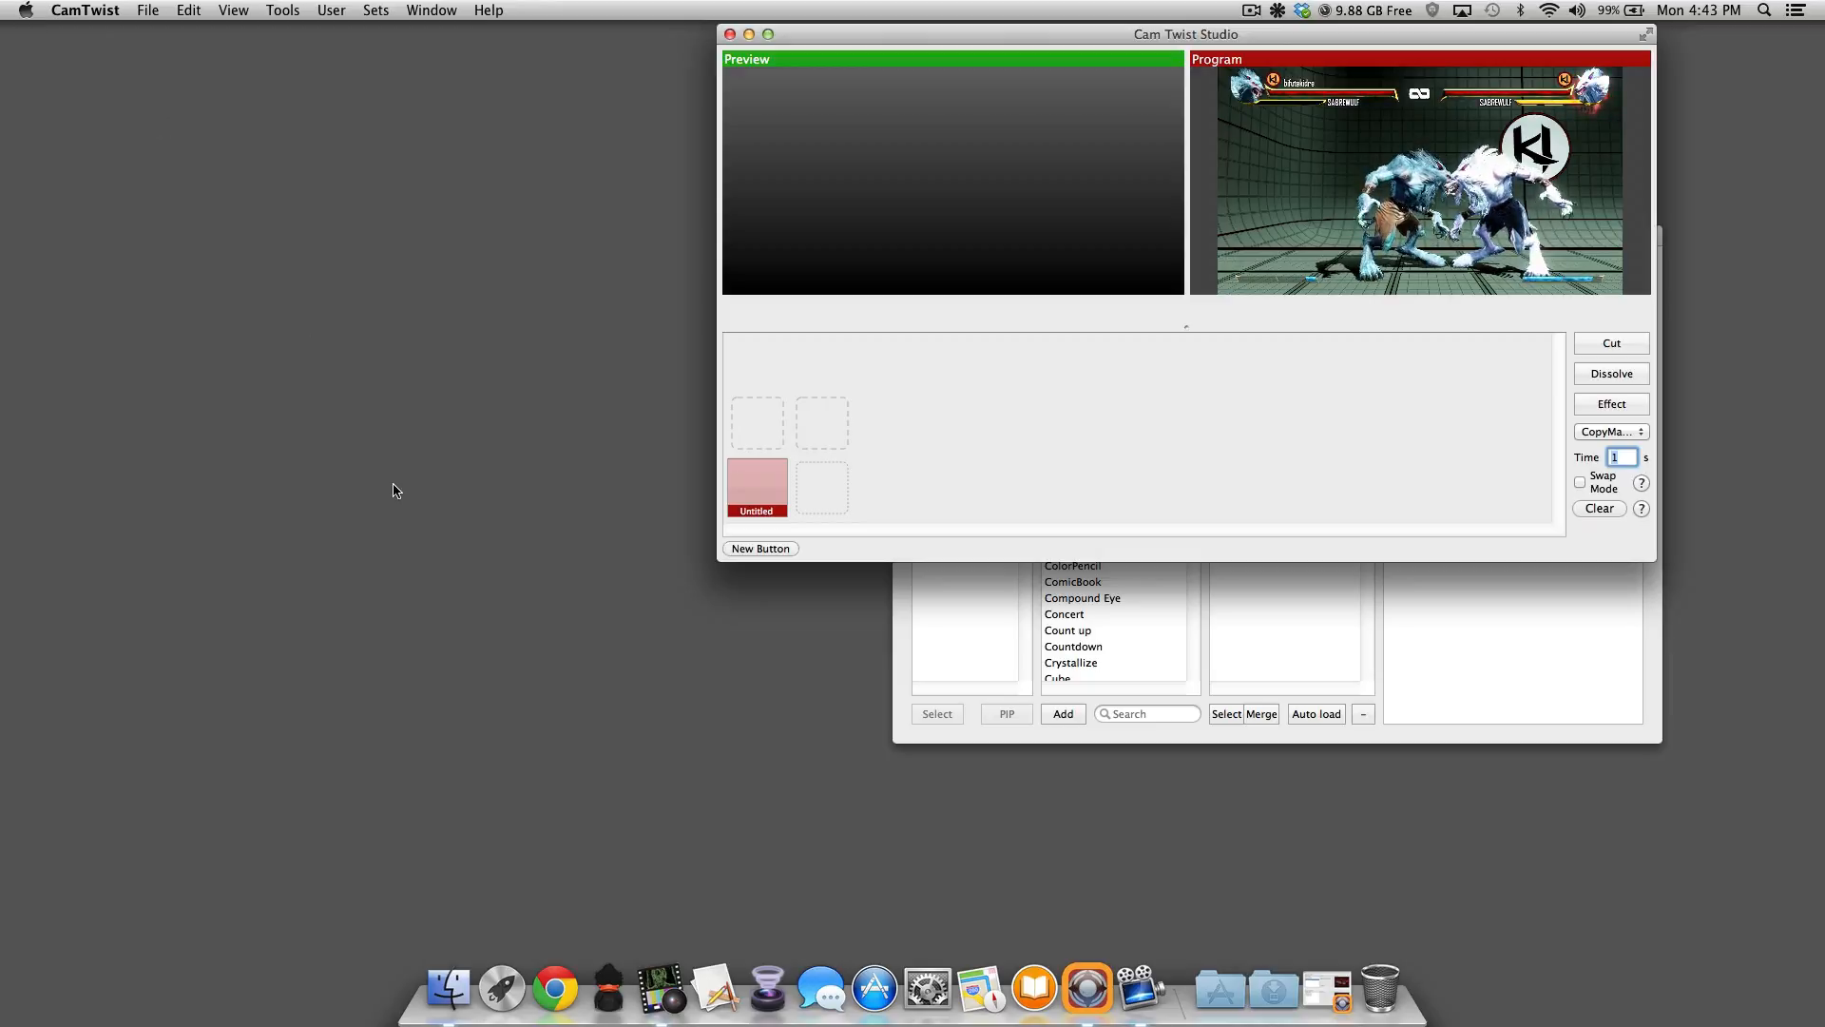
Step: In CocoaSplit, set Audio Source to Built-in Input and choose CamTwist as video source
click(659, 988)
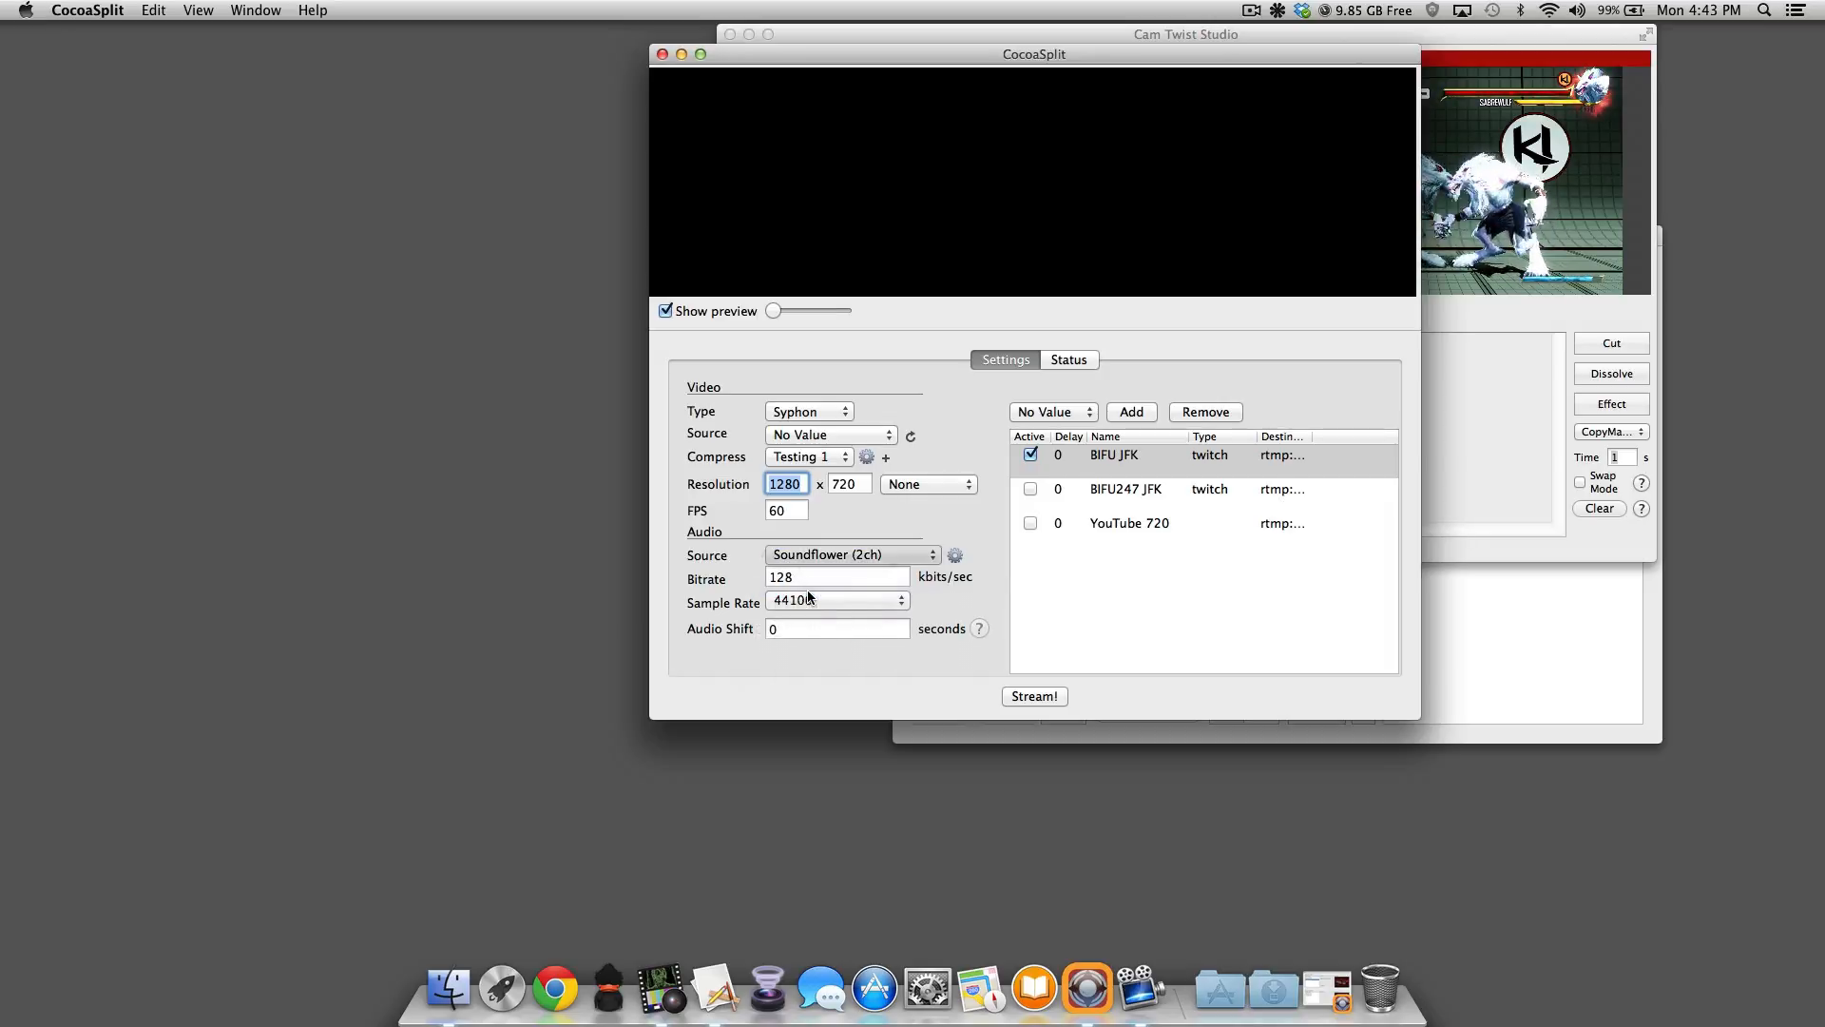
click(852, 554)
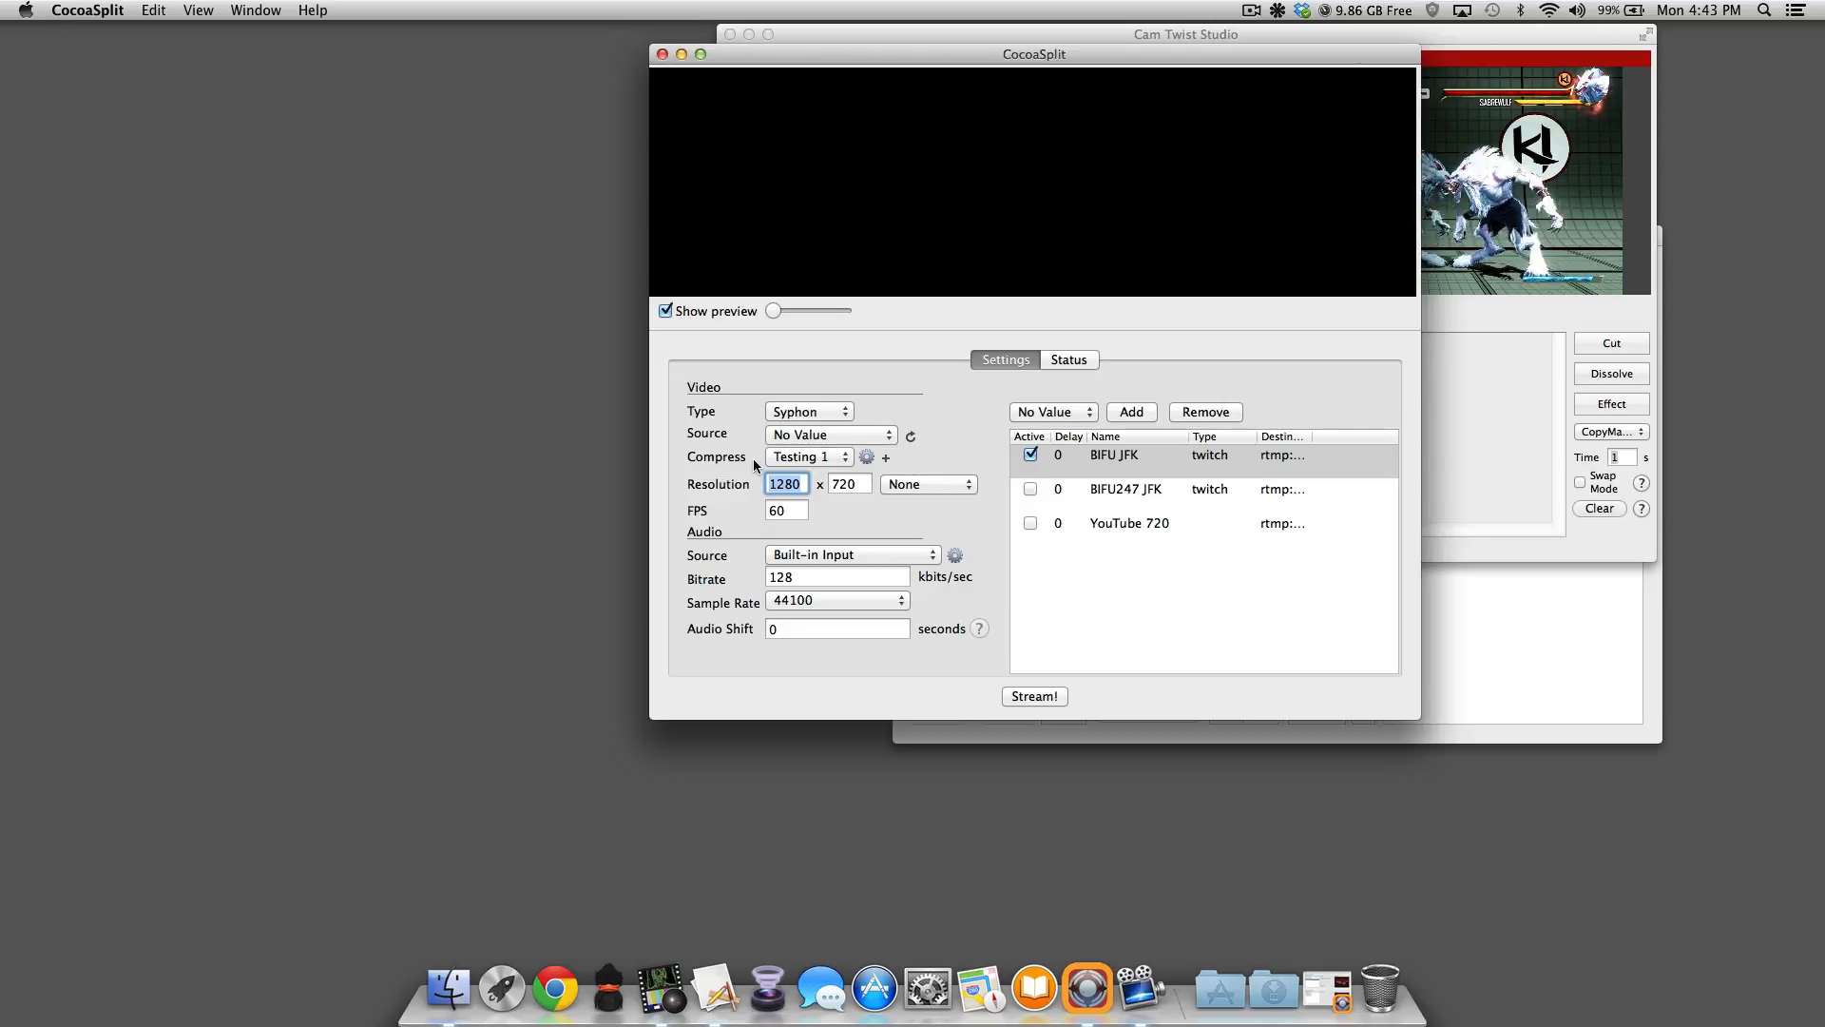
click(828, 435)
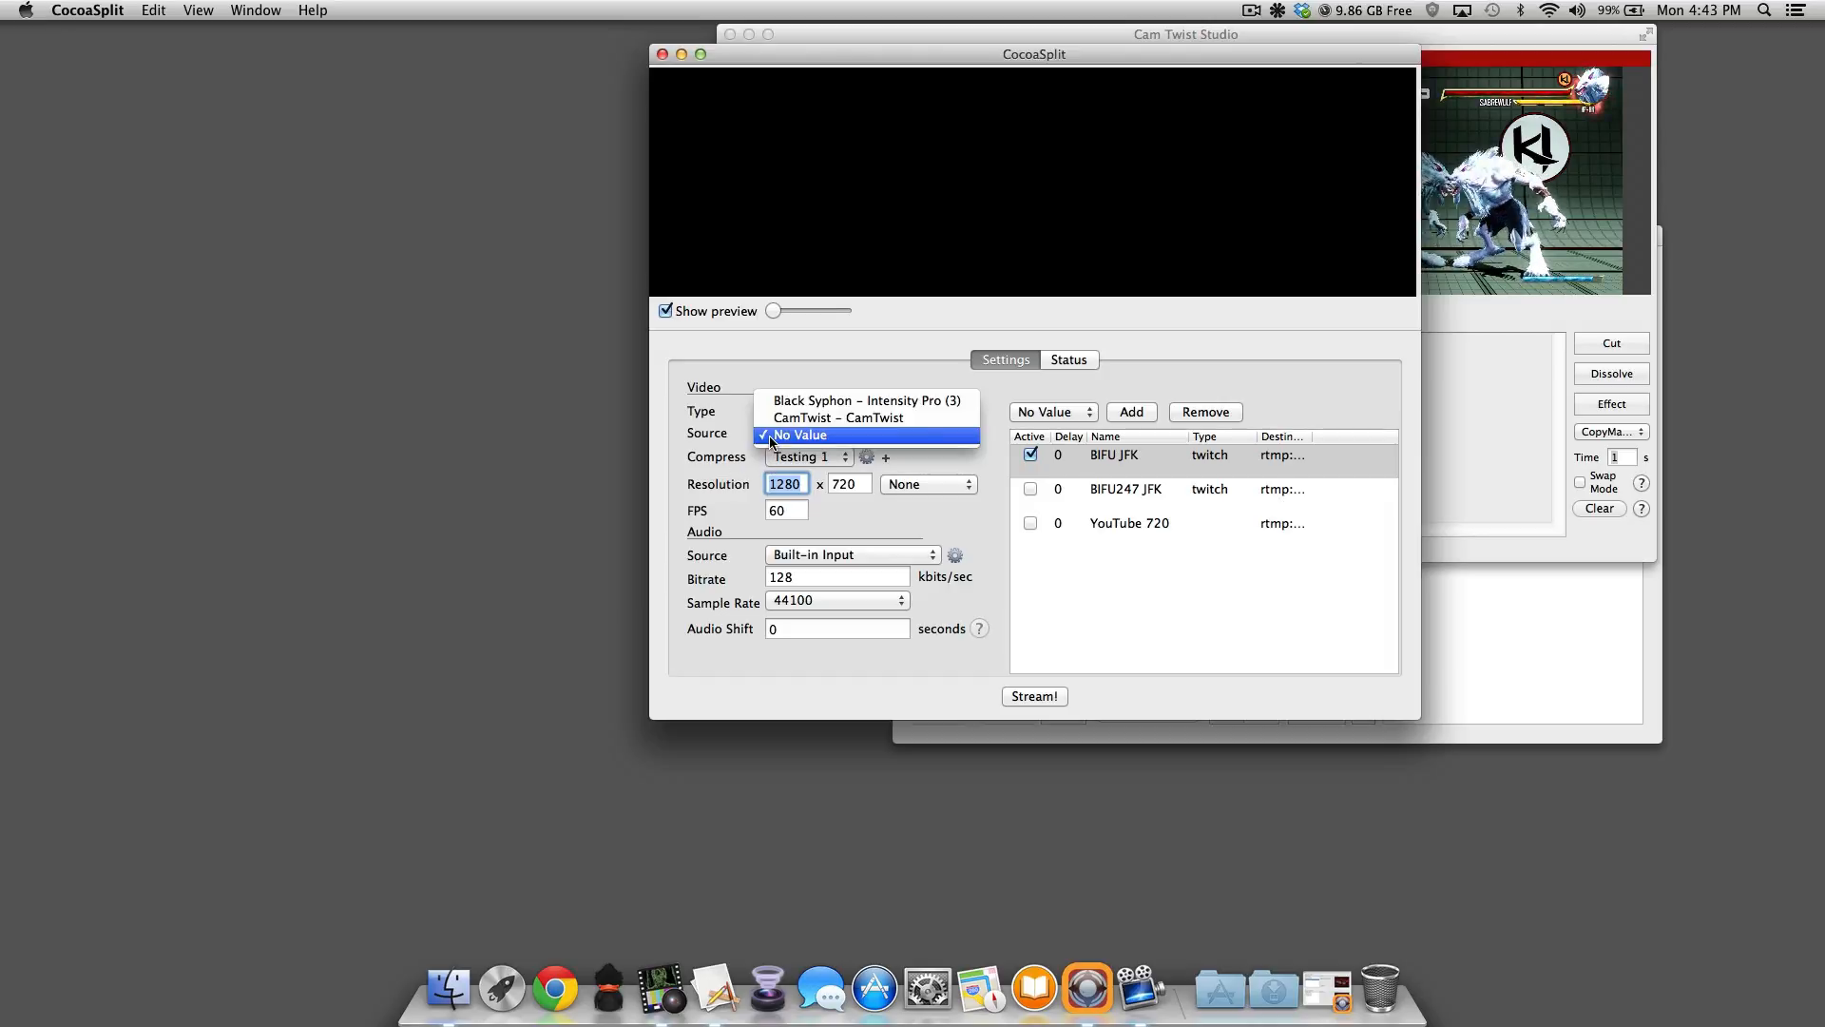
click(838, 418)
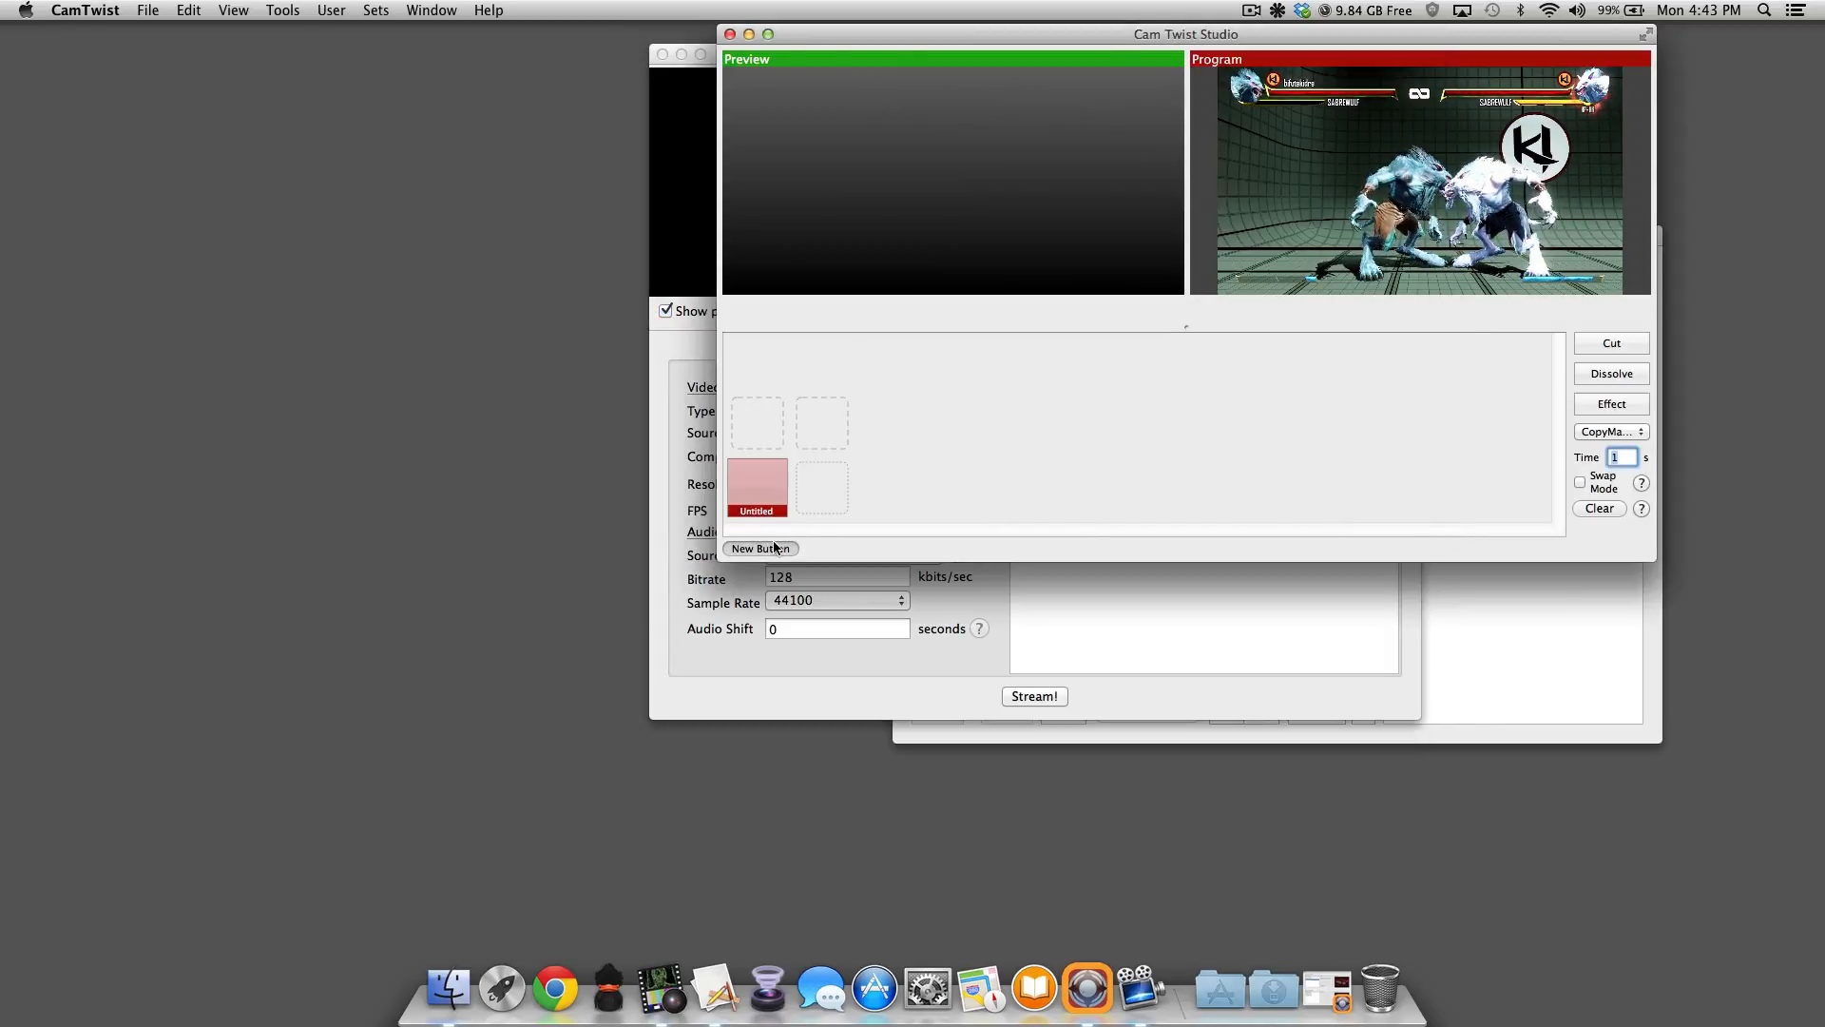
Step: Create a second scene, Untitled 1, and add the Image Overlay effect to it
click(761, 549)
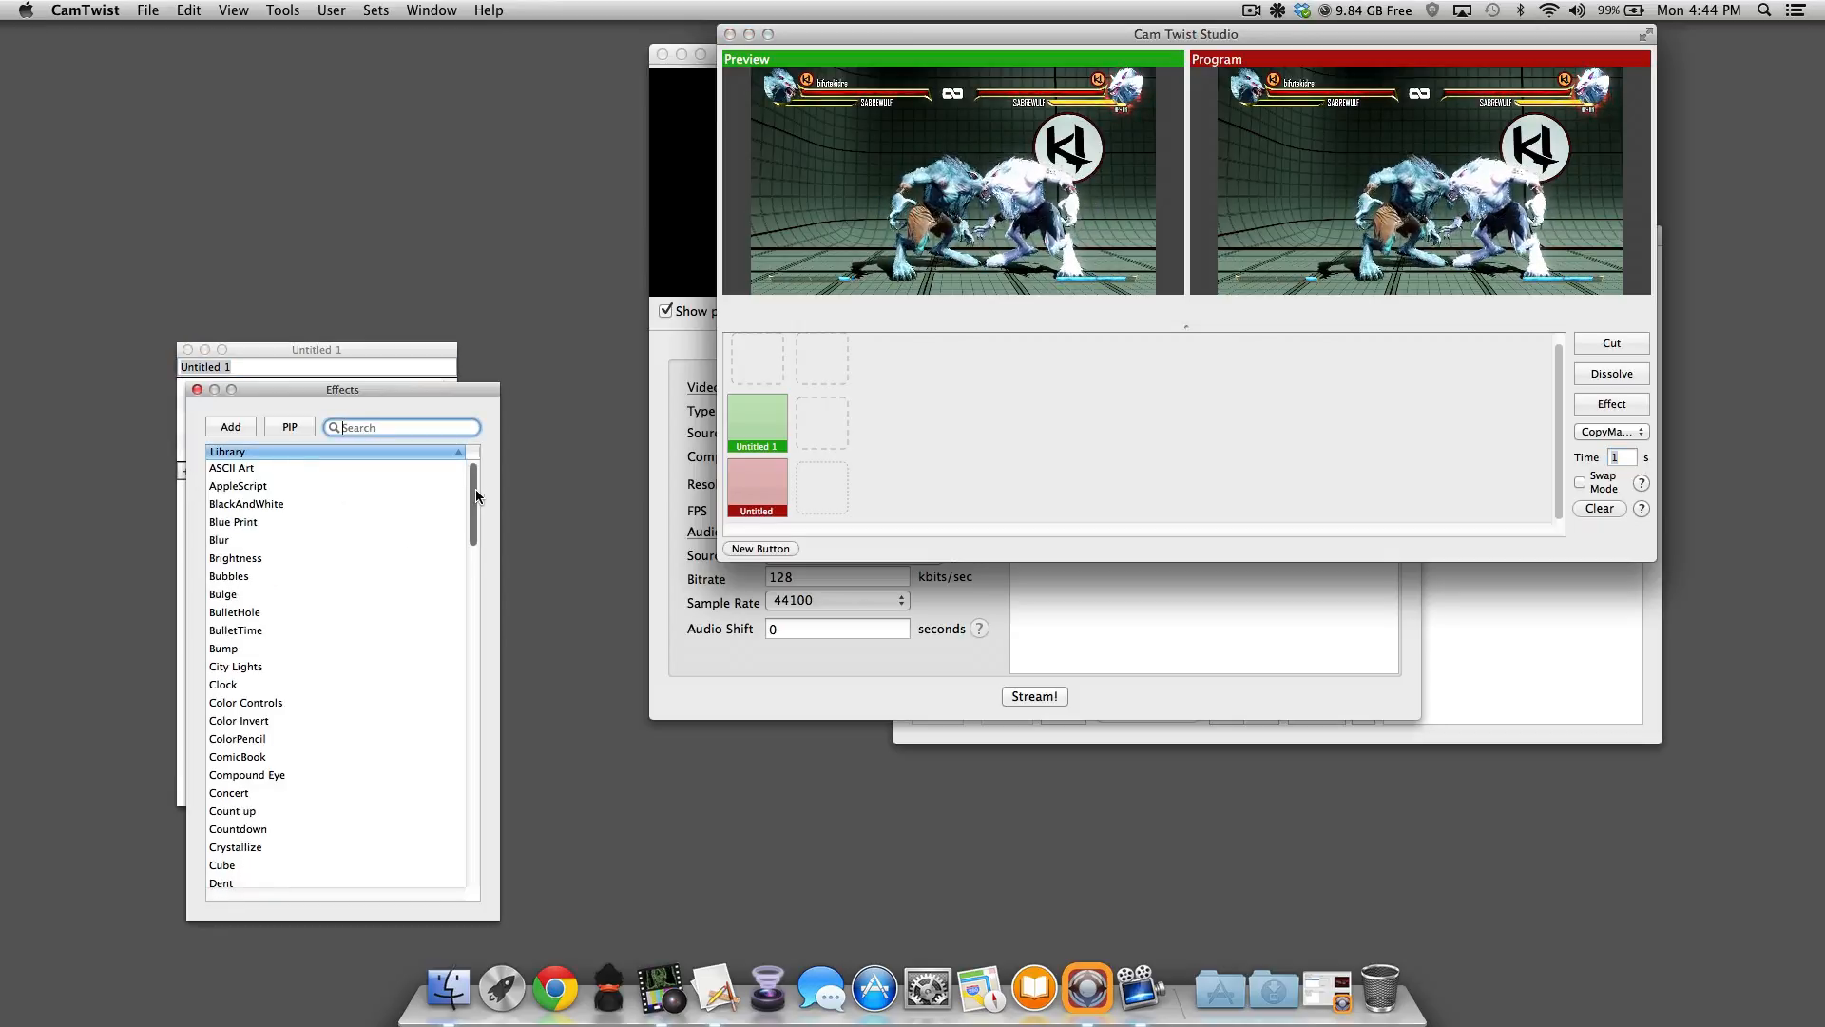
scroll(down, 3)
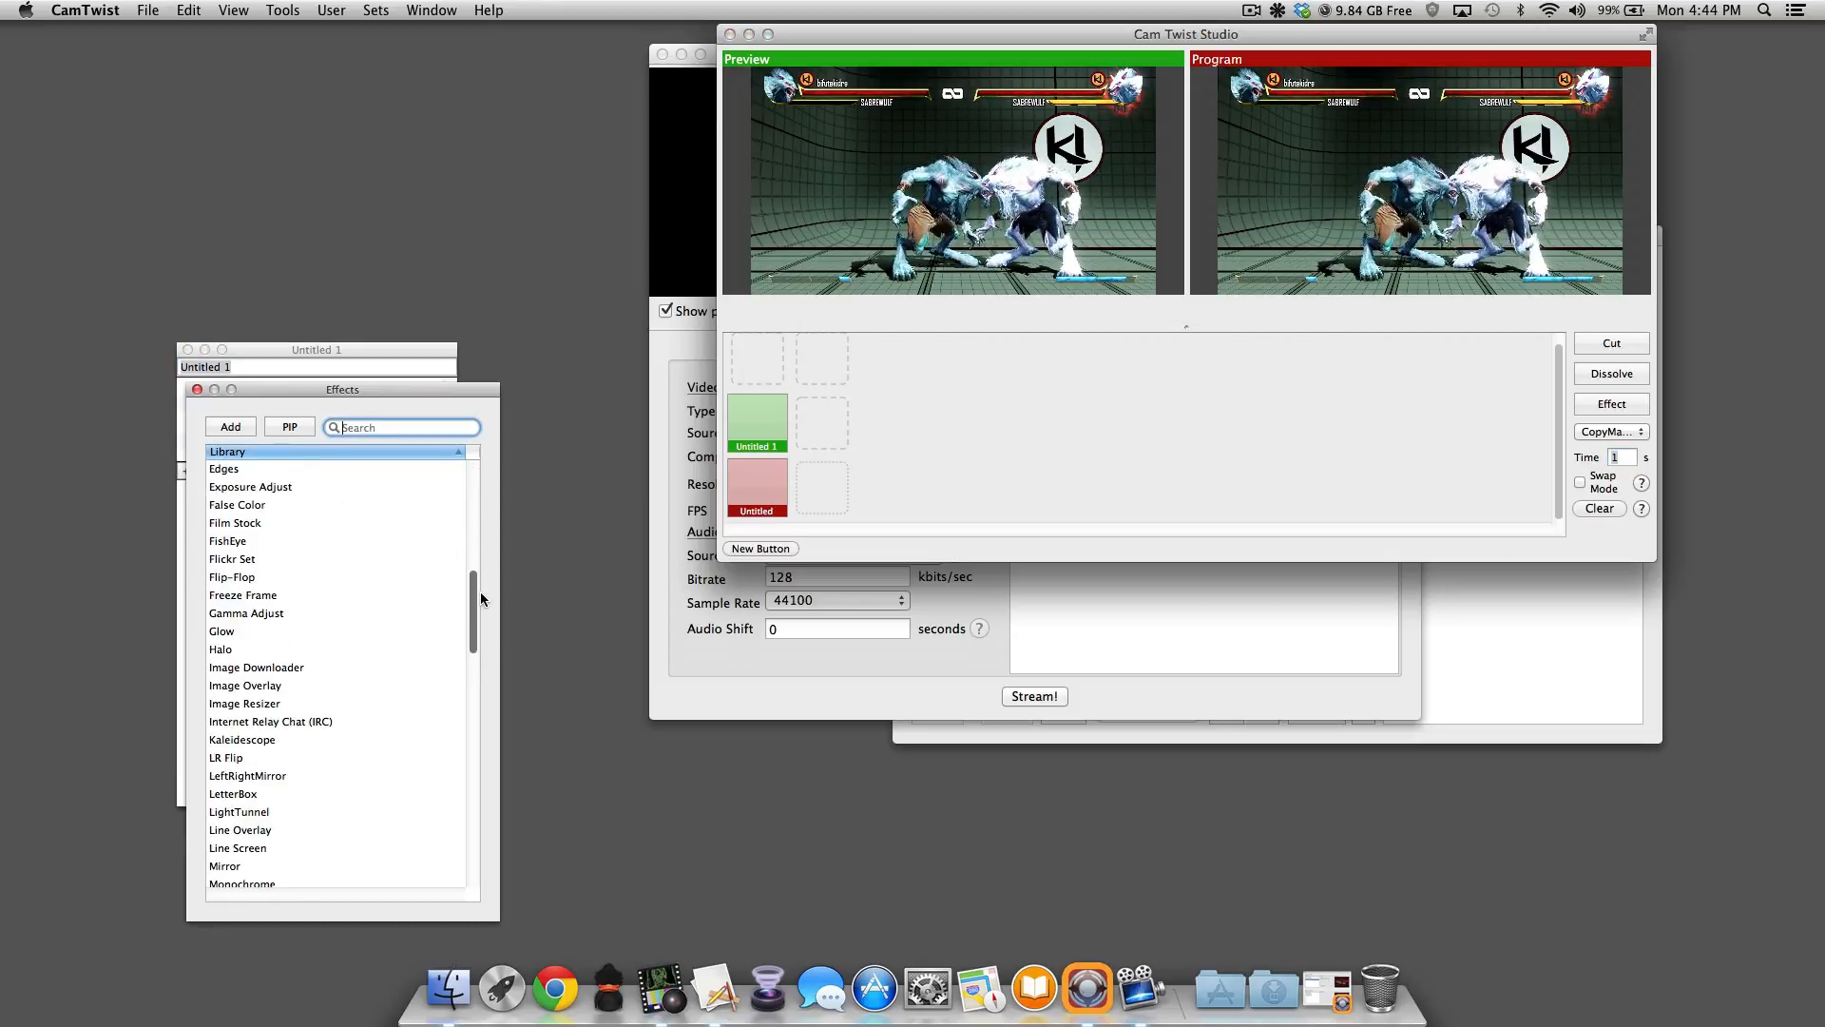
click(246, 686)
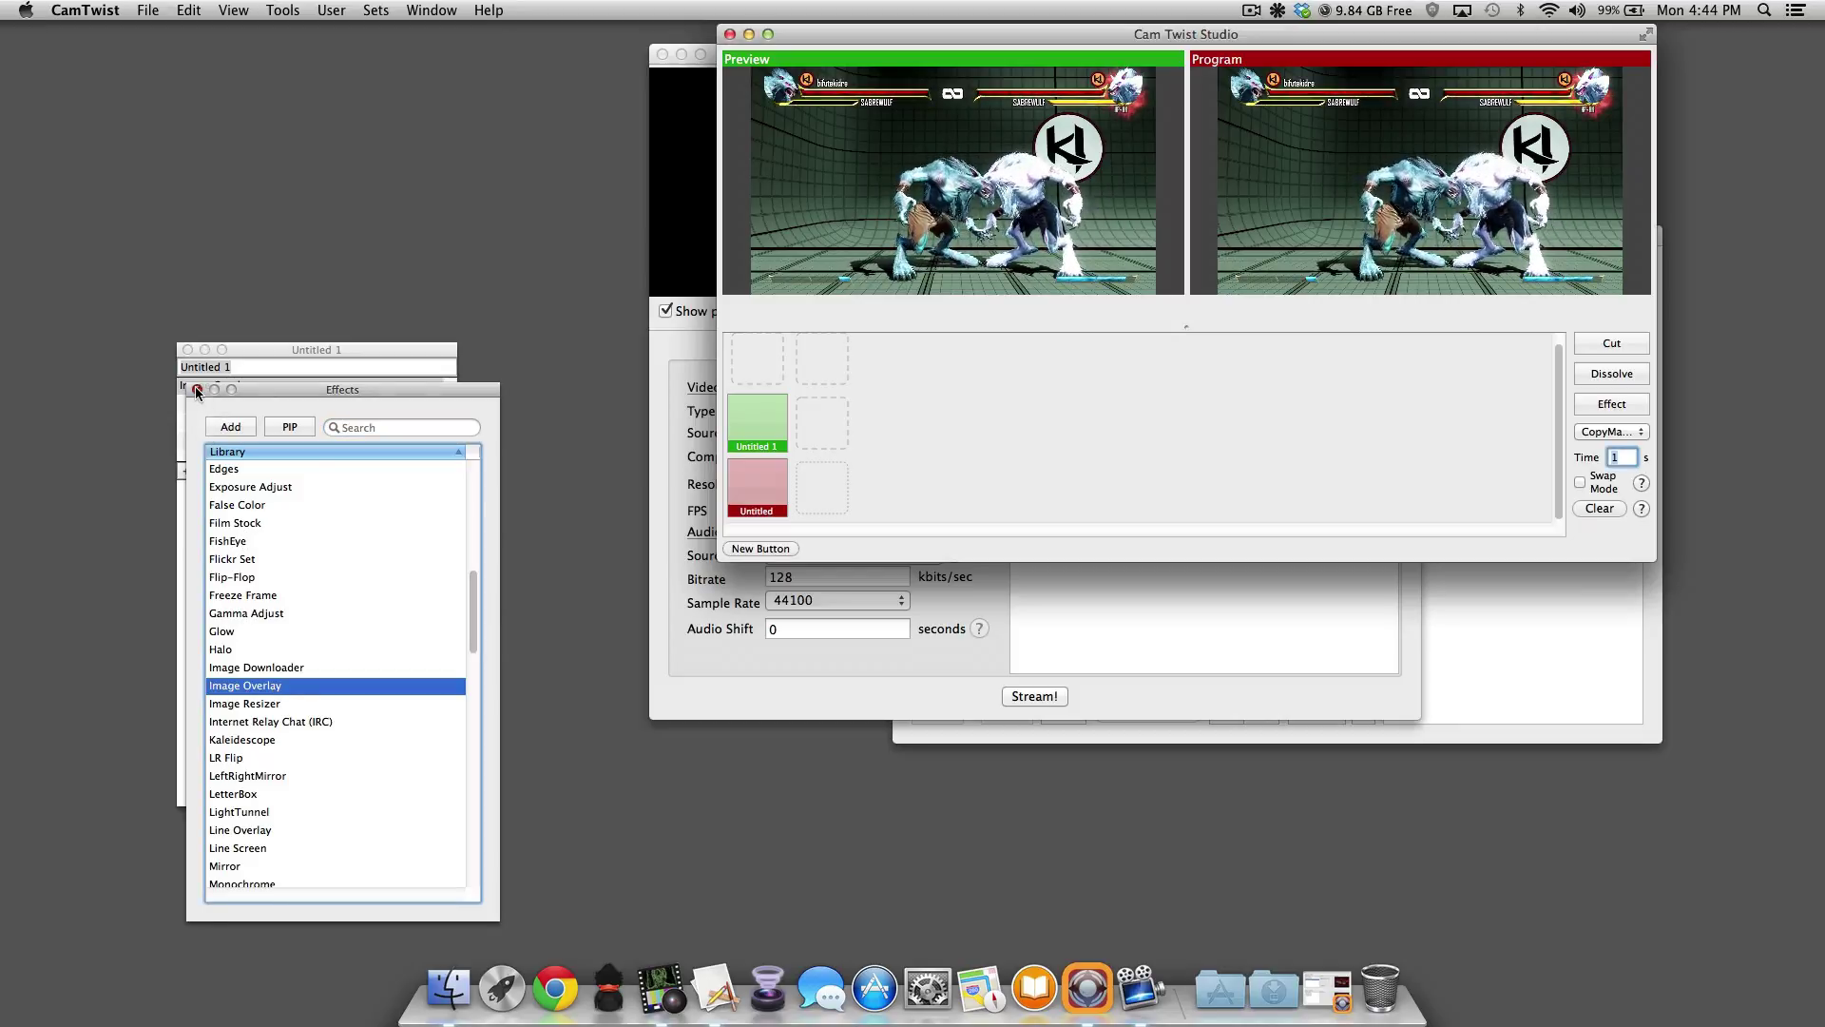
double_click(245, 686)
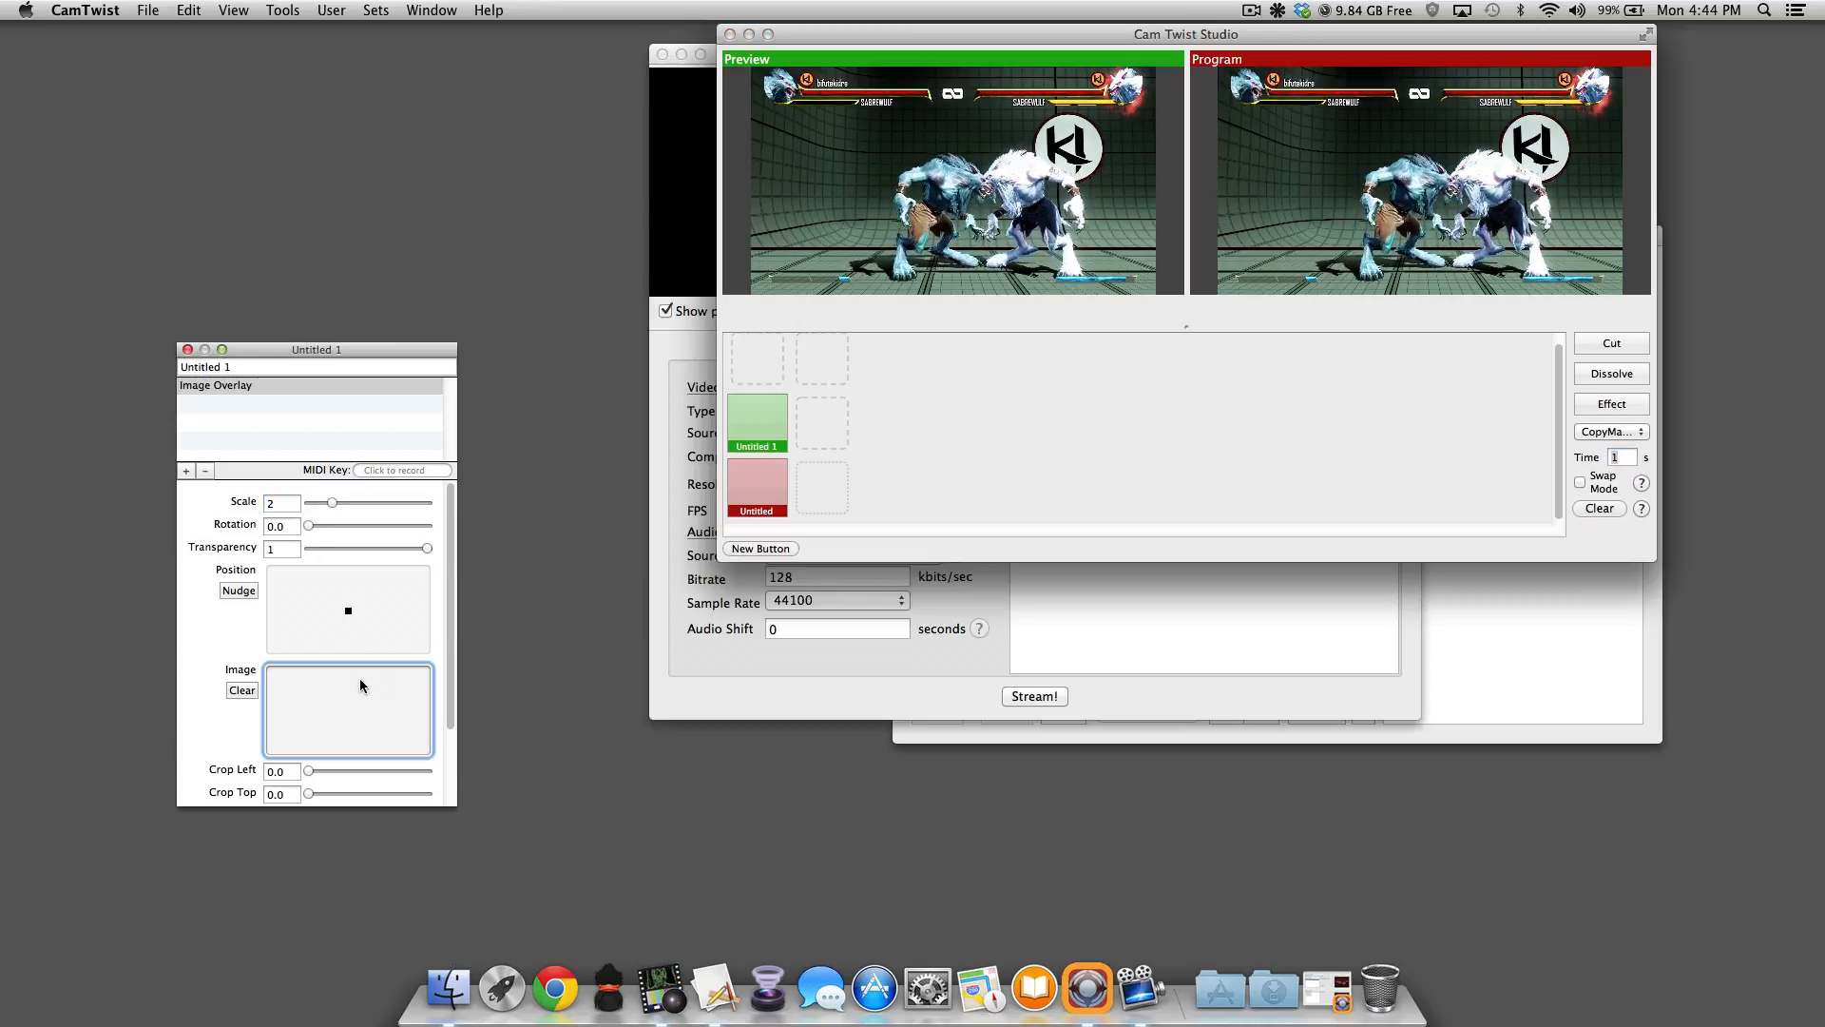
click(449, 988)
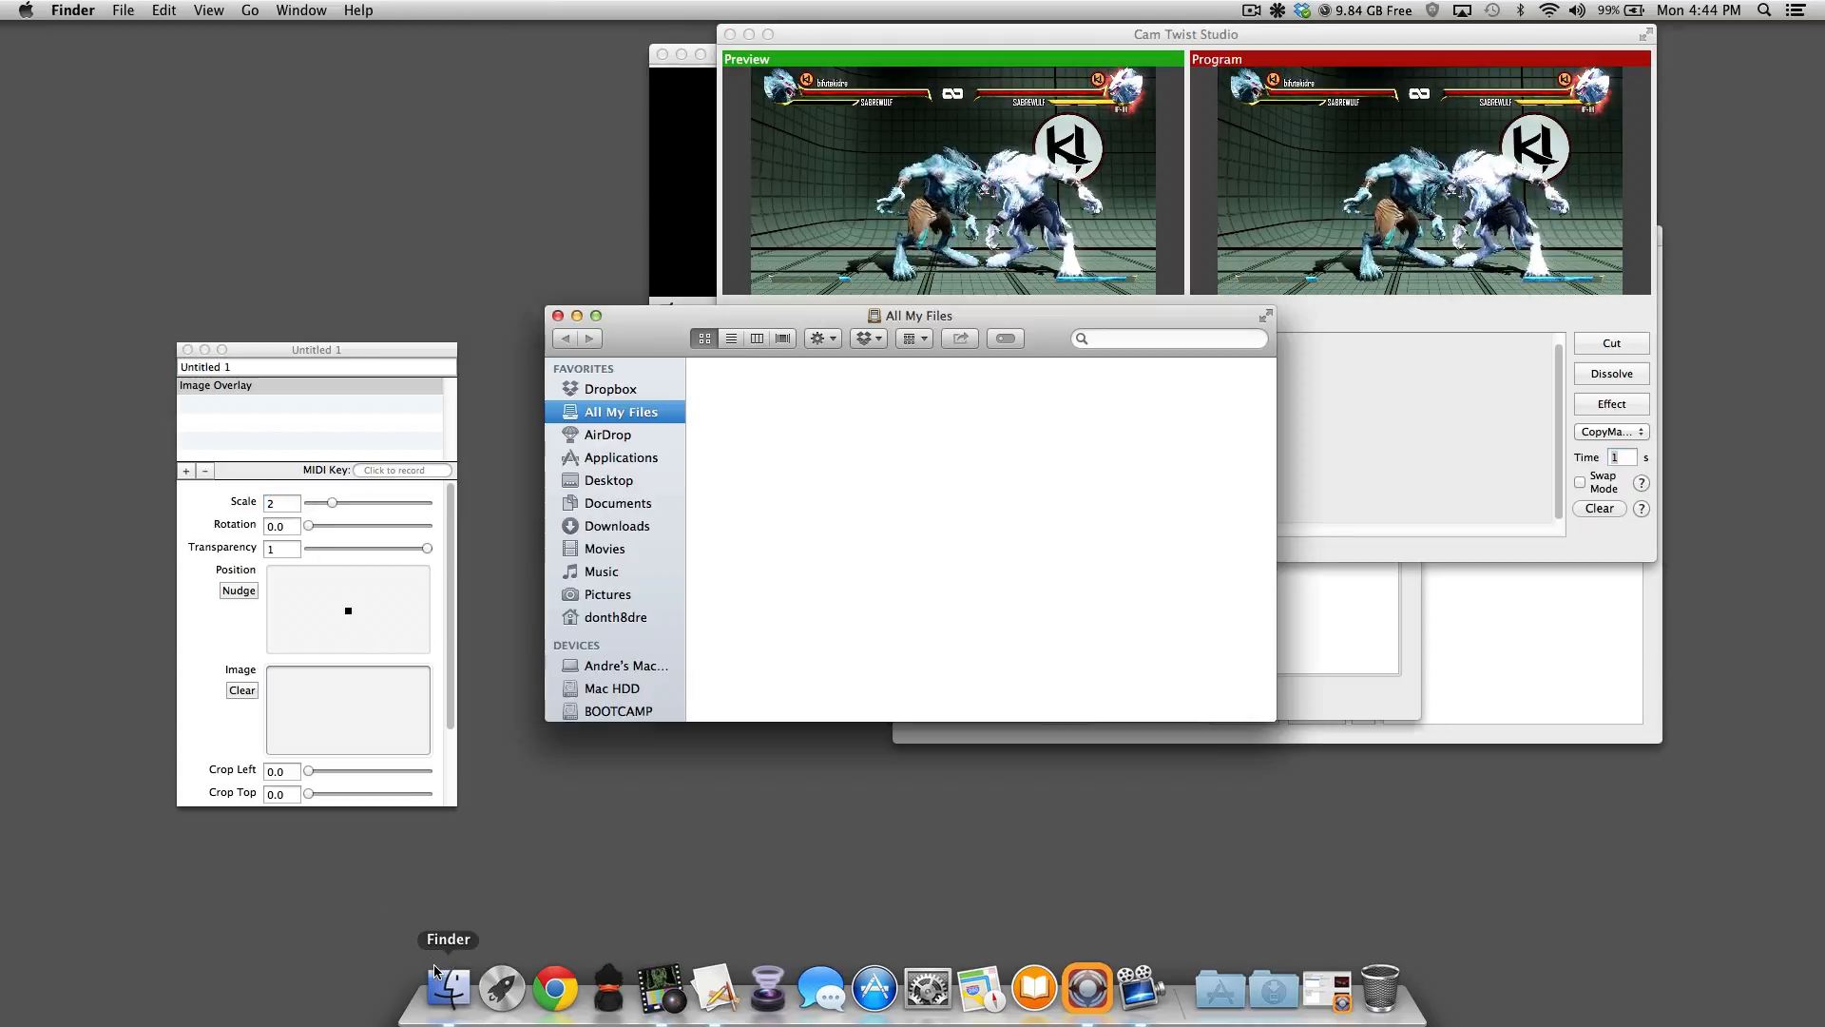
Step: Drag bifu-commentary-bday.png from the Bifu Streams folder into the Image Overlay image well
click(612, 389)
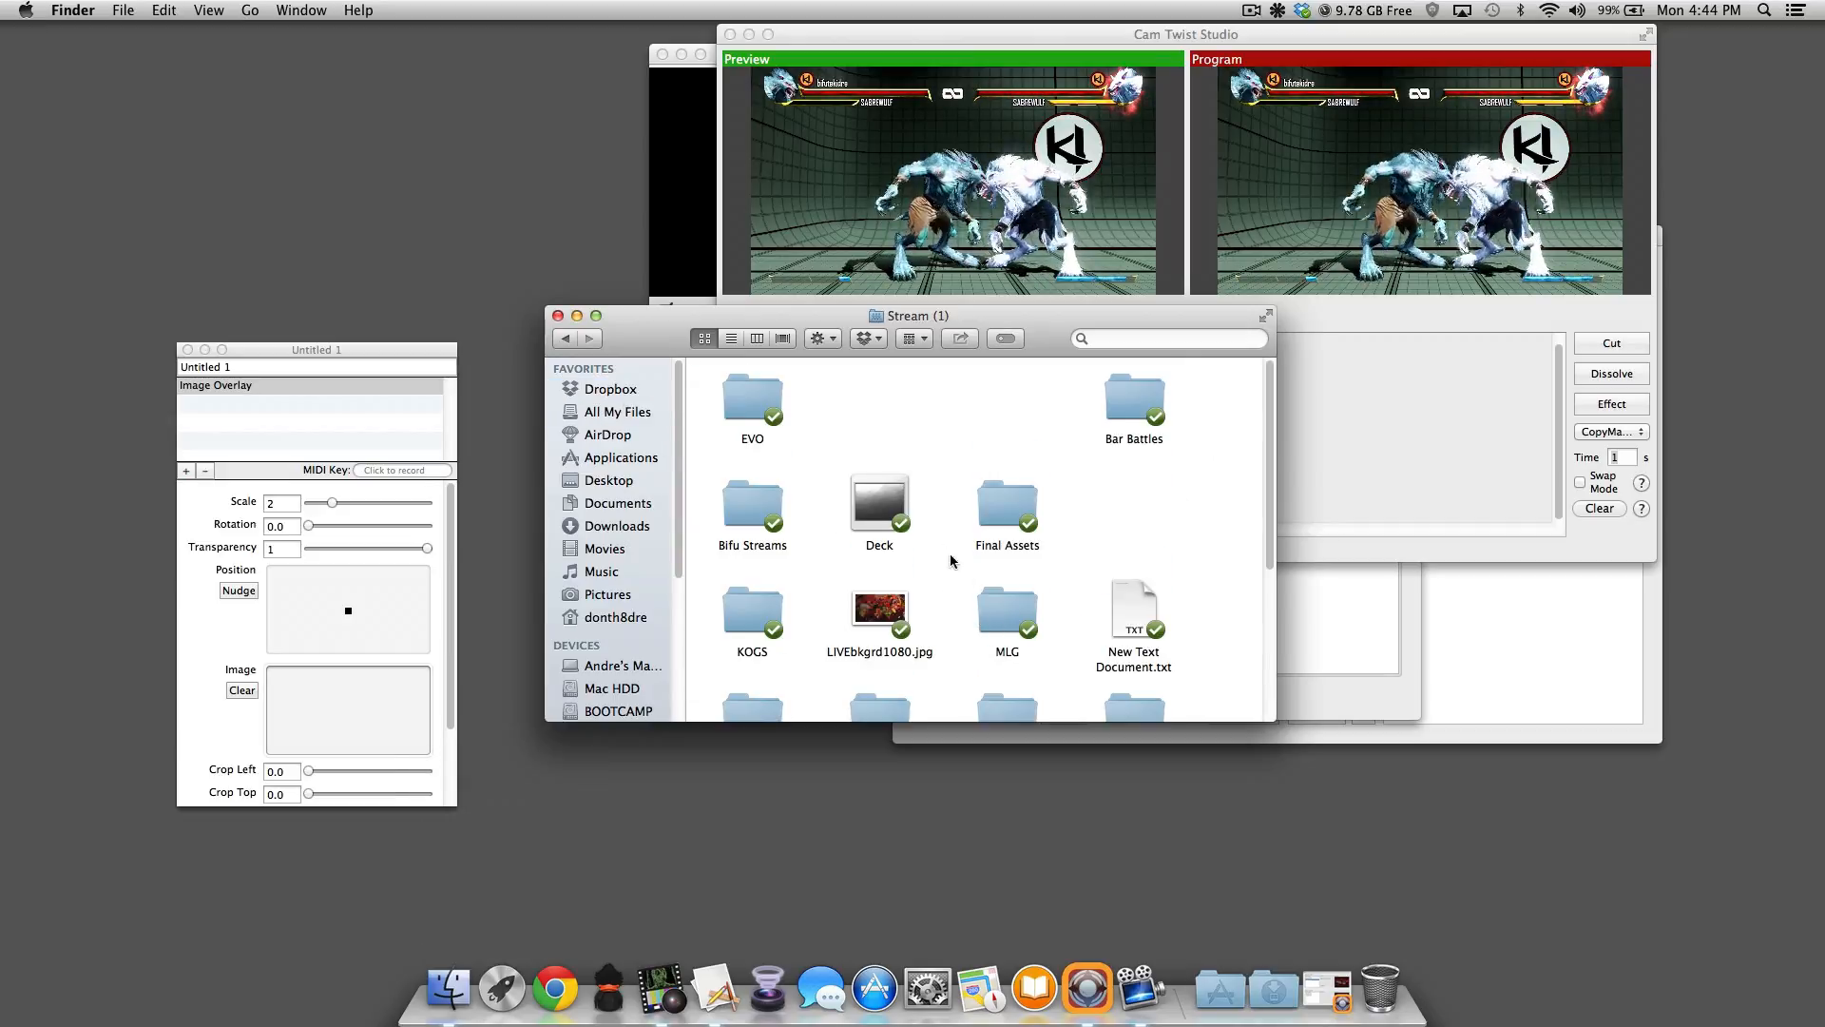
double_click(752, 504)
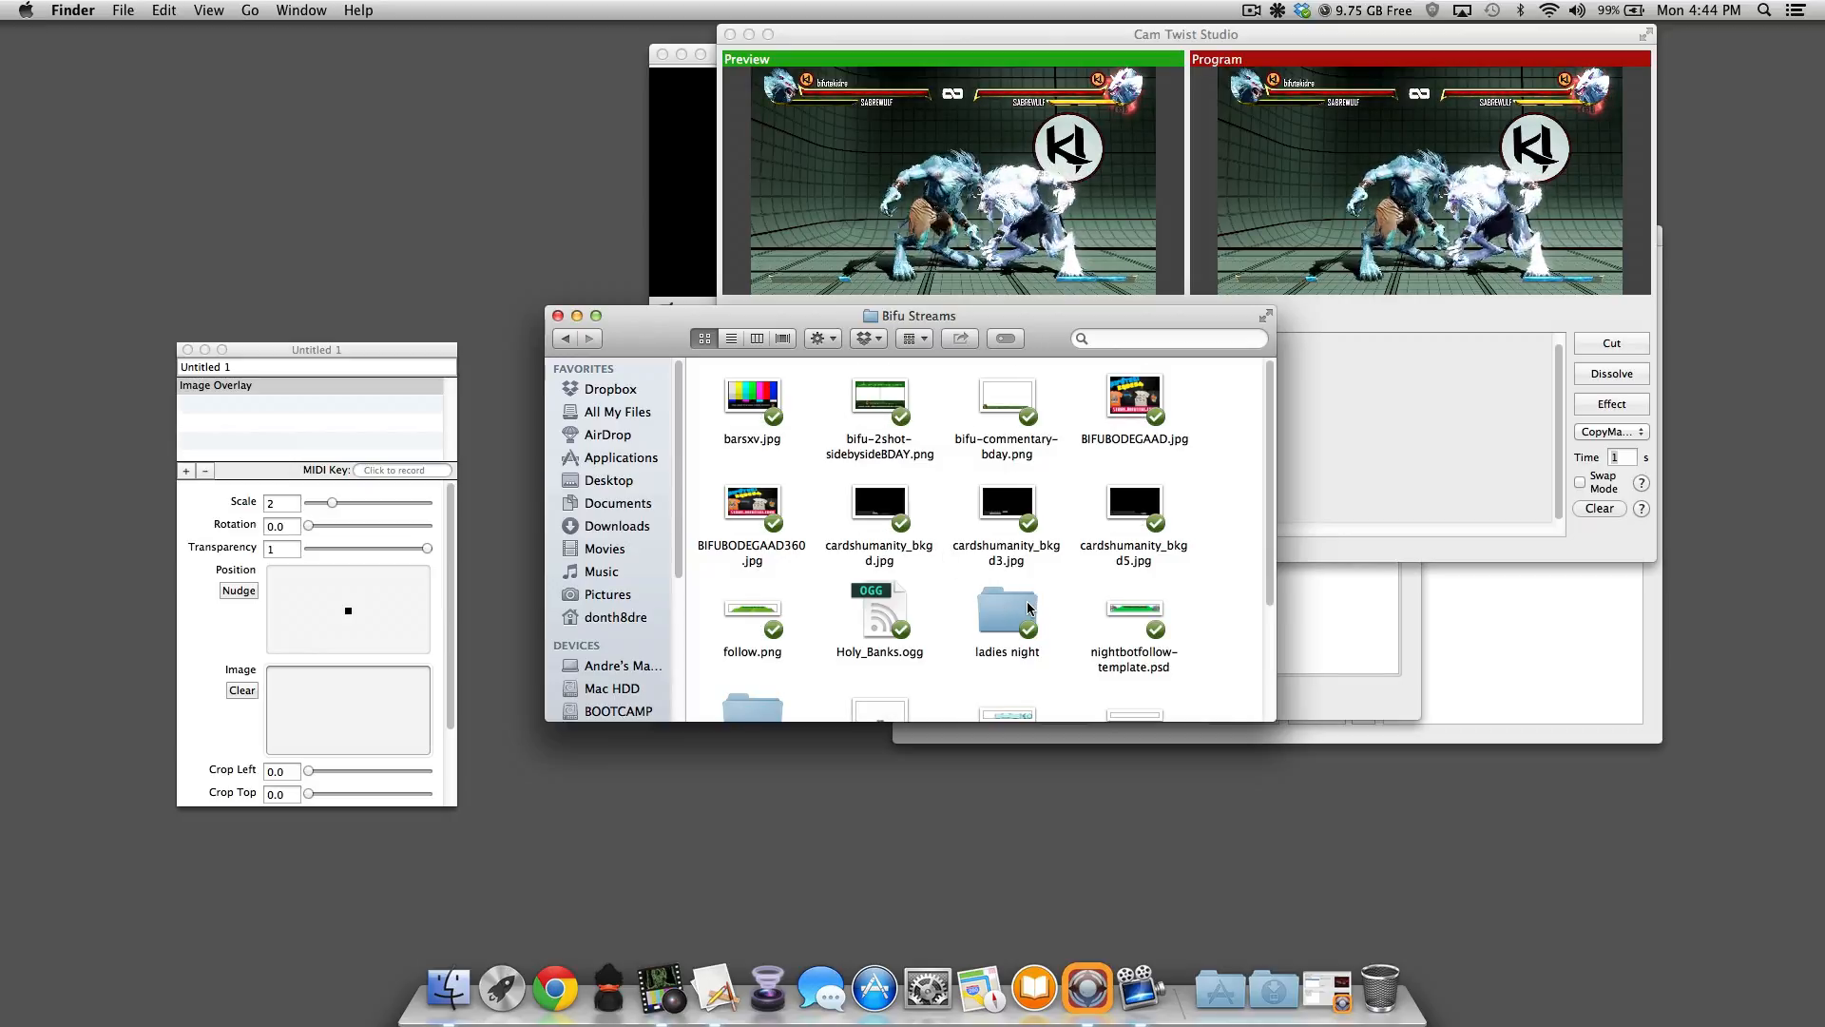
click(1007, 397)
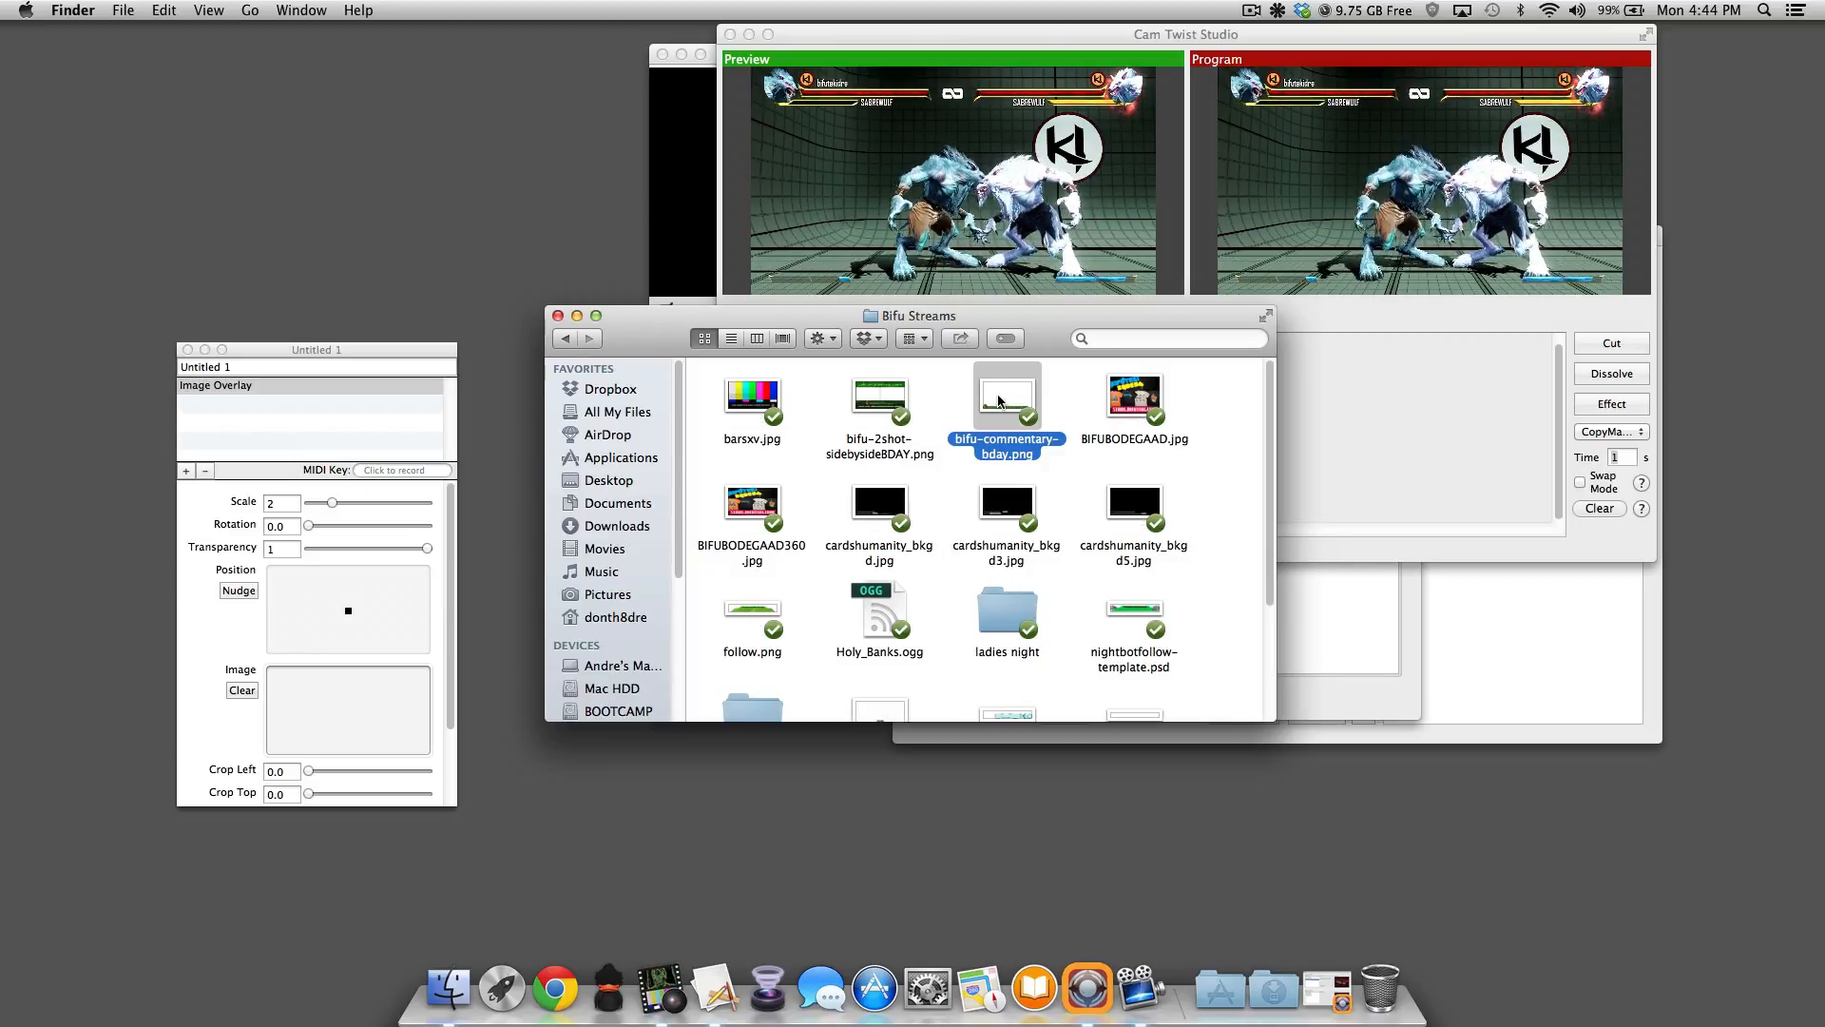
drag(1006, 408, 855, 472)
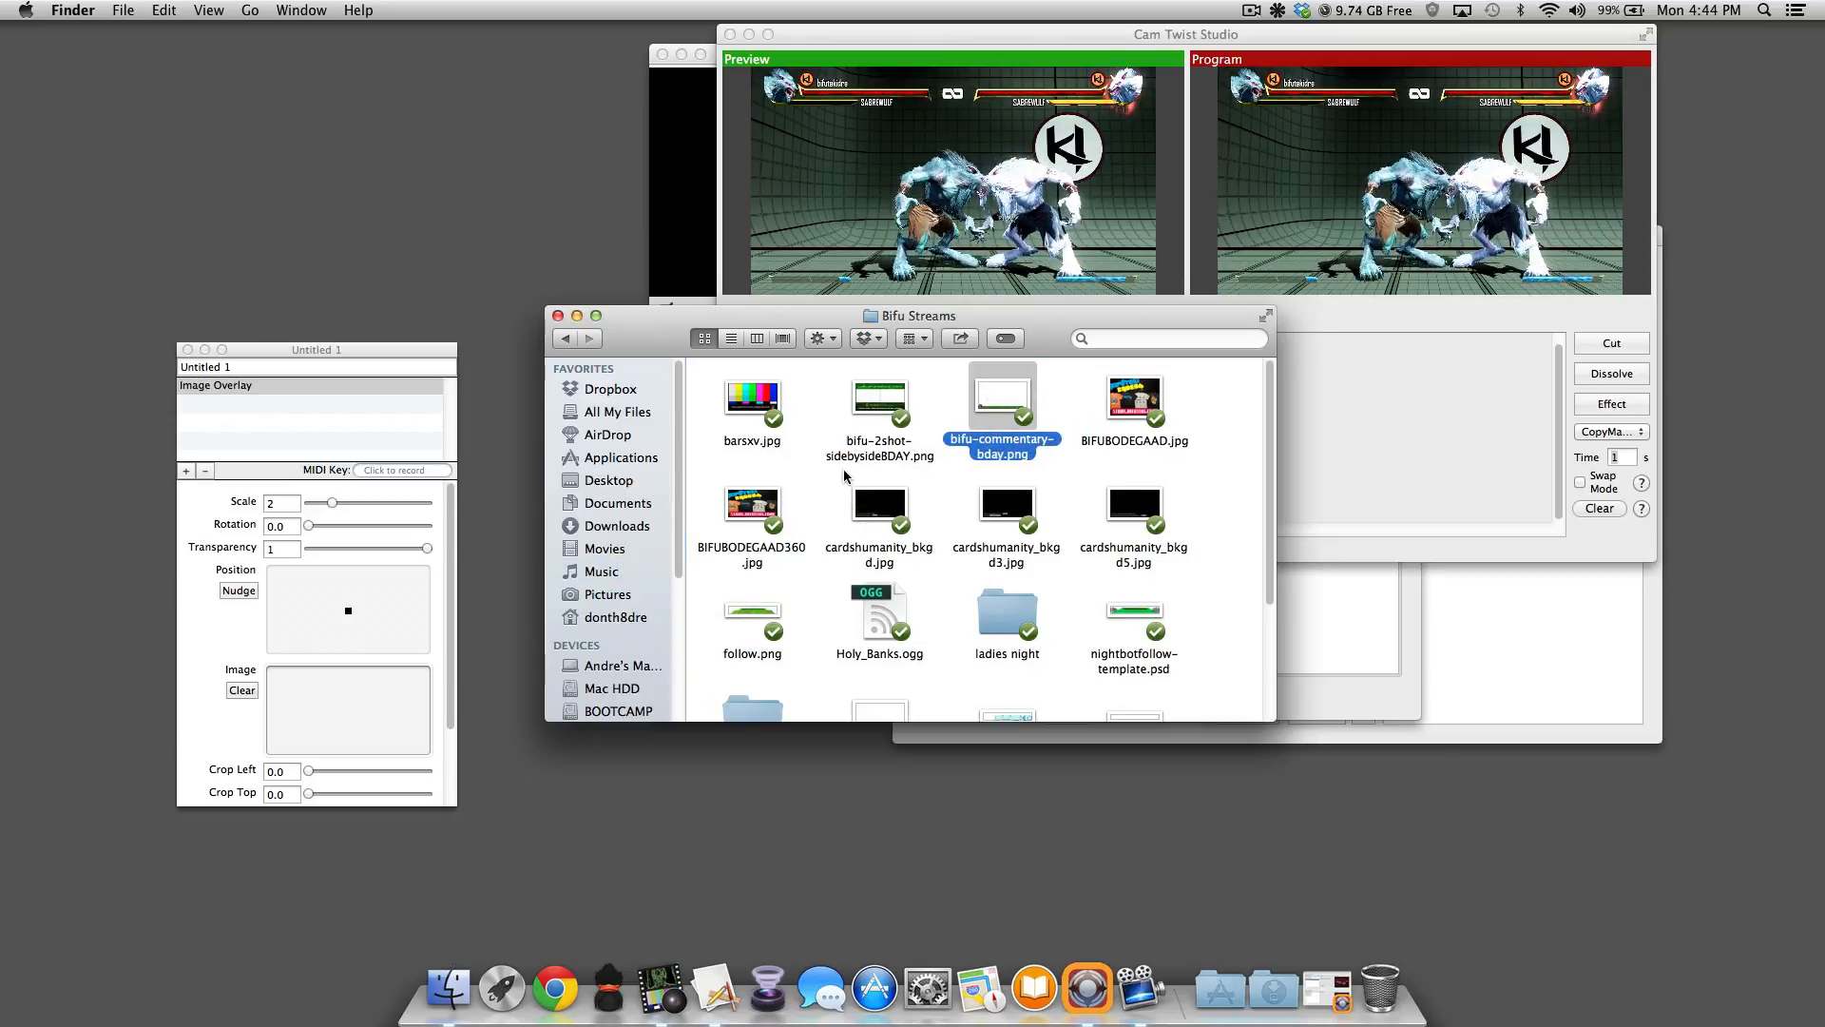
scroll(down, 3)
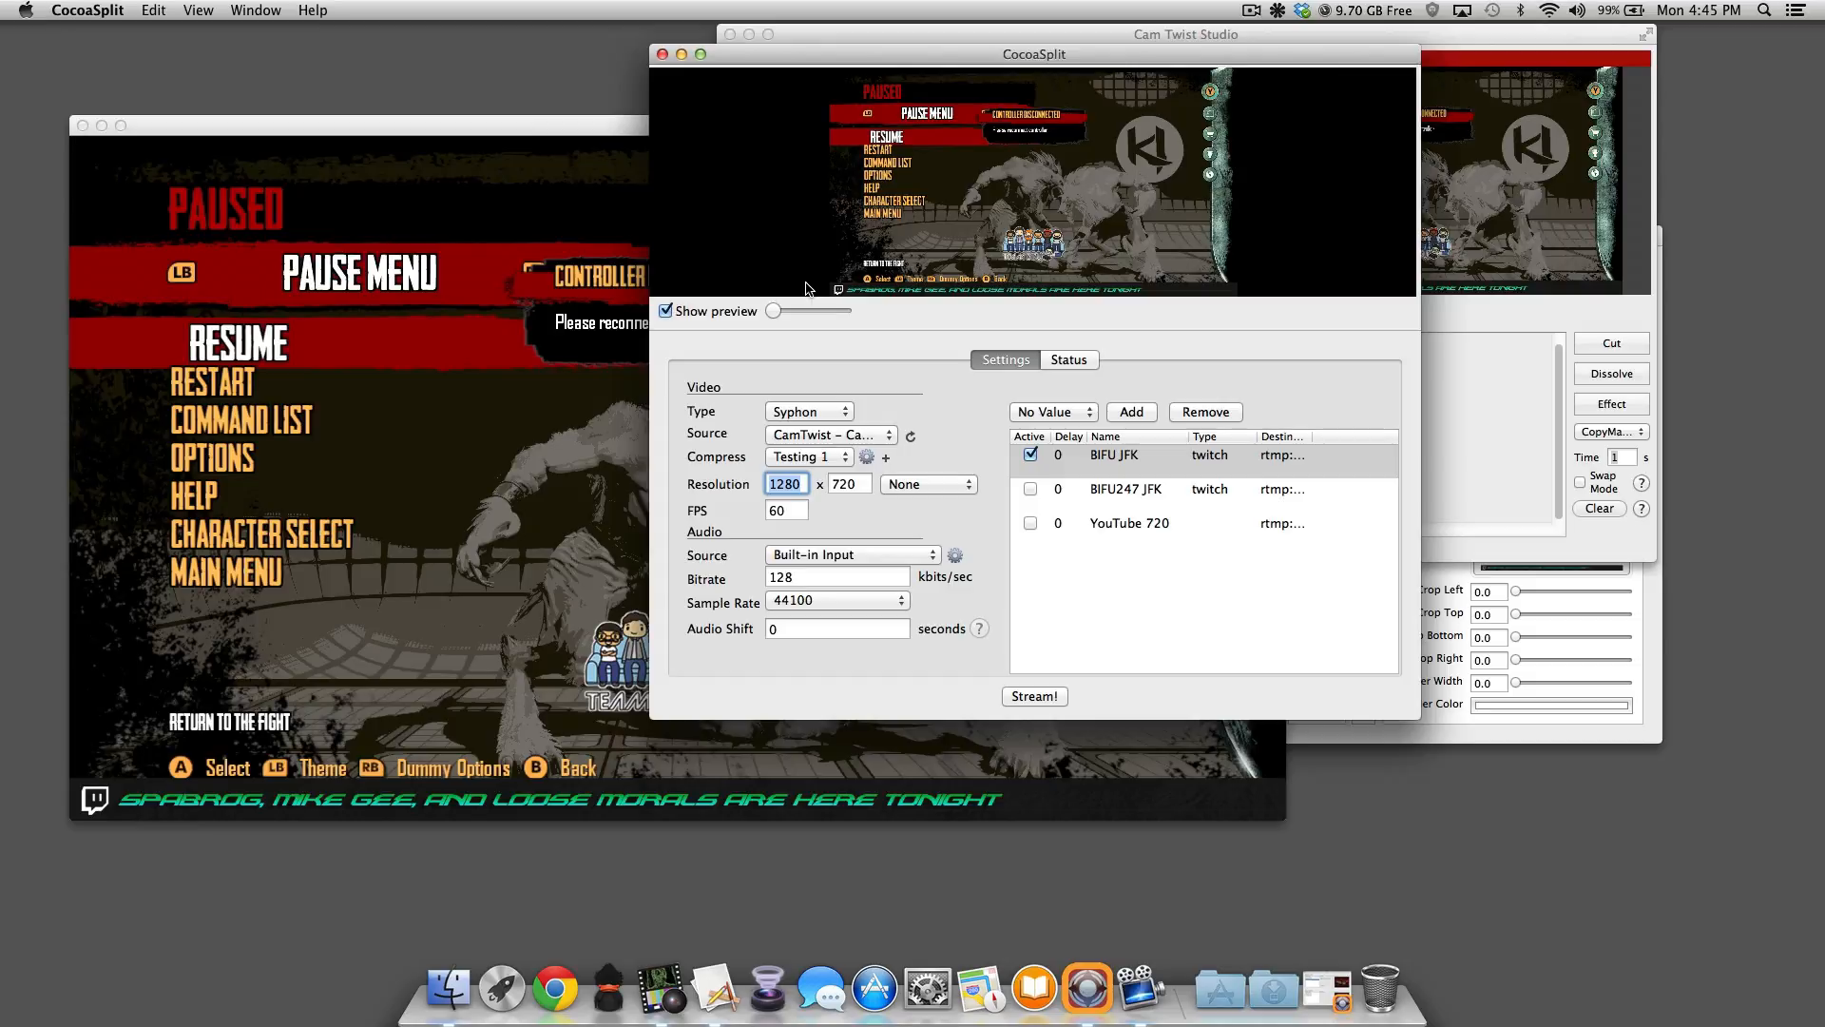
mouse_move(979, 582)
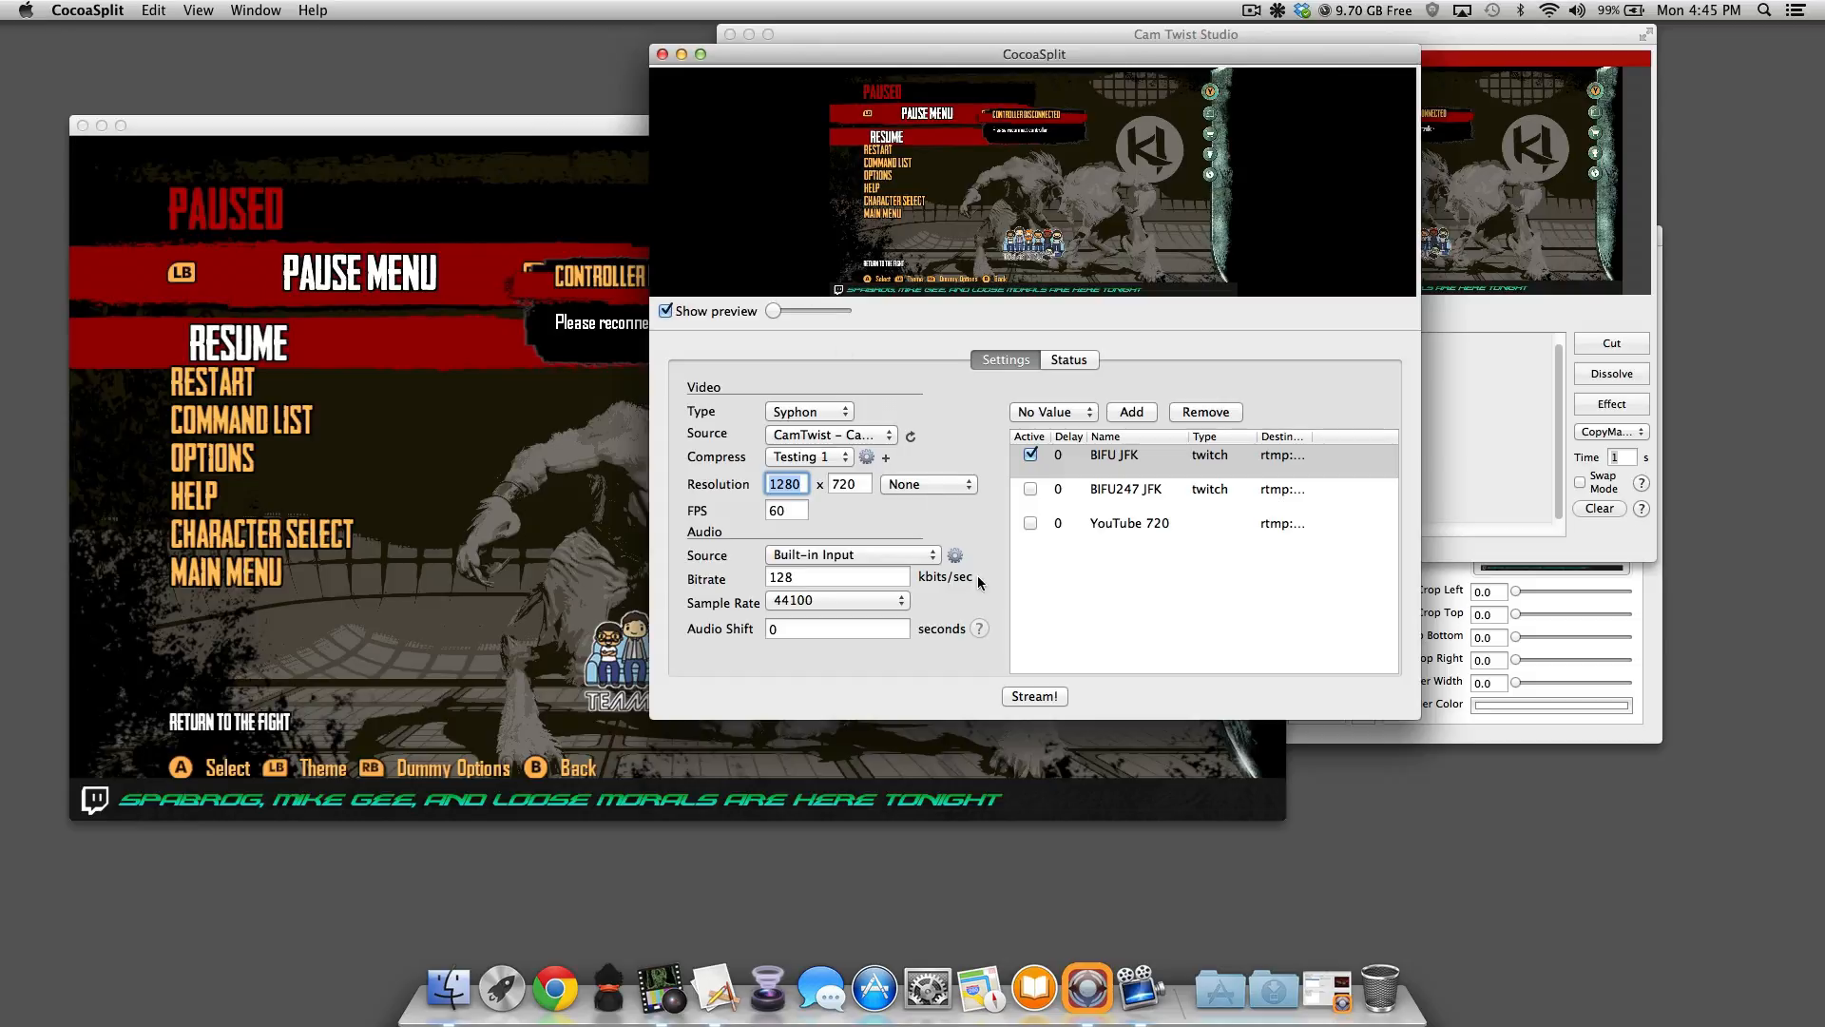
mouse_move(1048, 675)
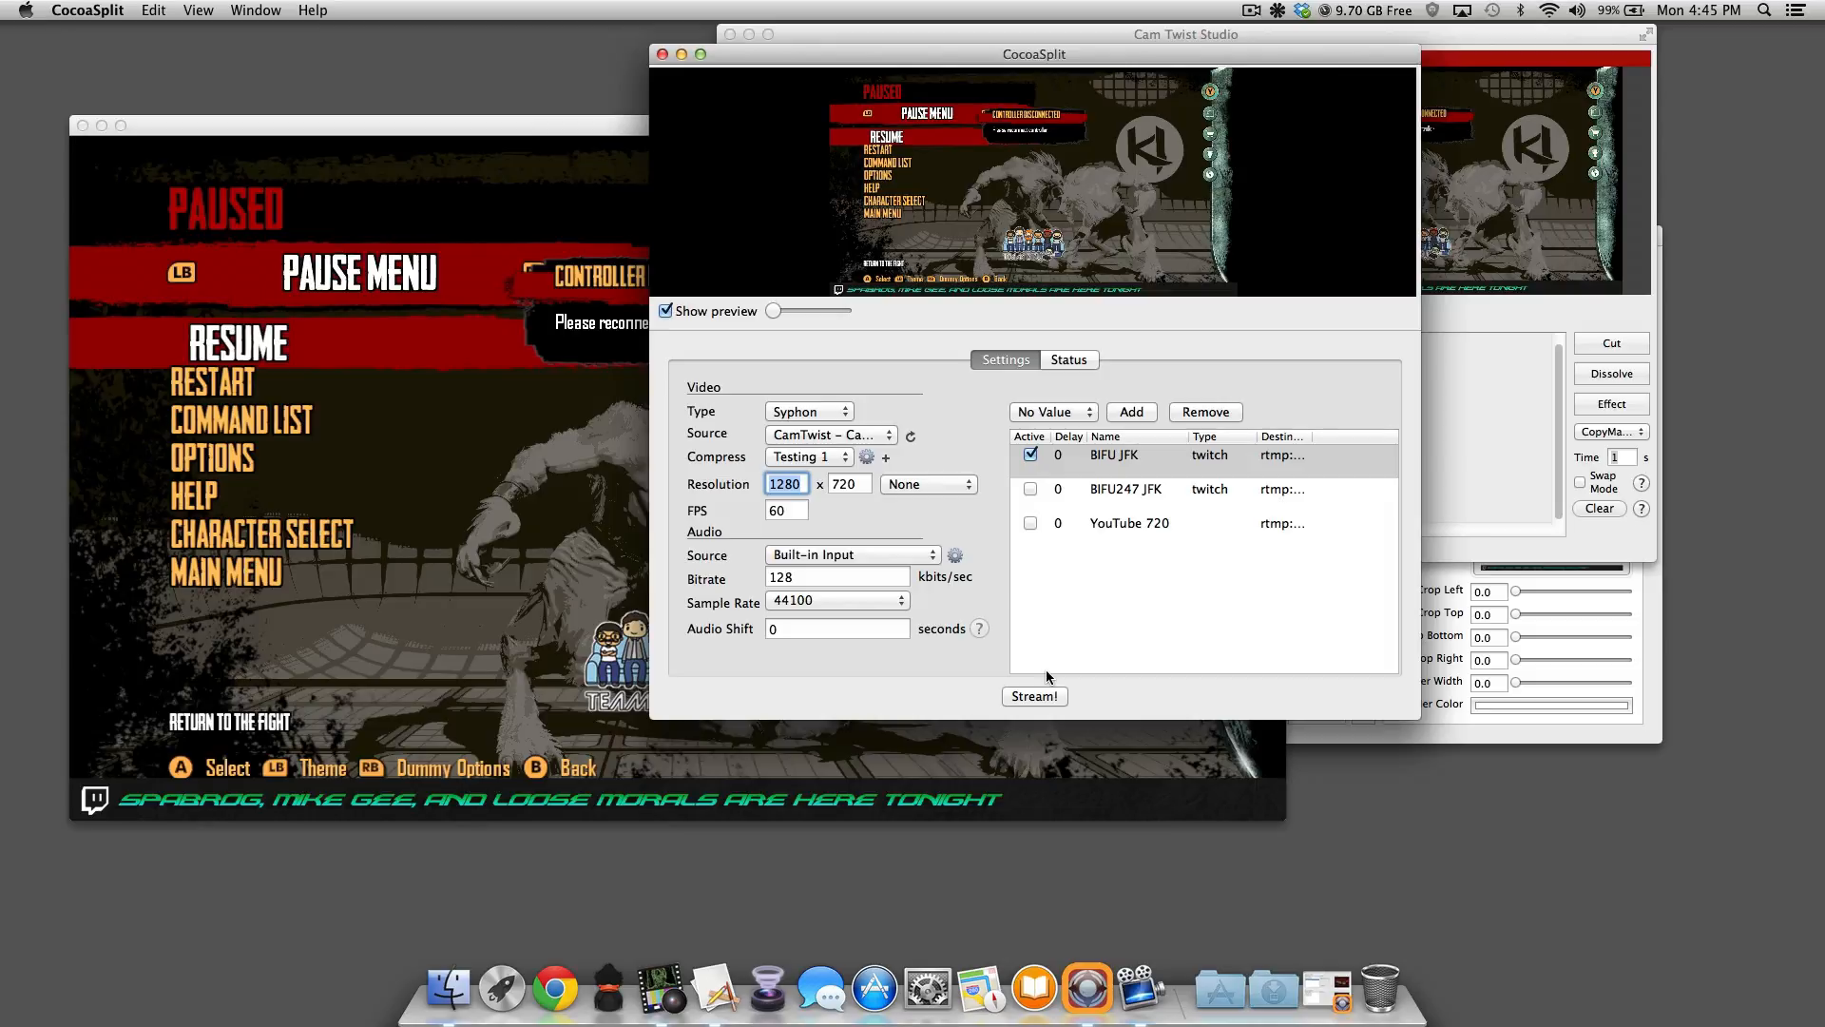
mouse_move(1089, 481)
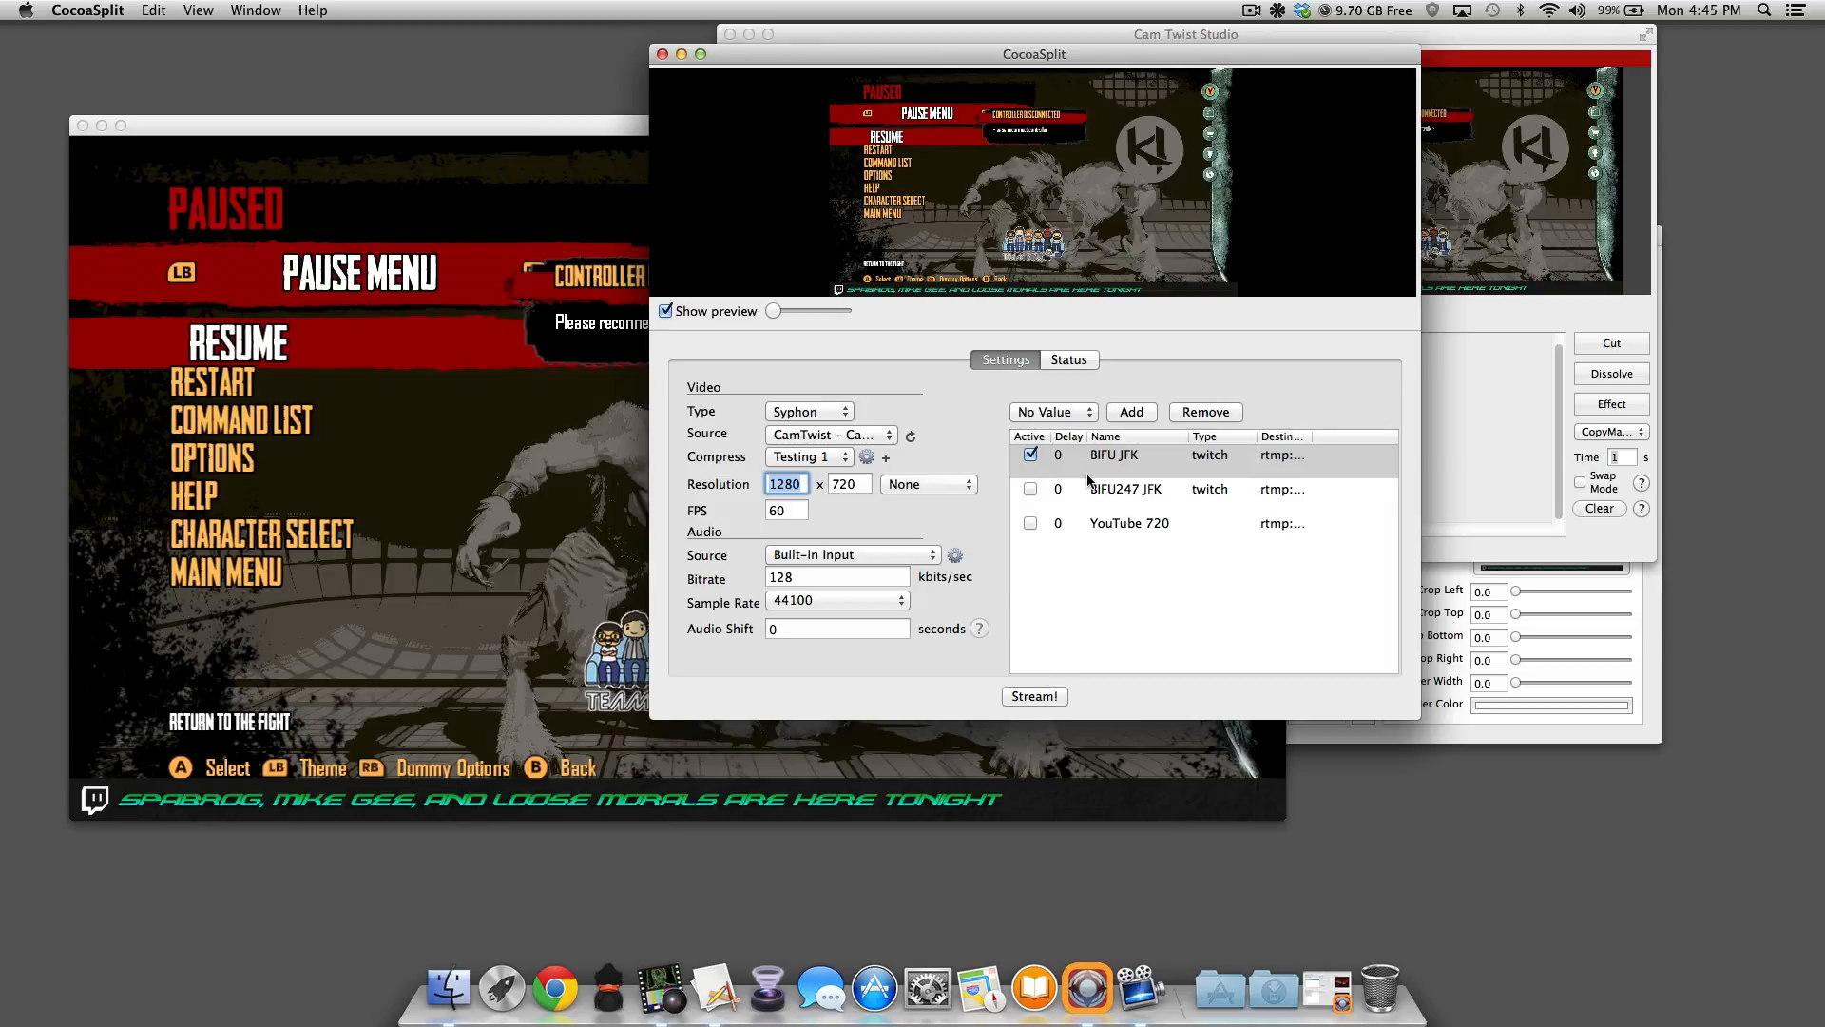